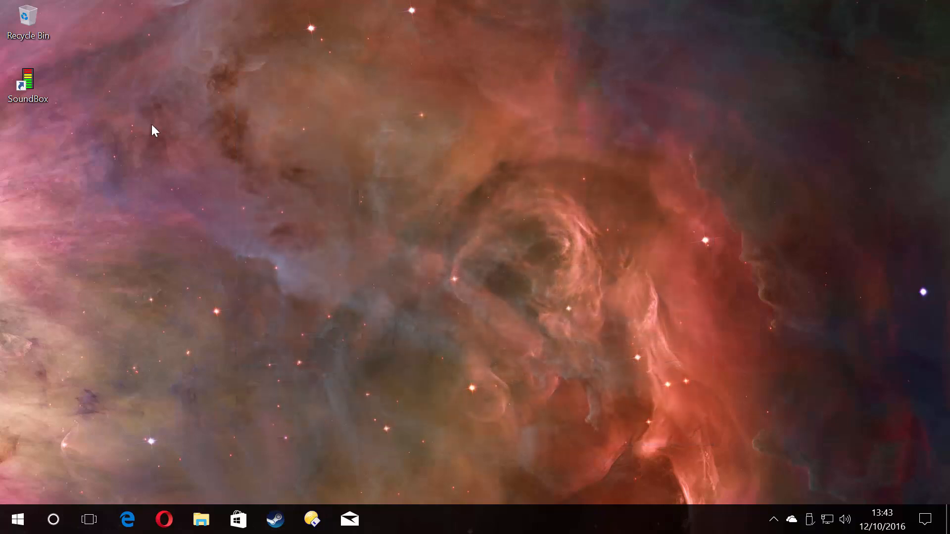
# Launch SoundBox for Bideford Torridge and dismiss the 100% monitor scaling warning.
pyautogui.click(28, 82)
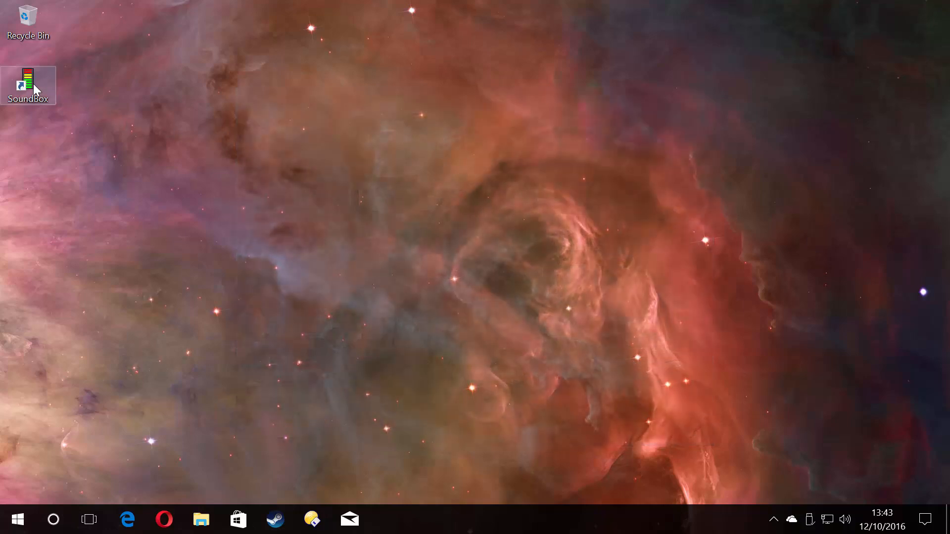
pyautogui.doubleClick(28, 86)
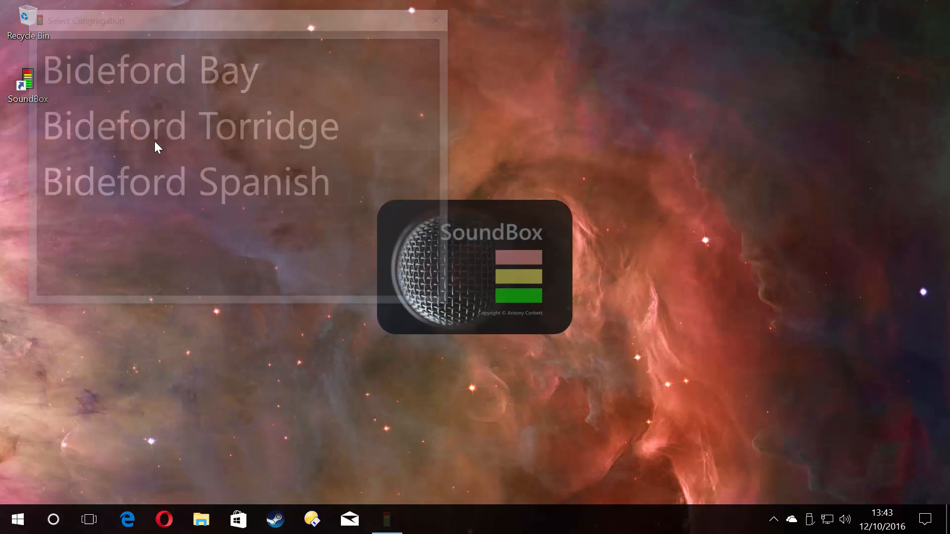
pyautogui.click(189, 126)
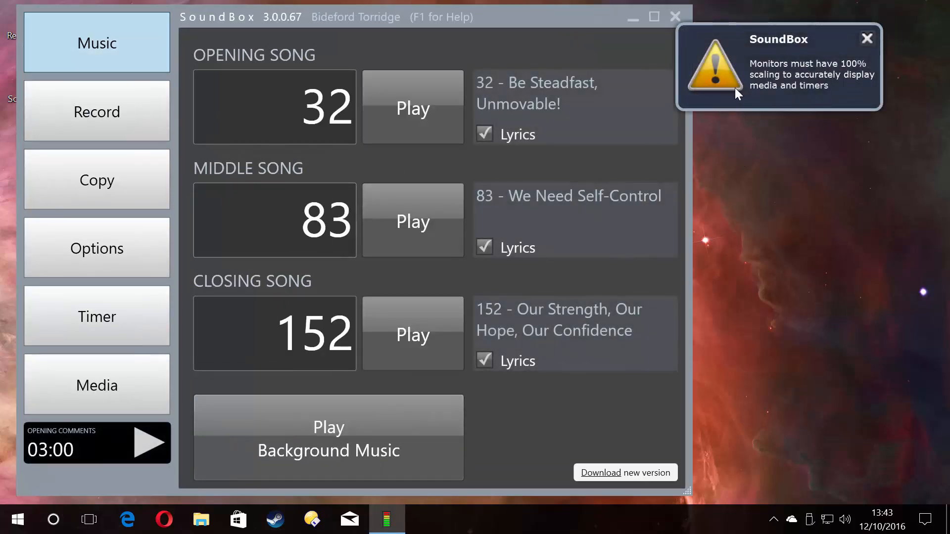
pyautogui.moveTo(851, 78)
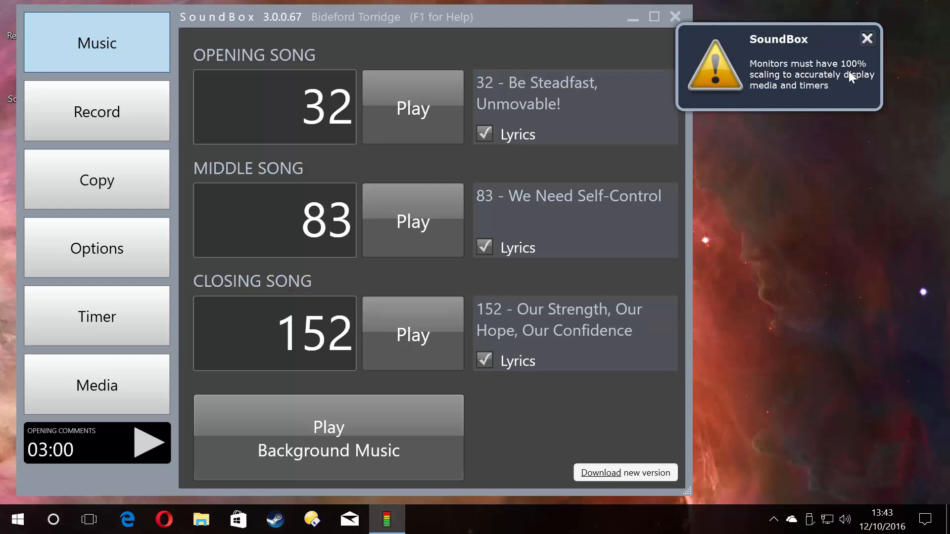
pyautogui.moveTo(771, 51)
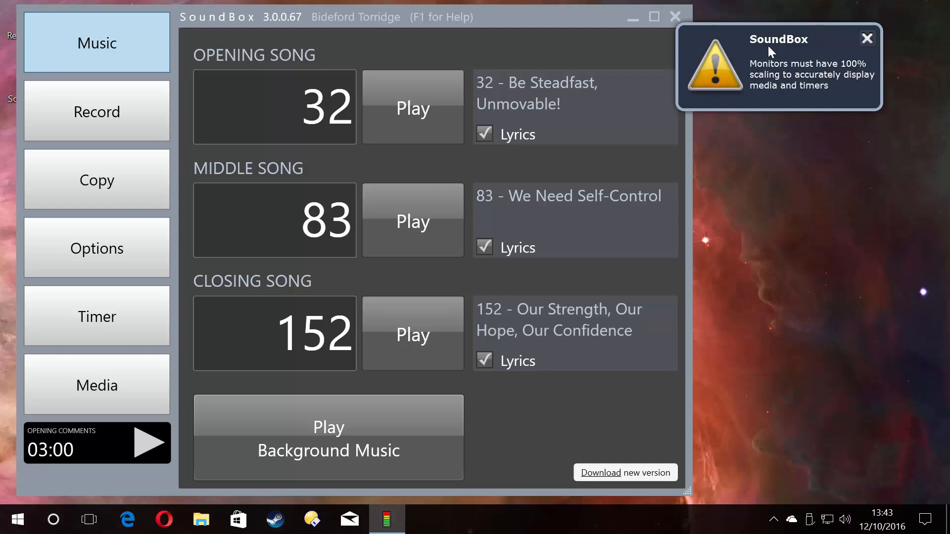
pyautogui.moveTo(863, 51)
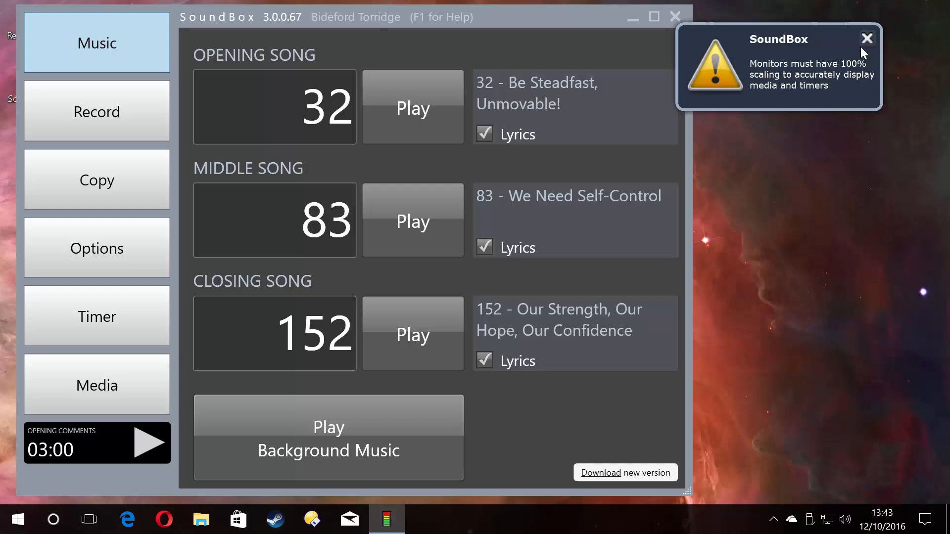
pyautogui.click(866, 38)
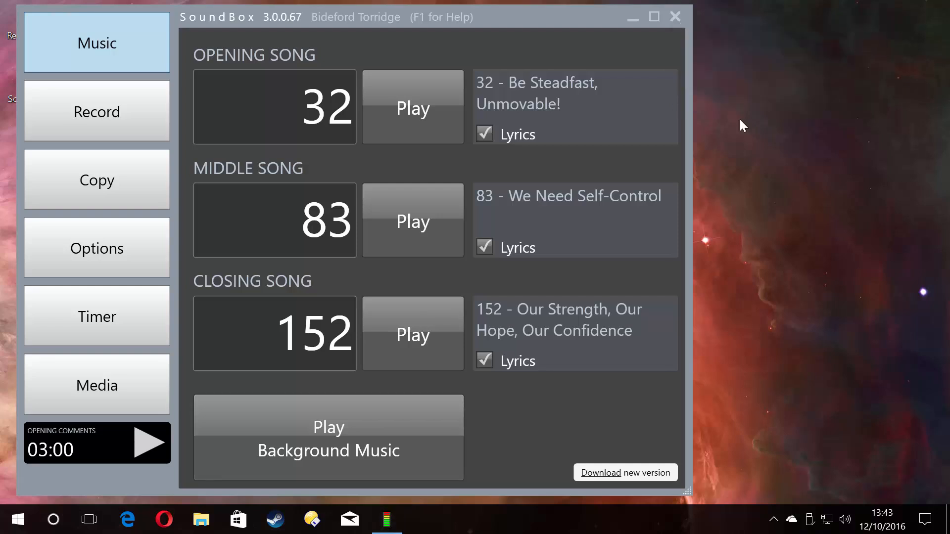
# Show the media section with the Media Calendar on for the week of 10/10/2016.
pyautogui.click(97, 385)
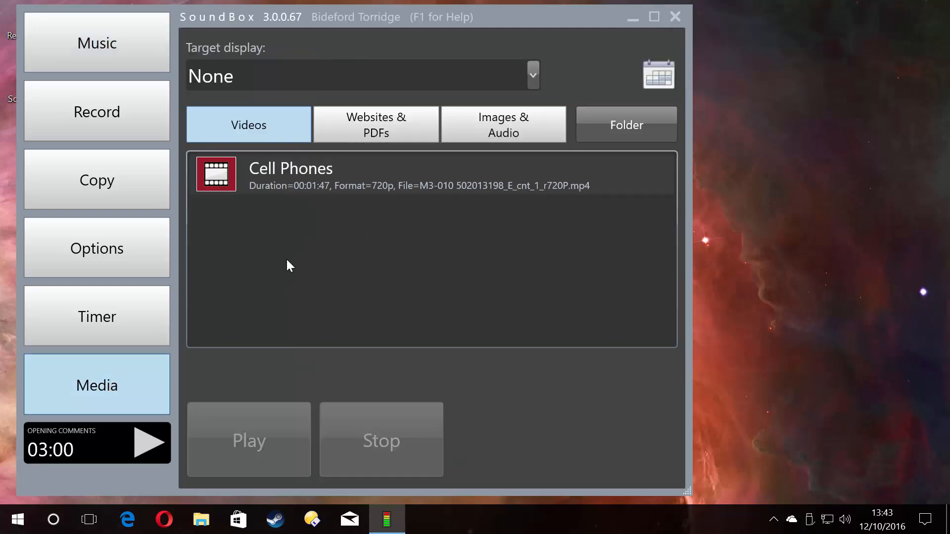
pyautogui.moveTo(191, 212)
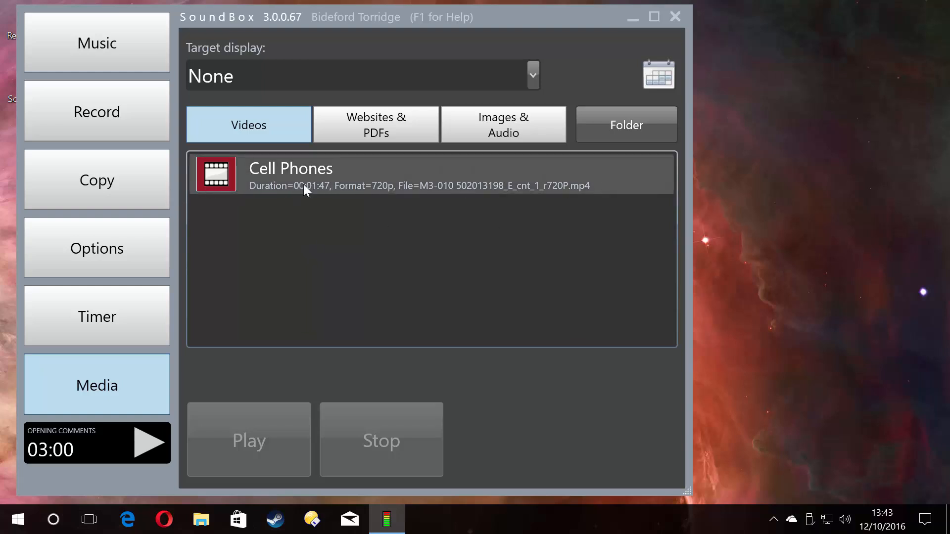
pyautogui.moveTo(313, 192)
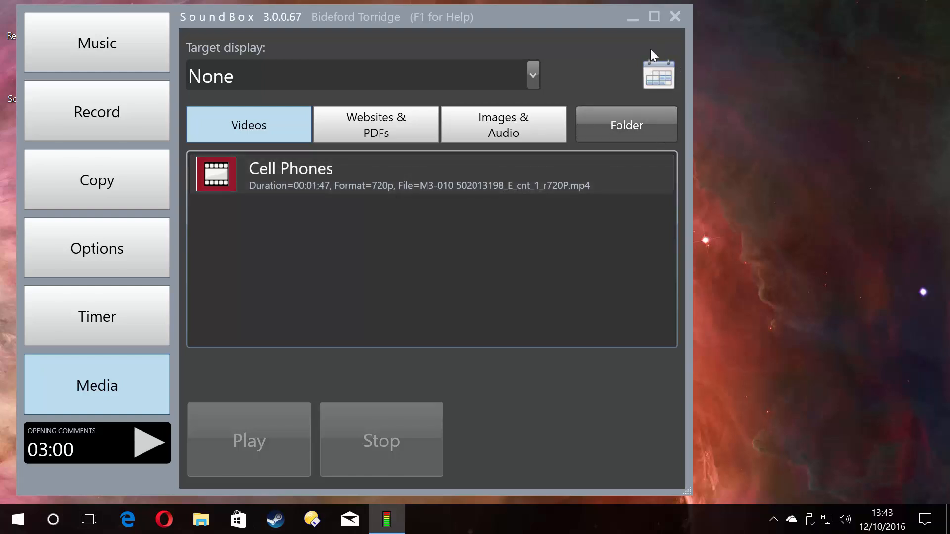
pyautogui.click(658, 76)
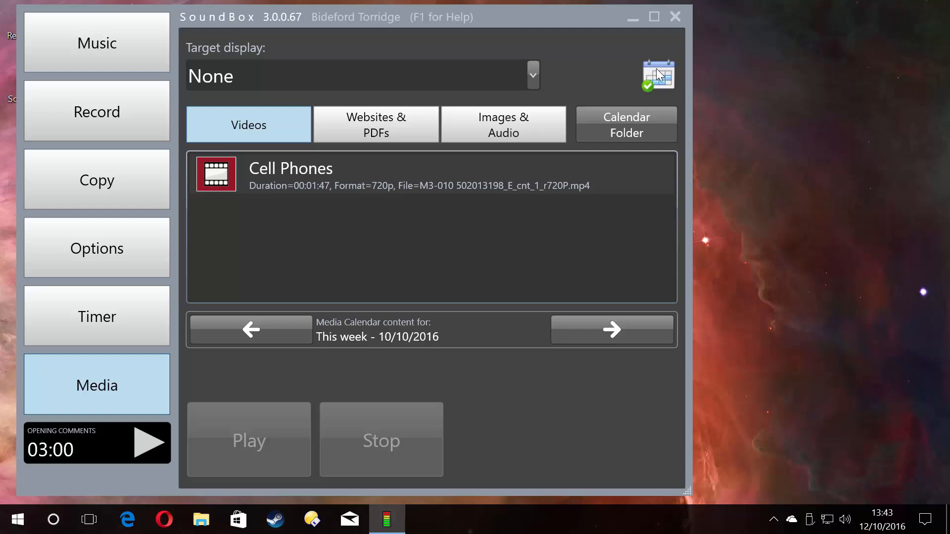
pyautogui.moveTo(596, 213)
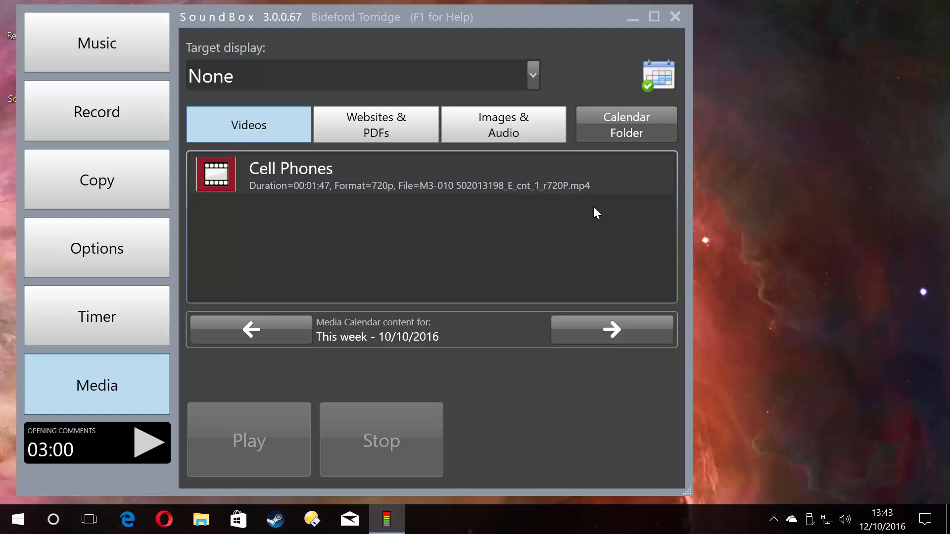
pyautogui.moveTo(658, 95)
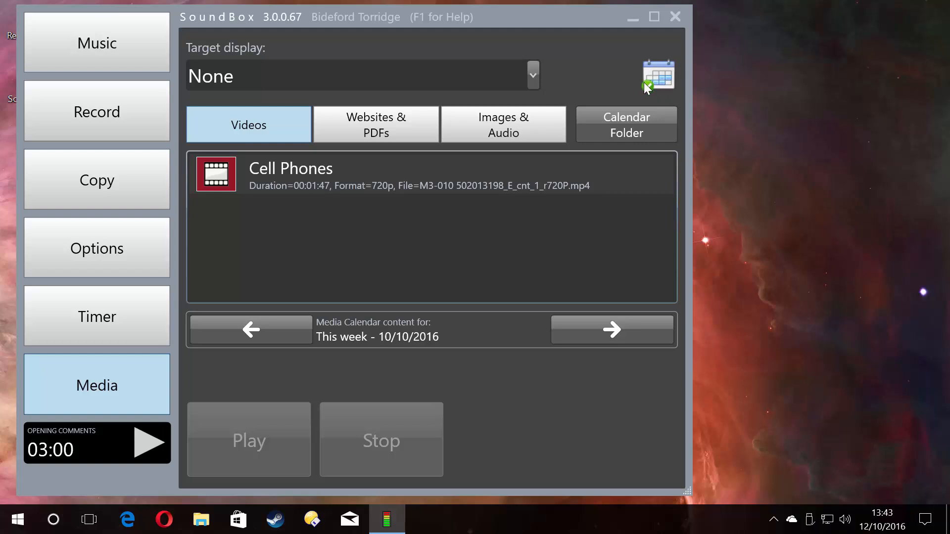
# Turn the Media Calendar off and open the empty Videos folder in File Explorer.
pyautogui.click(657, 75)
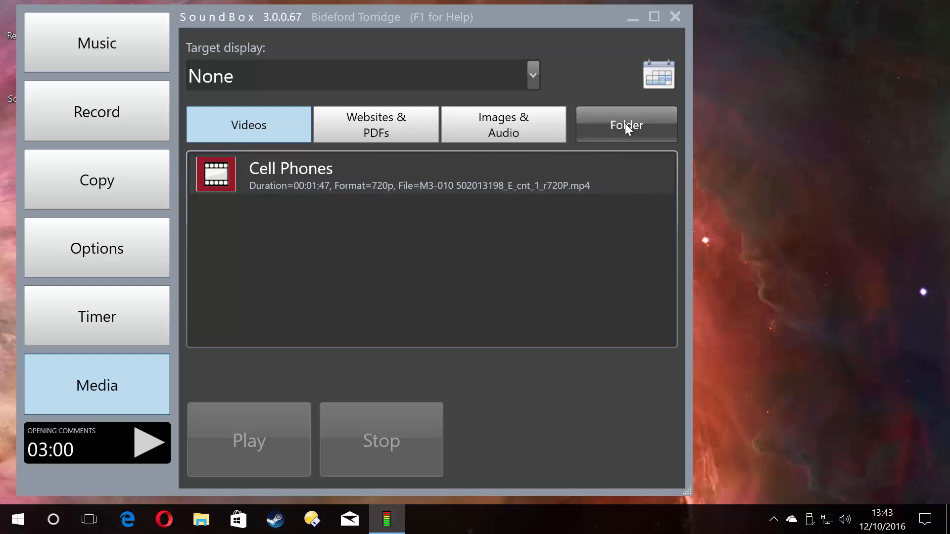
pyautogui.click(626, 125)
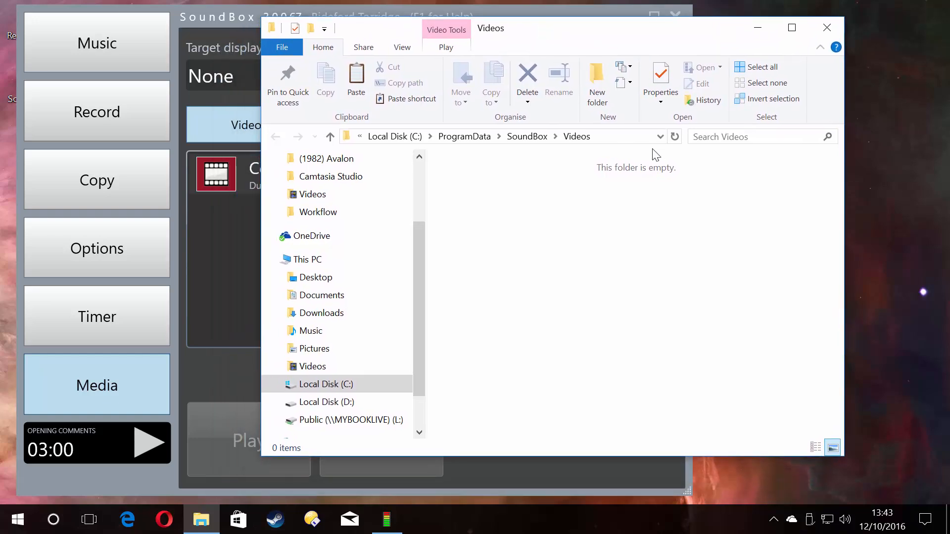
pyautogui.moveTo(602, 62)
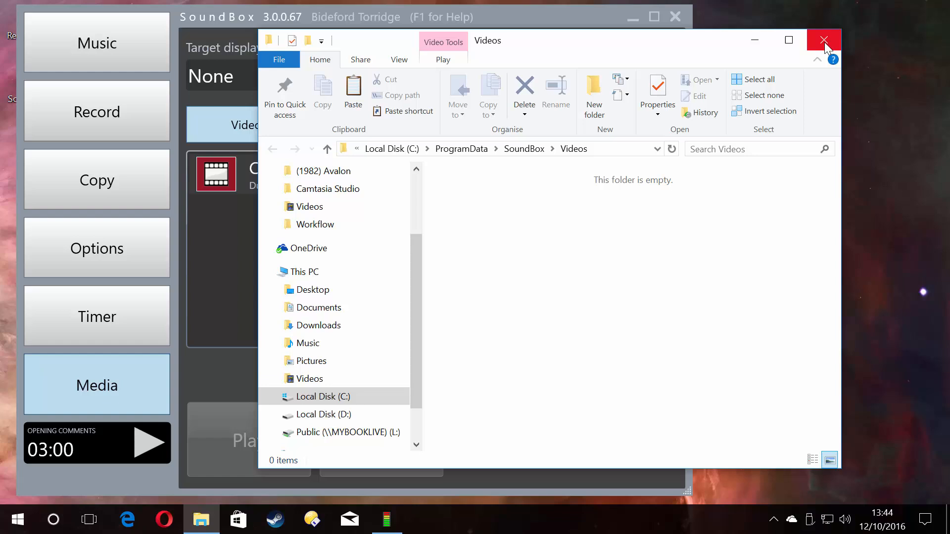
pyautogui.moveTo(823, 47)
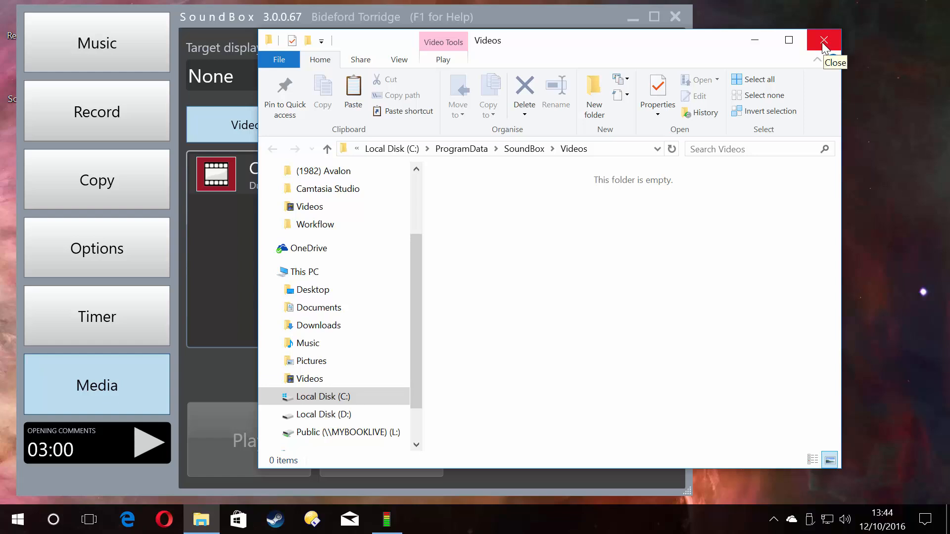
# Close the empty Videos folder window, back to the Cell Phones media list.
pyautogui.click(823, 40)
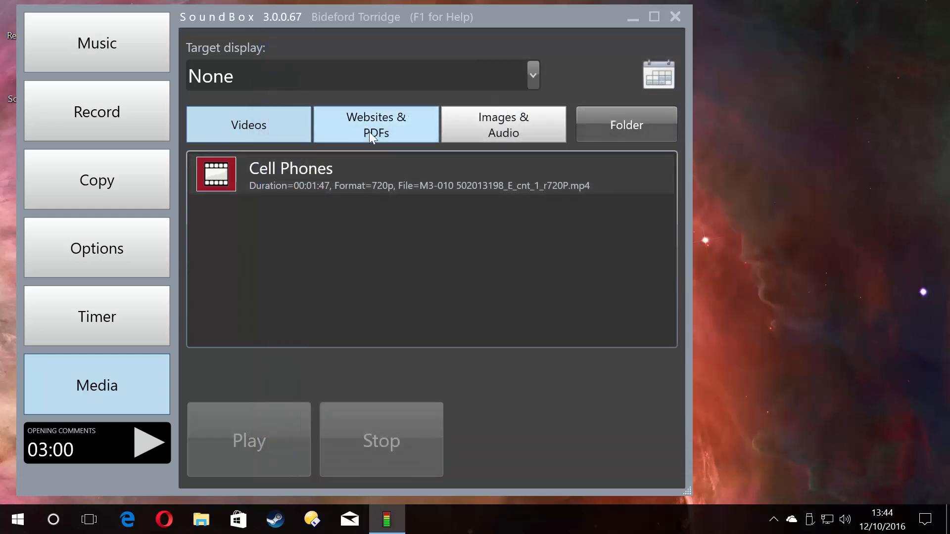
pyautogui.moveTo(502, 124)
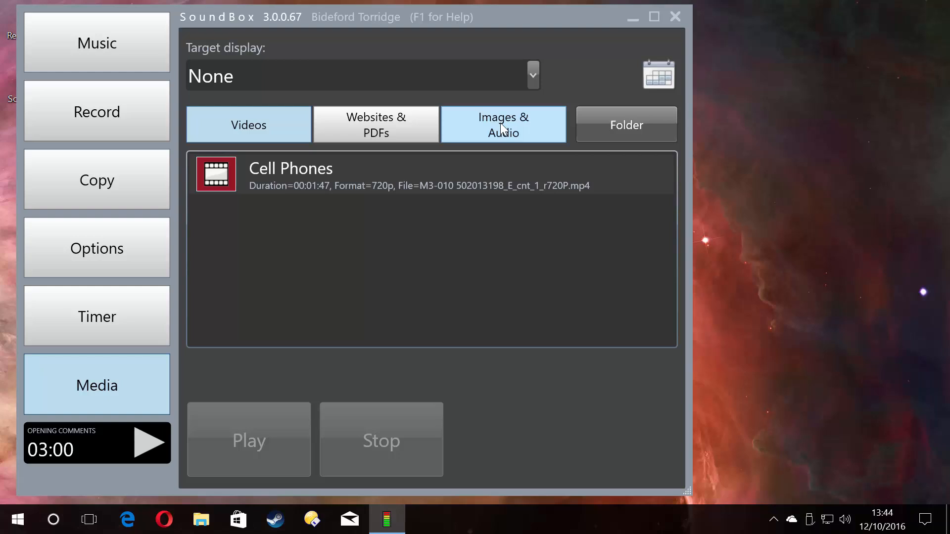
pyautogui.moveTo(626, 127)
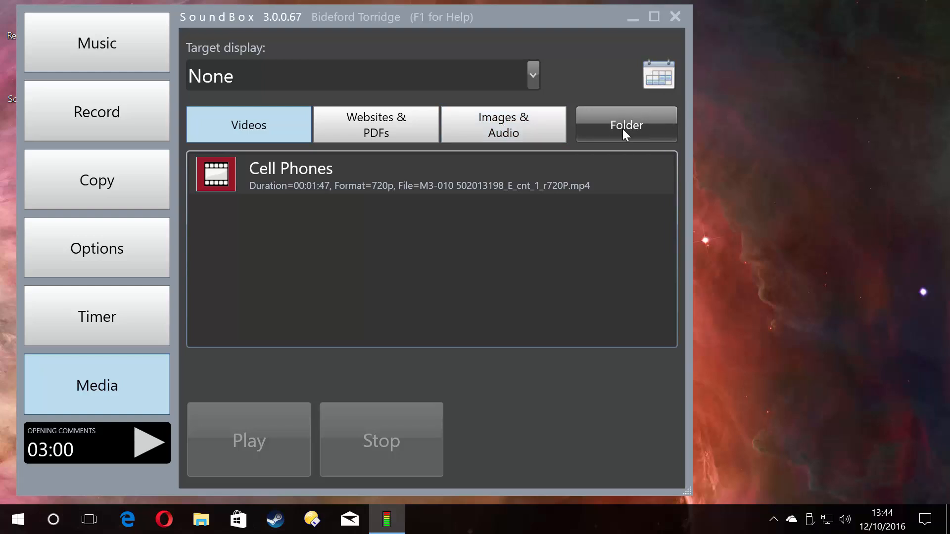
pyautogui.moveTo(316, 216)
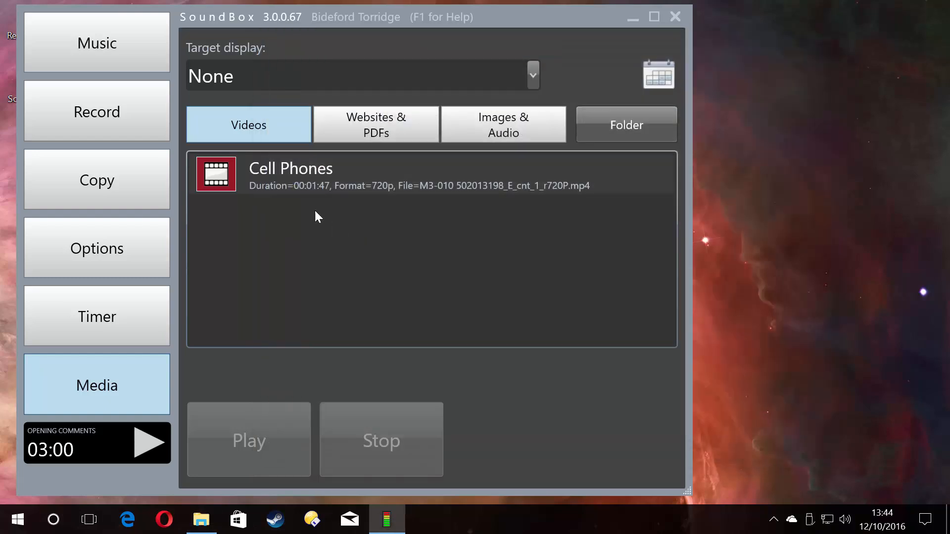
pyautogui.moveTo(278, 177)
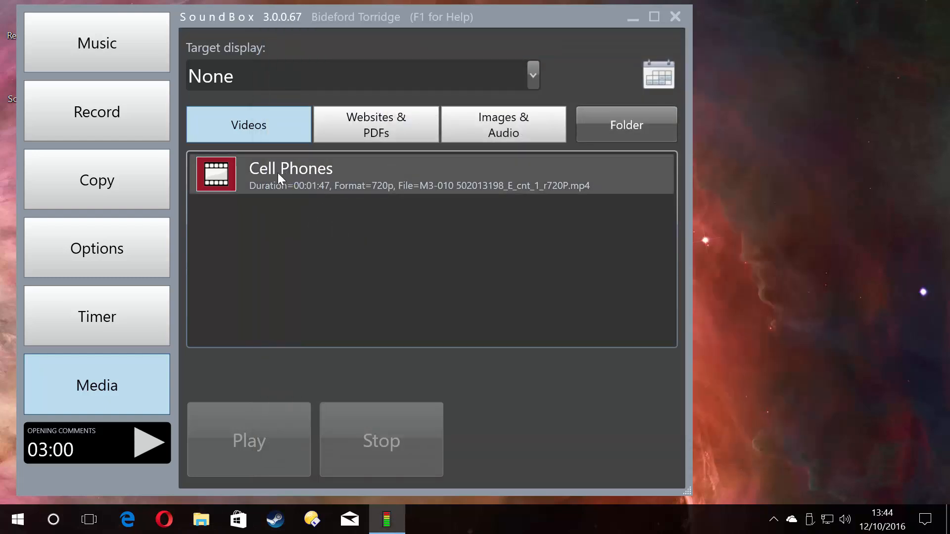
pyautogui.moveTo(615, 226)
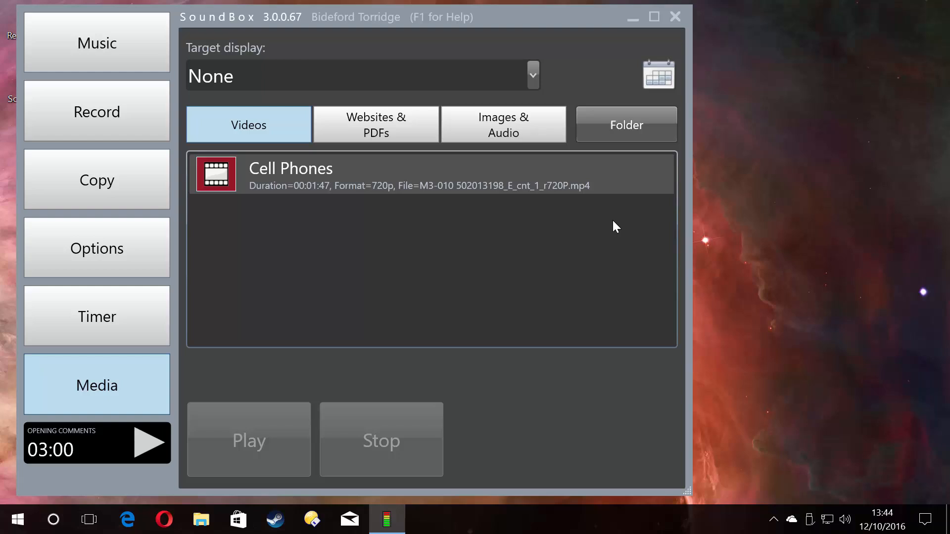
# Re-enable the Media Calendar to reach the MediaCalendar 2016-10-10 folder.
pyautogui.click(658, 73)
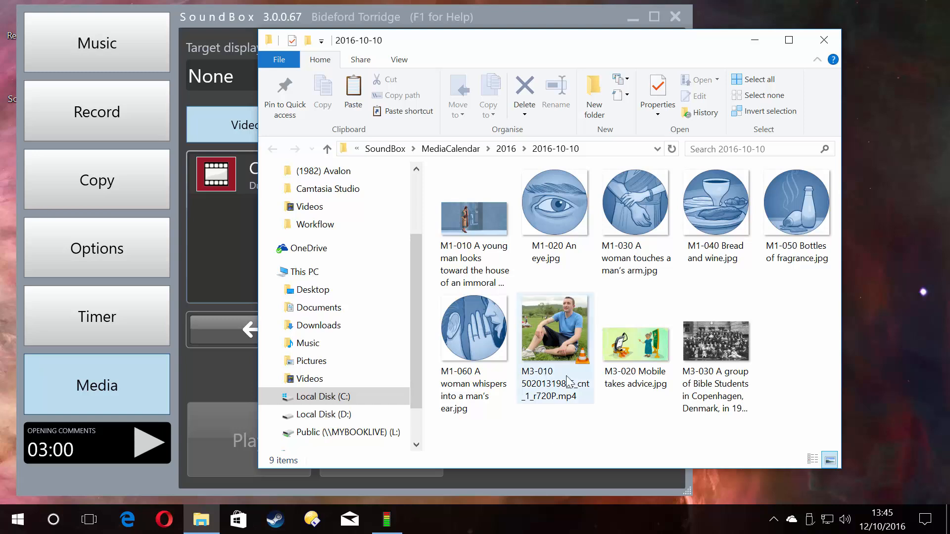
pyautogui.moveTo(550, 390)
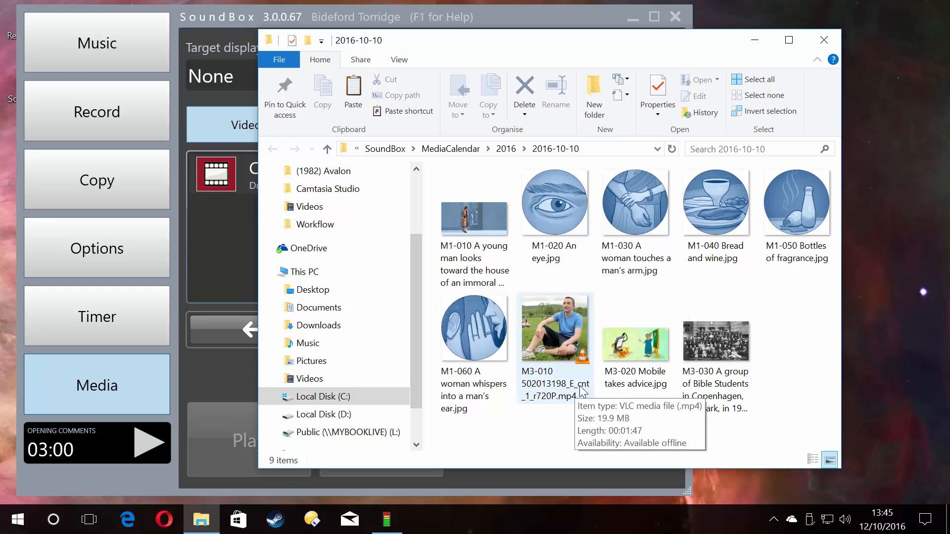
pyautogui.moveTo(590, 409)
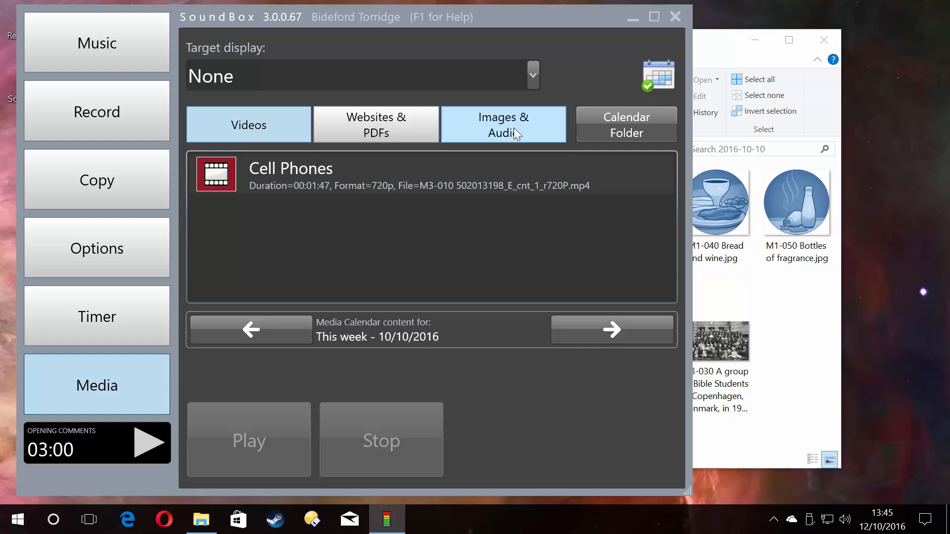
# List the Images & Audio items, like Bottles of fragrance, with calendar mode off.
pyautogui.click(503, 124)
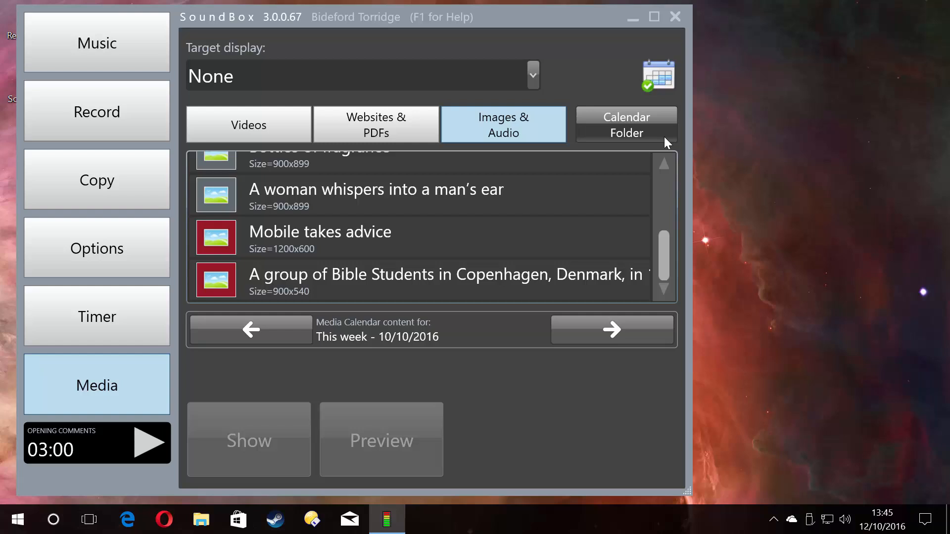
pyautogui.moveTo(658, 85)
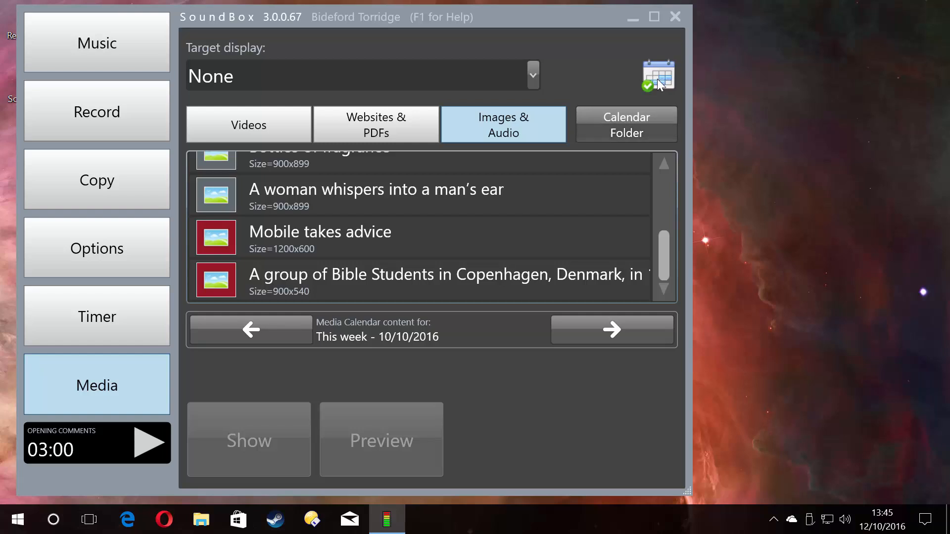
pyautogui.click(657, 75)
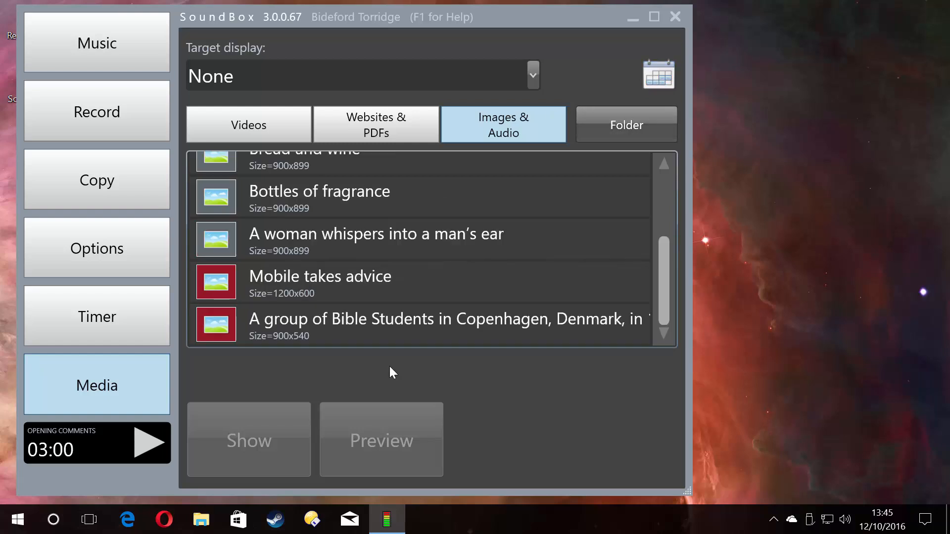
pyautogui.click(248, 125)
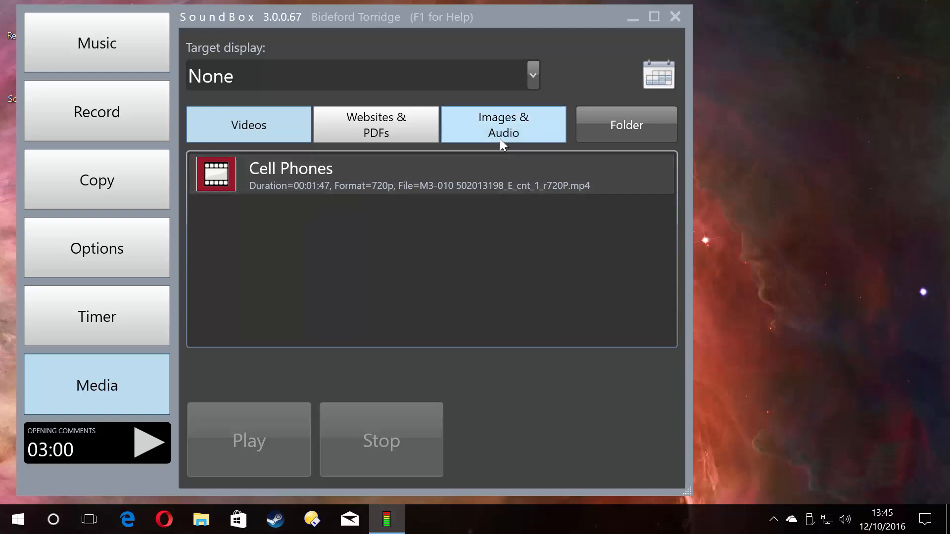
pyautogui.click(503, 124)
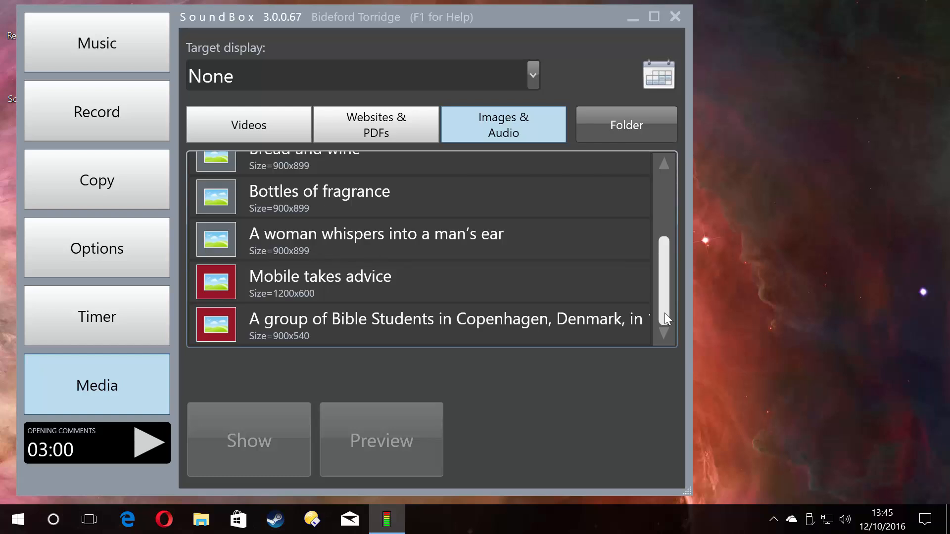
# Browse the 10/10 and 17/10/2016 calendar images, then return to the Cell Phones videos list.
pyautogui.click(658, 75)
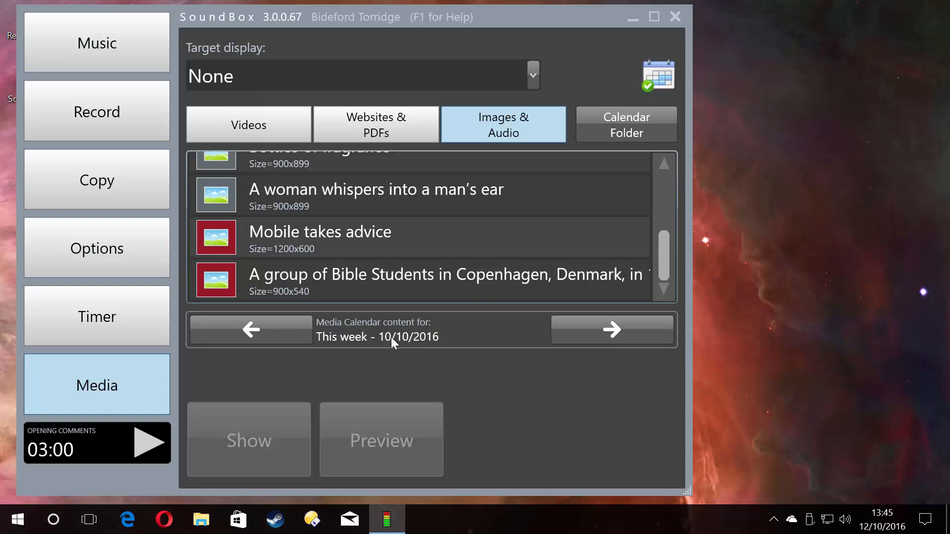
pyautogui.moveTo(431, 330)
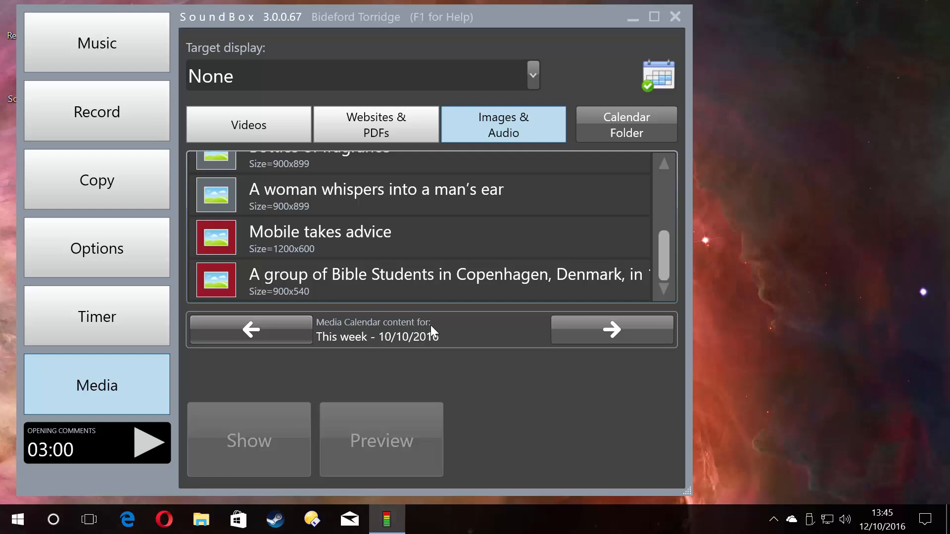
pyautogui.click(611, 330)
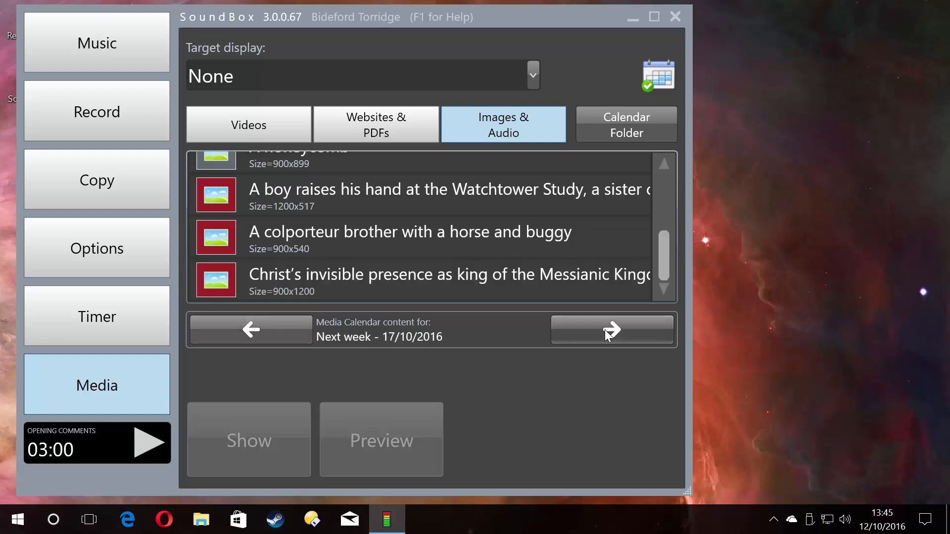
pyautogui.moveTo(391, 344)
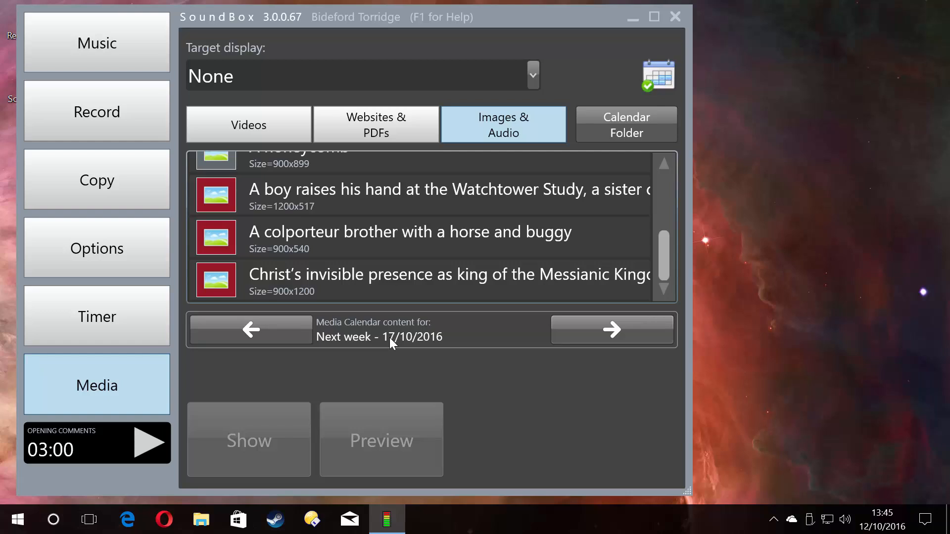
pyautogui.click(658, 74)
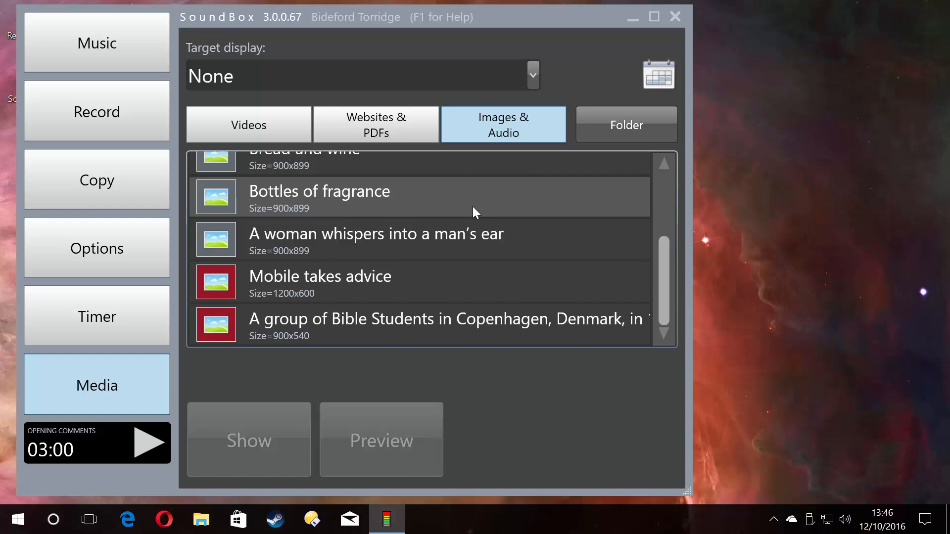
pyautogui.scroll(3)
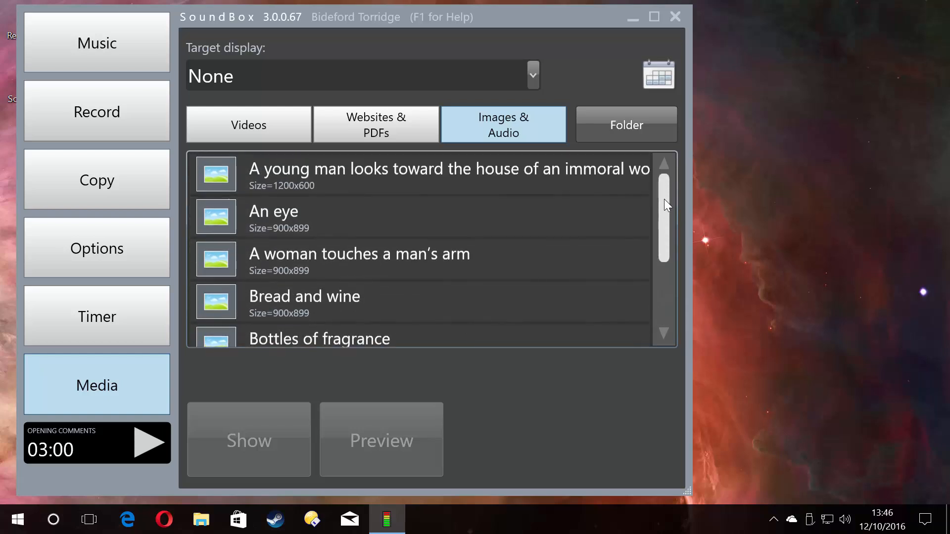
pyautogui.click(248, 125)
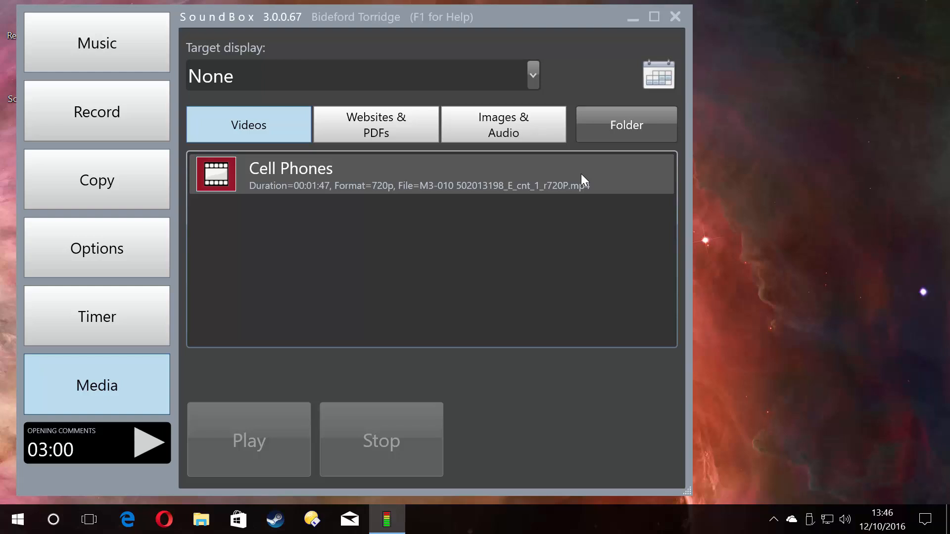
pyautogui.moveTo(476, 283)
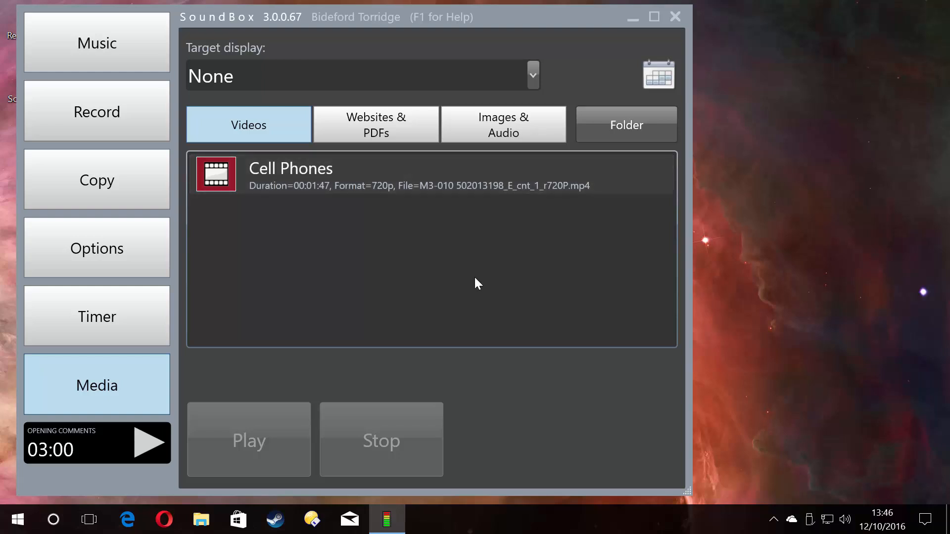
pyautogui.moveTo(17, 520)
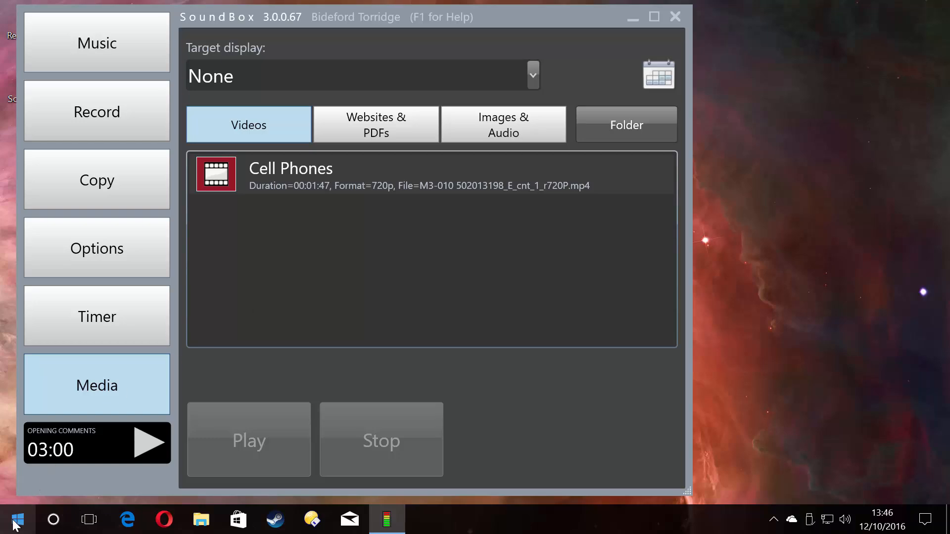
# Launch SoundBox Media Service Manager from the Start menu's SoundBox group.
pyautogui.click(17, 519)
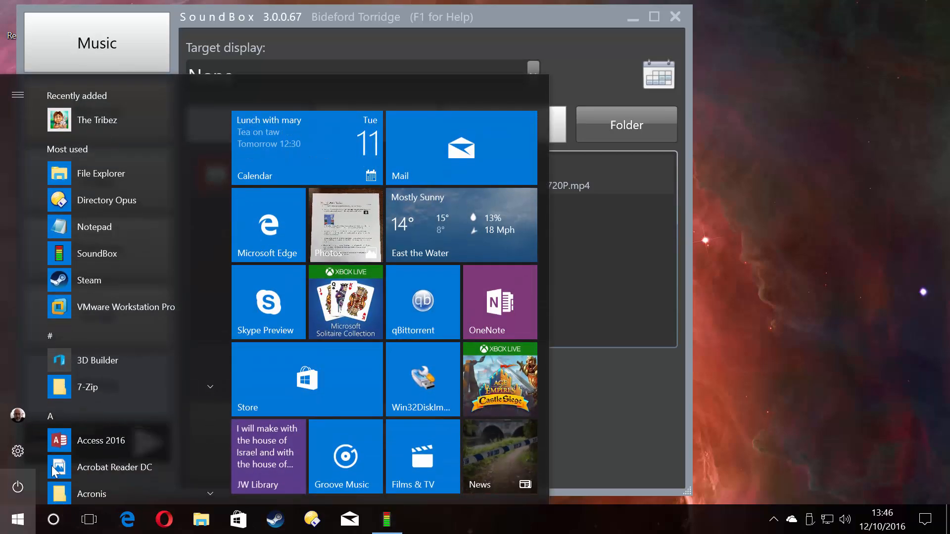
pyautogui.scroll(-3)
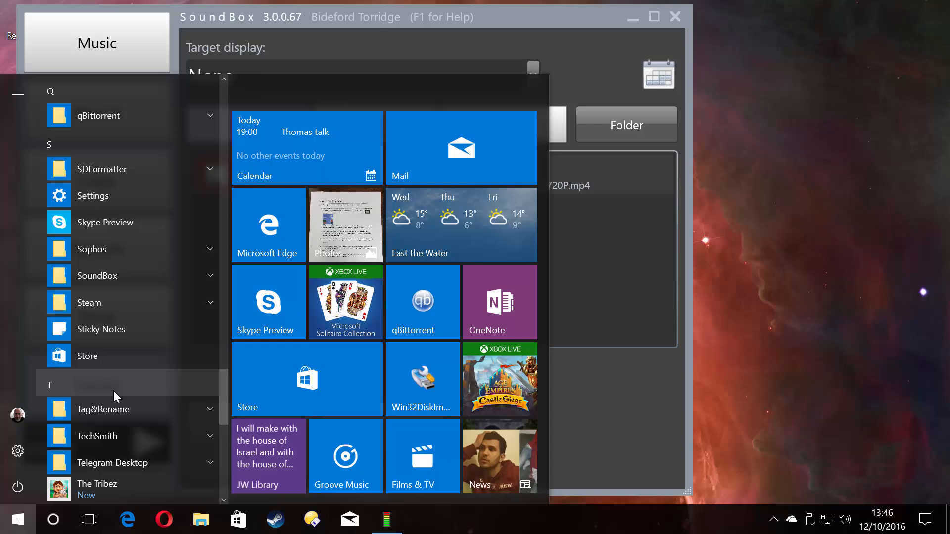
pyautogui.click(210, 276)
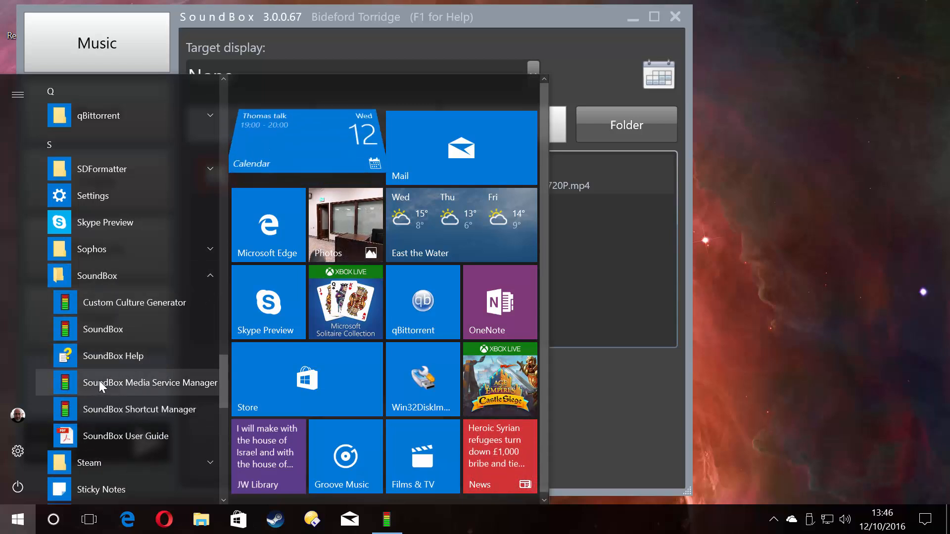
pyautogui.click(149, 382)
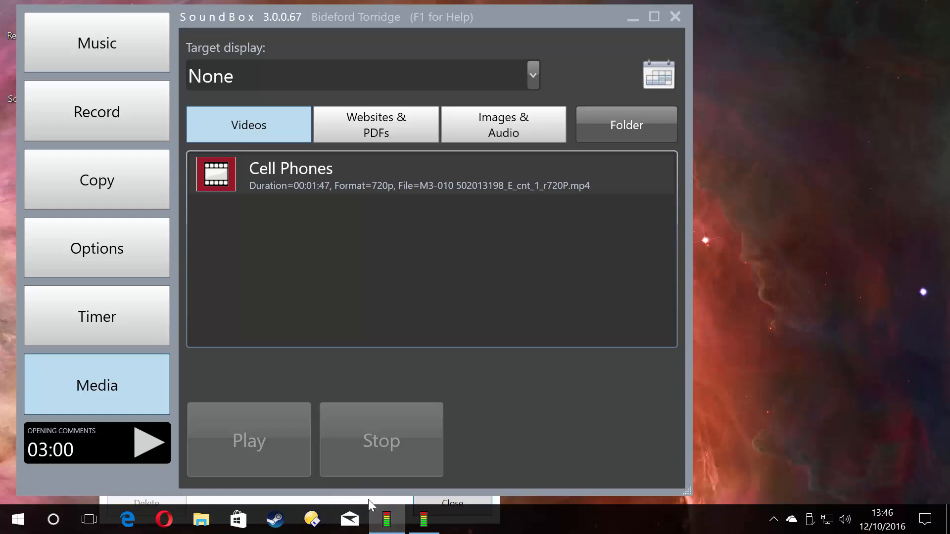
# Leave the Media Service Manager and open Options' Media Subscriptions: All Media, 137/137 files.
pyautogui.click(422, 519)
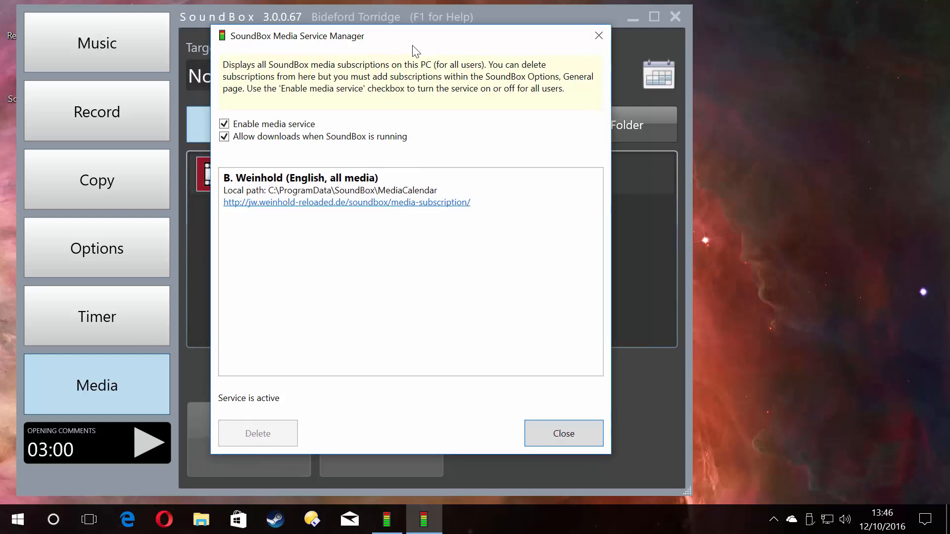
pyautogui.moveTo(286, 103)
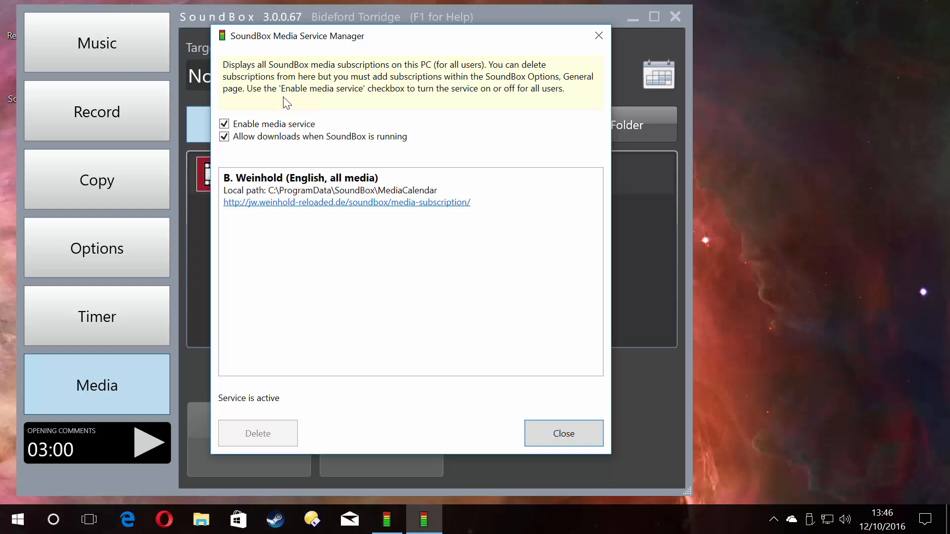
pyautogui.moveTo(295, 113)
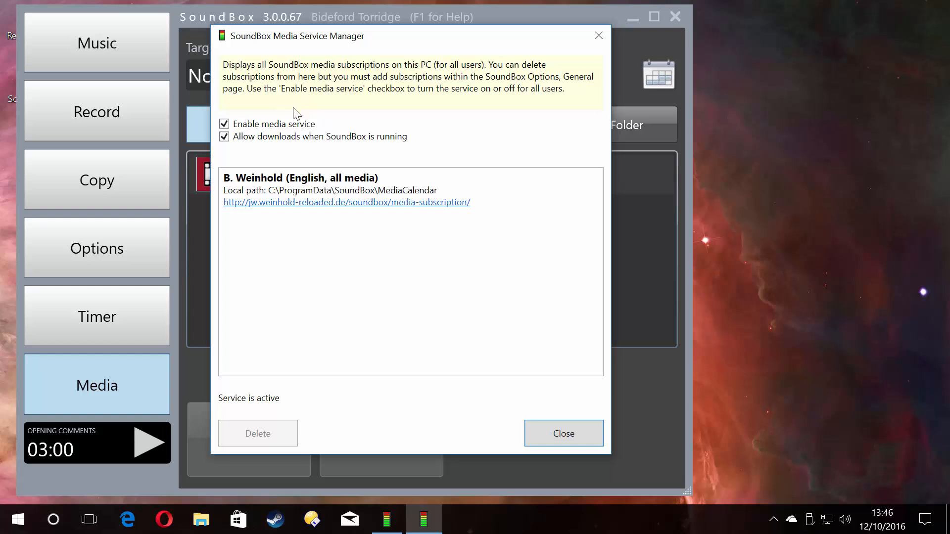
pyautogui.moveTo(324, 68)
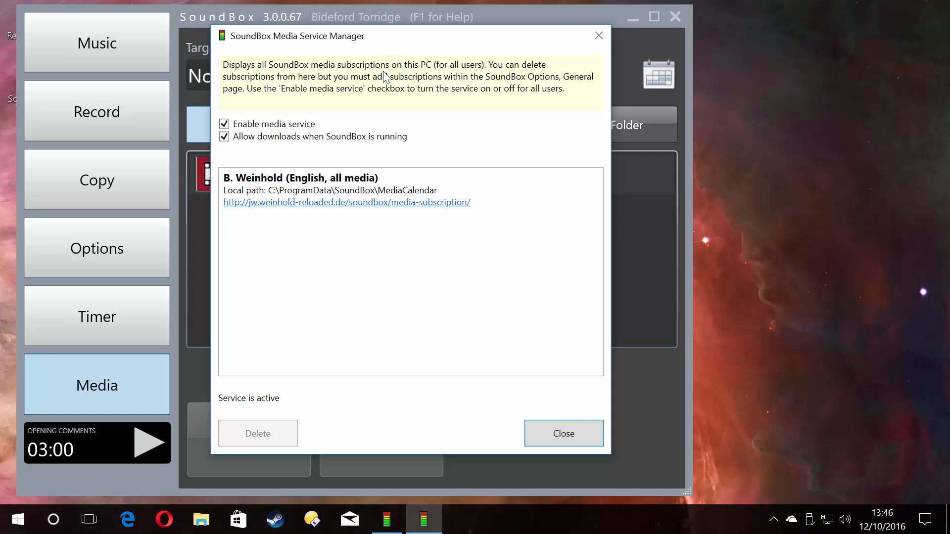
pyautogui.moveTo(280, 91)
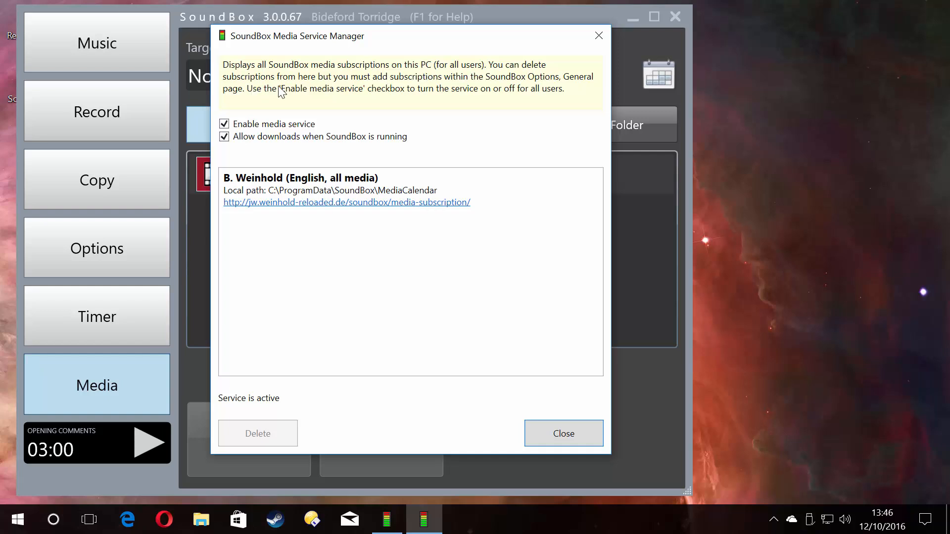
pyautogui.moveTo(339, 97)
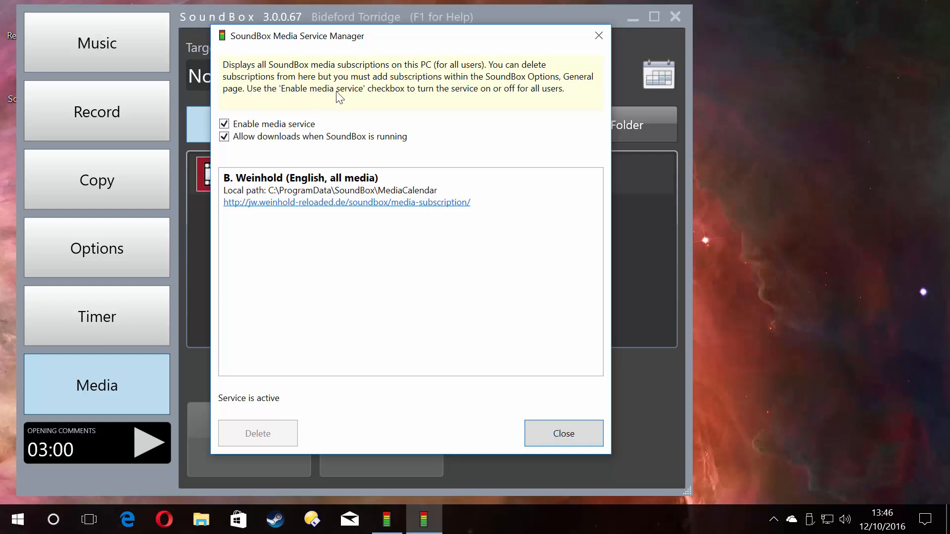
pyautogui.moveTo(457, 418)
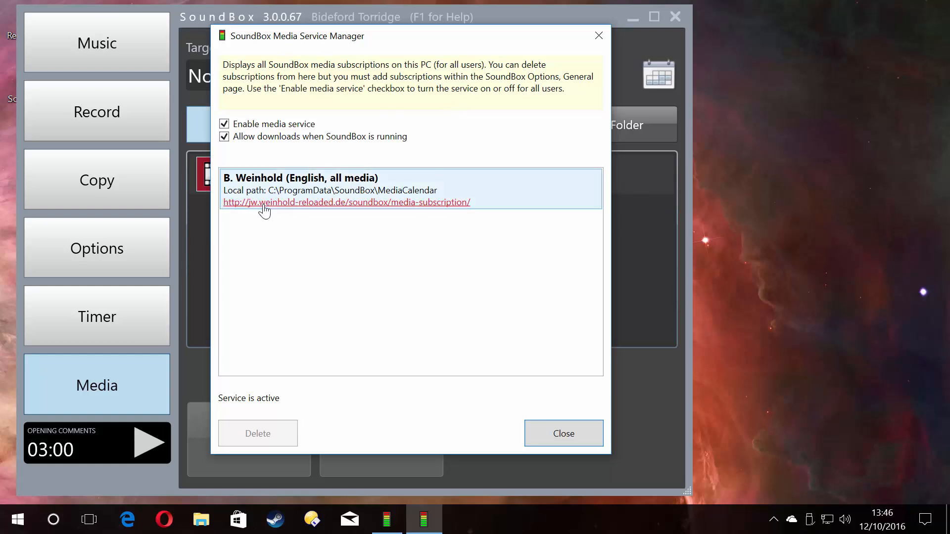
pyautogui.moveTo(460, 178)
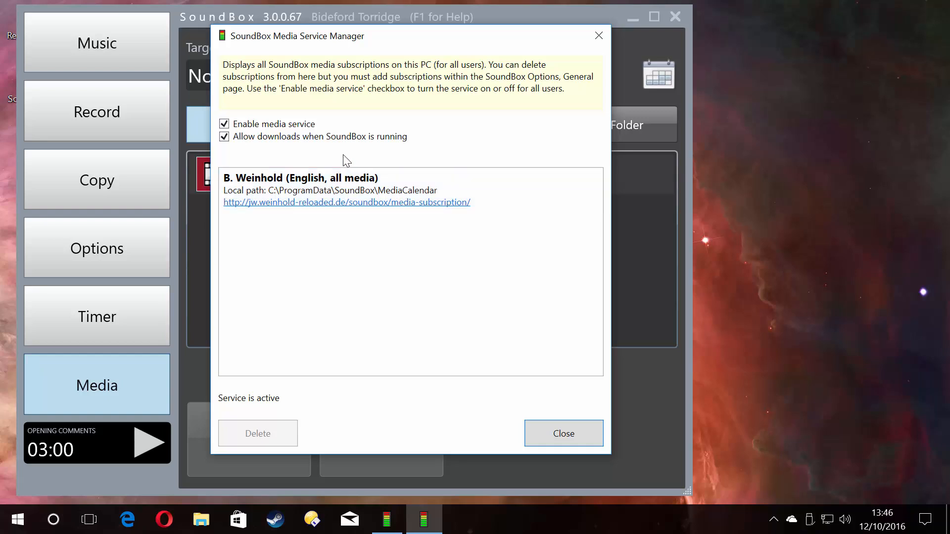
pyautogui.click(410, 189)
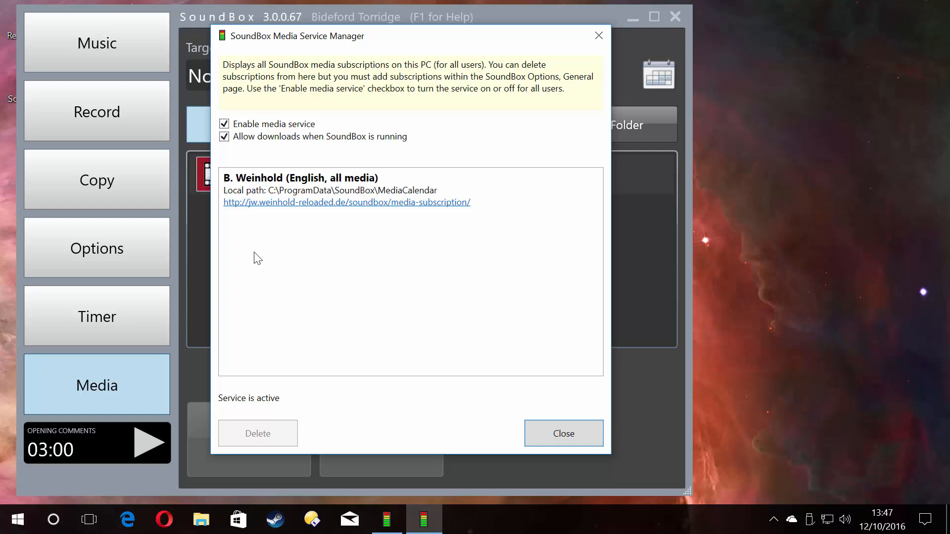
pyautogui.click(327, 186)
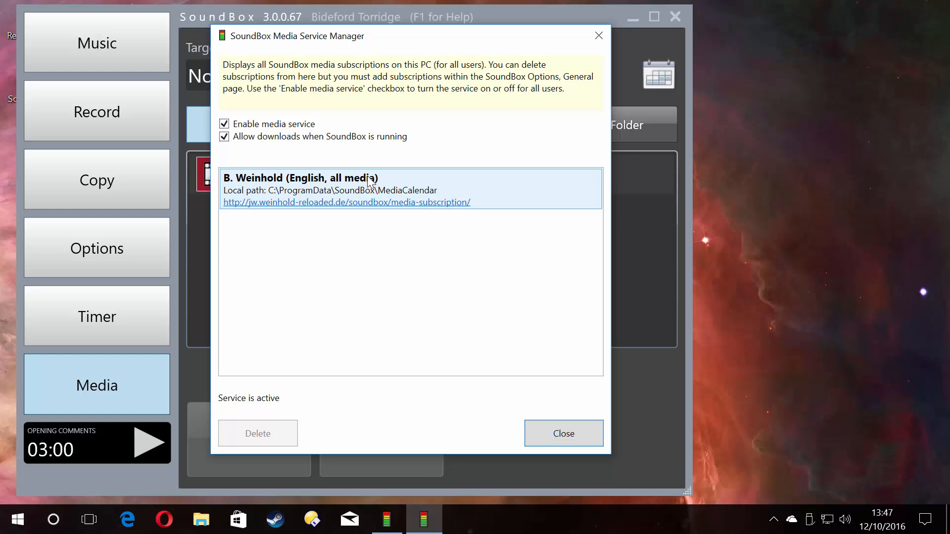
pyautogui.moveTo(332, 217)
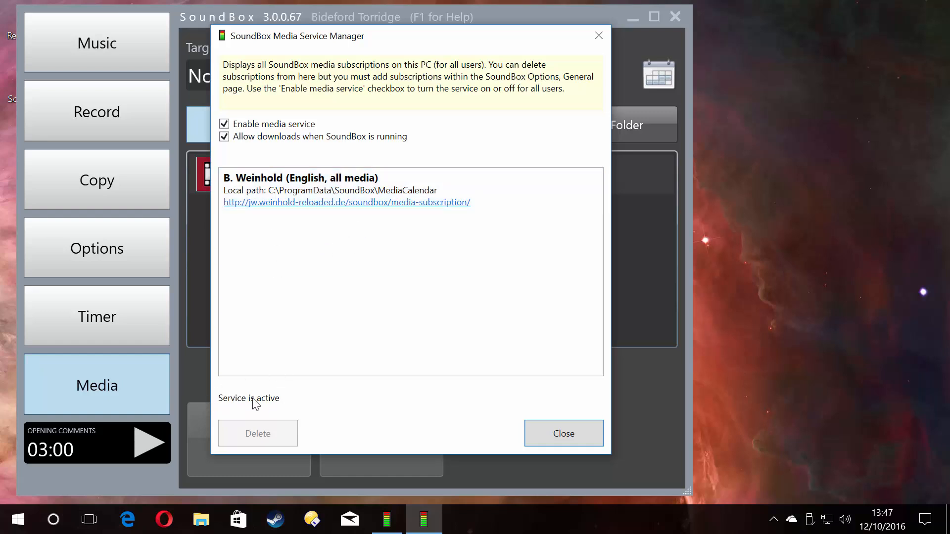
pyautogui.moveTo(298, 395)
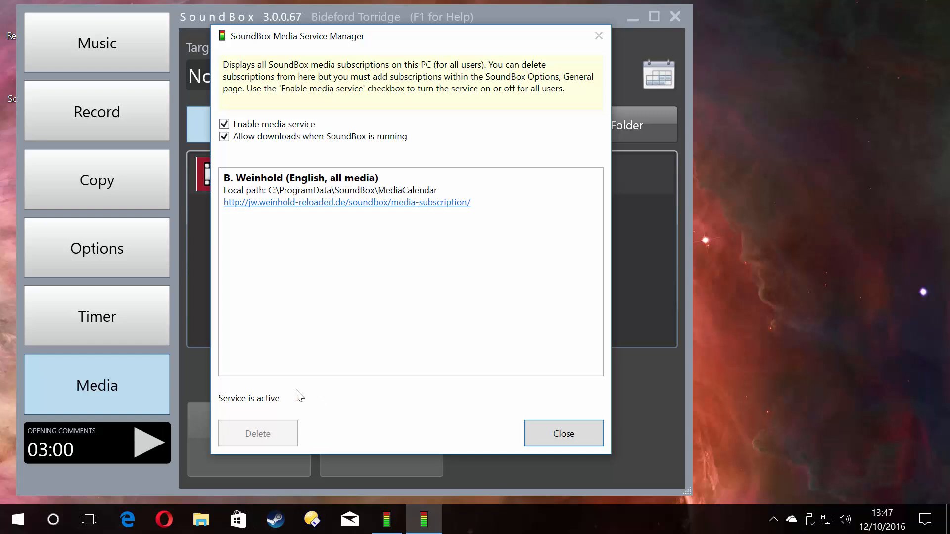
pyautogui.moveTo(571, 370)
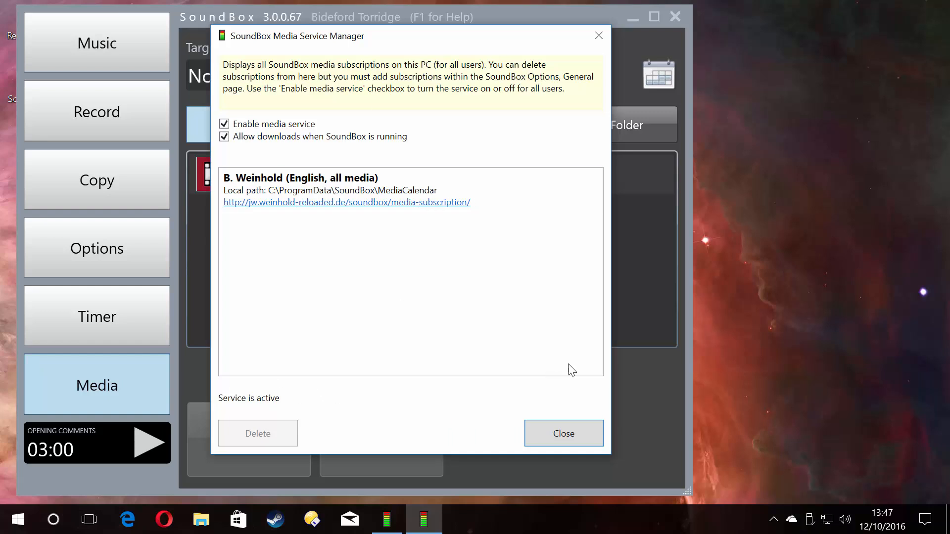
pyautogui.moveTo(405, 6)
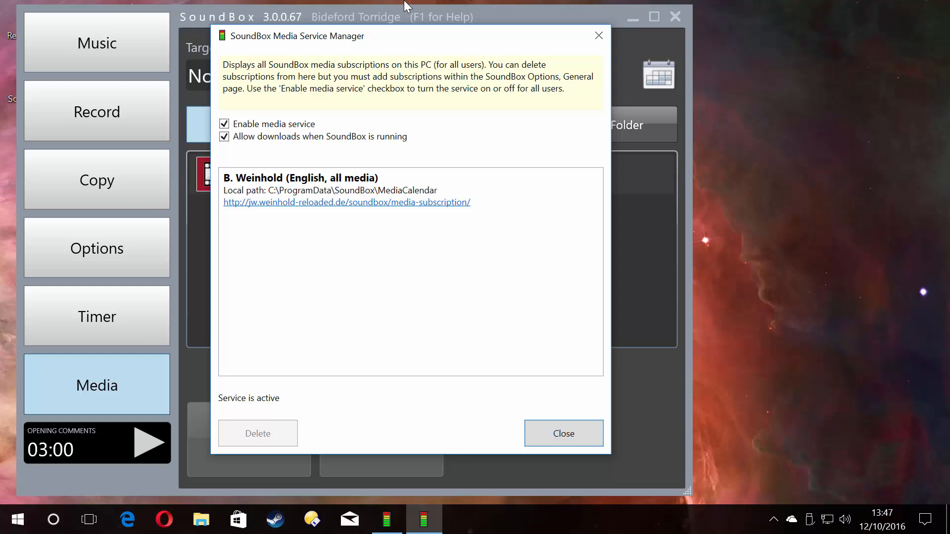
pyautogui.moveTo(575, 336)
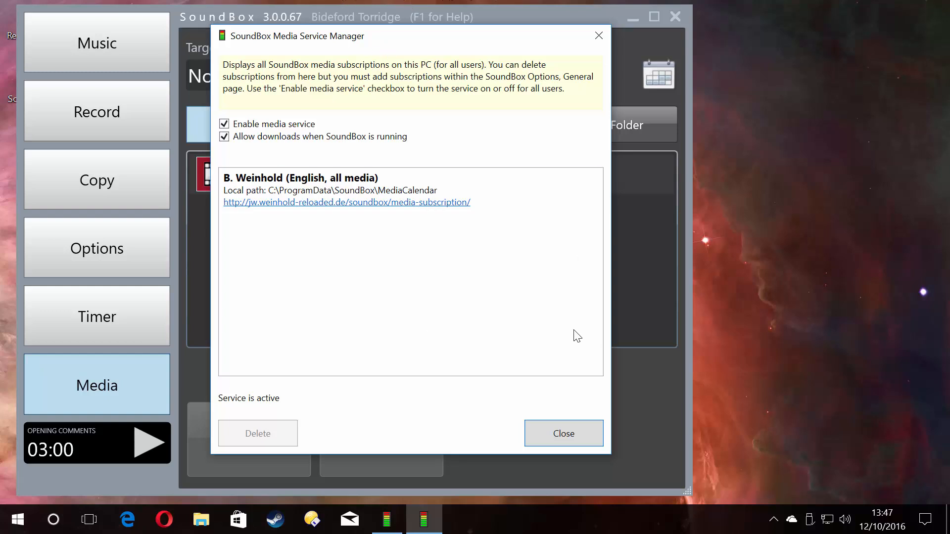
pyautogui.moveTo(538, 267)
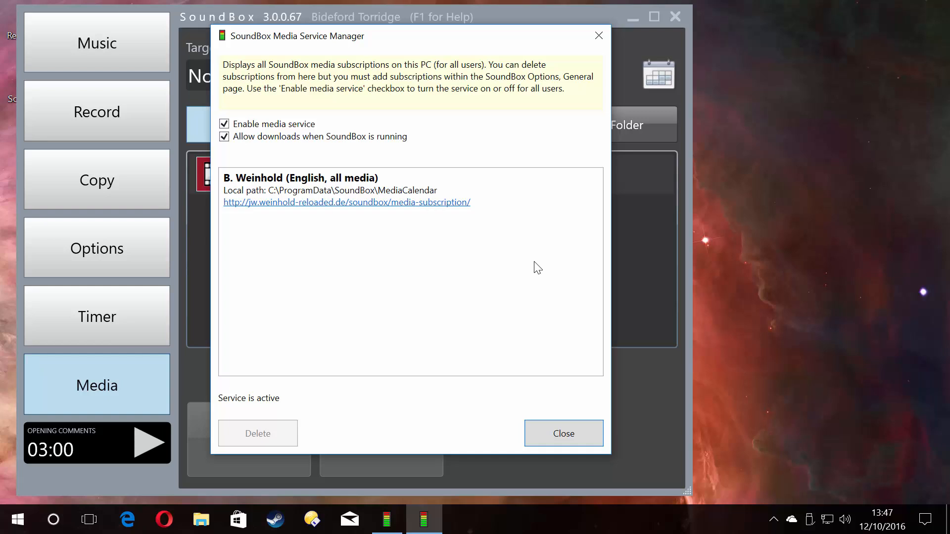
pyautogui.moveTo(429, 330)
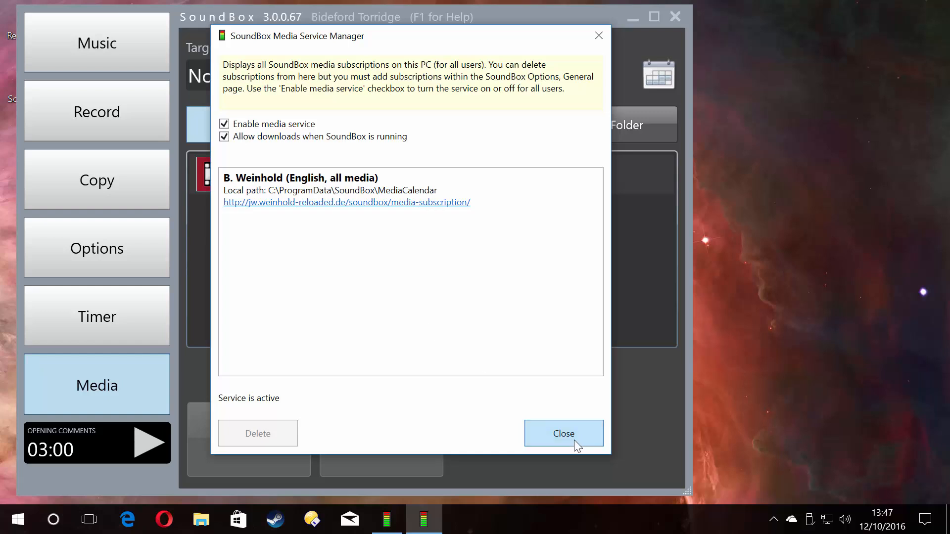
pyautogui.click(563, 434)
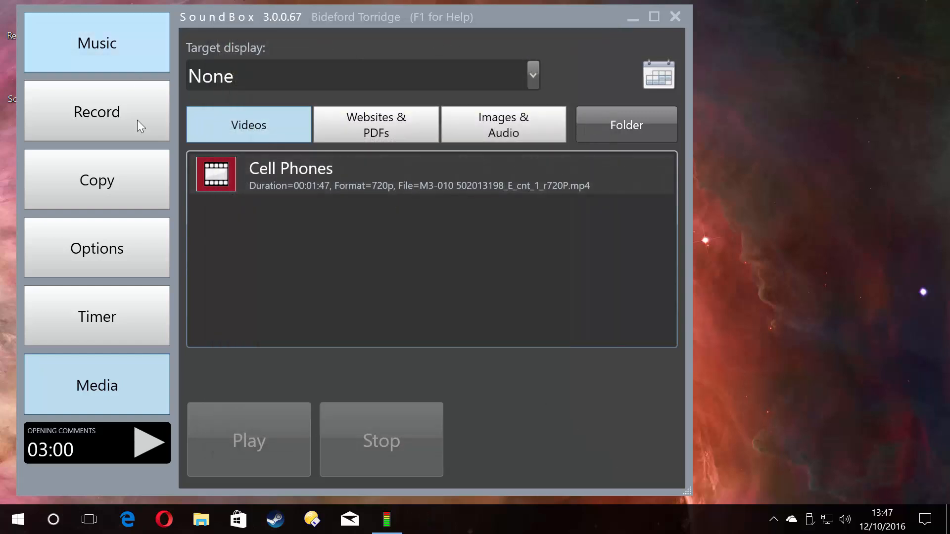
pyautogui.click(96, 248)
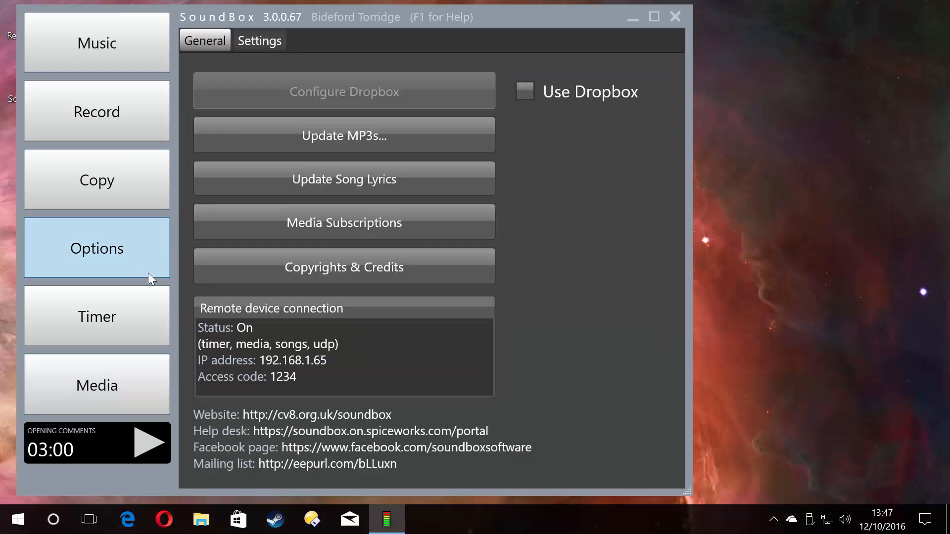
pyautogui.moveTo(319, 229)
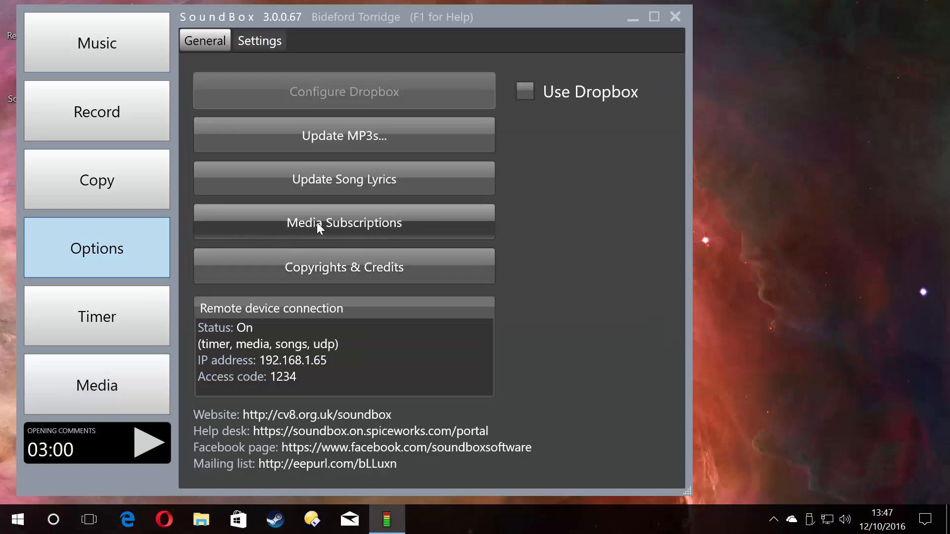
pyautogui.click(344, 222)
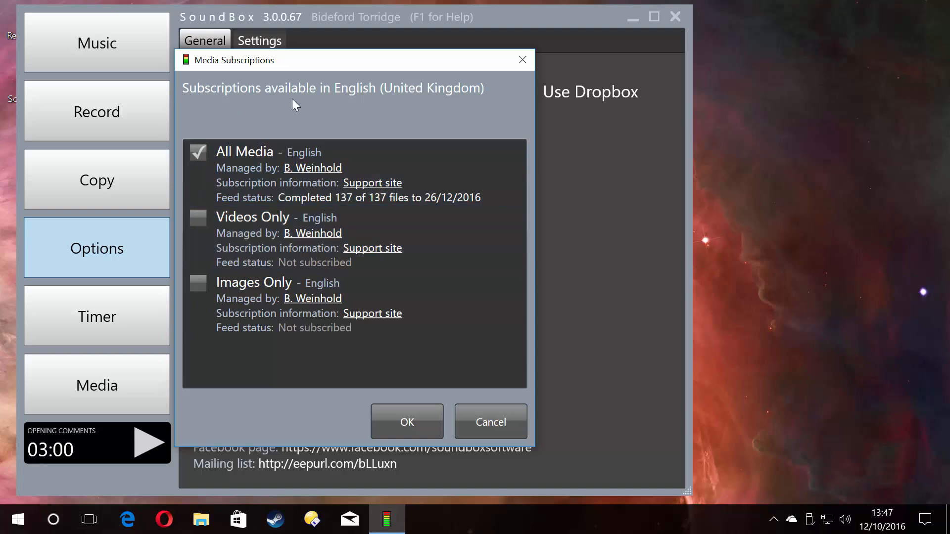
pyautogui.moveTo(225, 133)
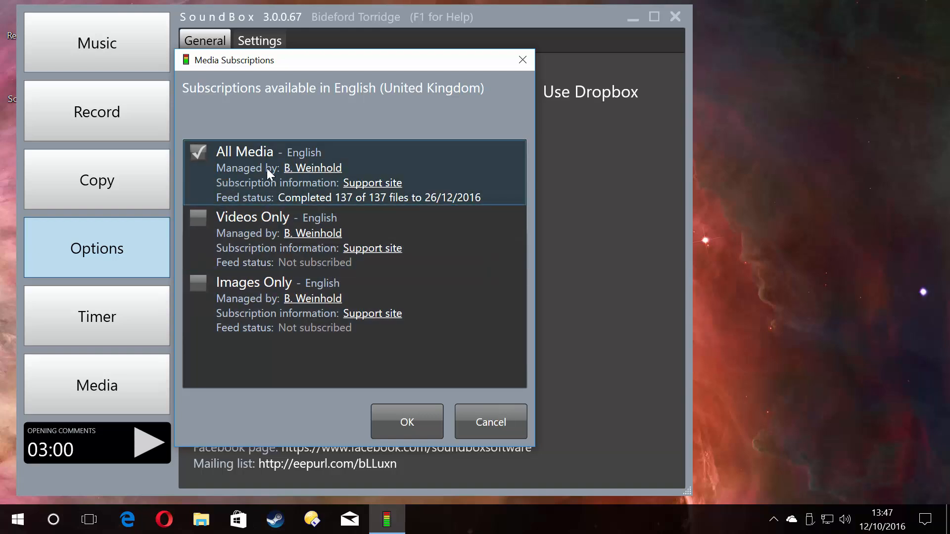
pyautogui.moveTo(330, 167)
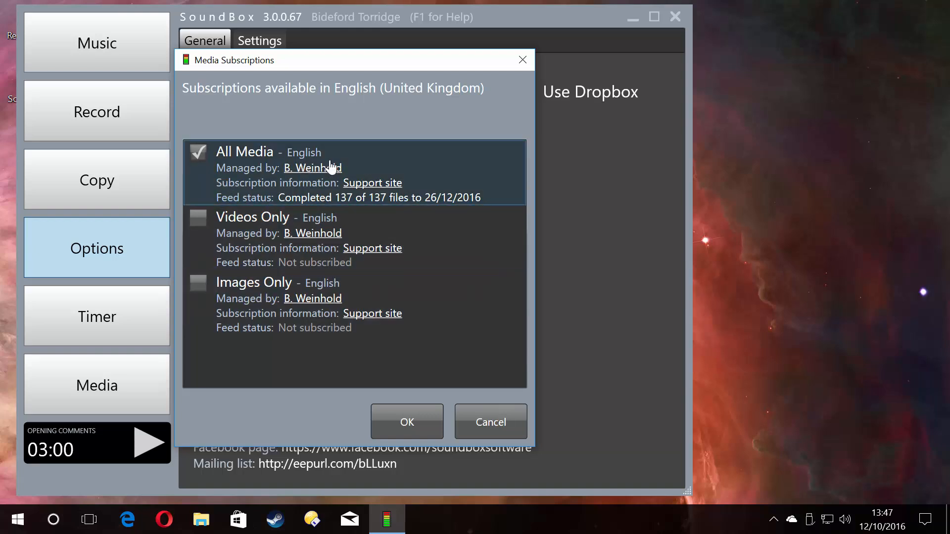
pyautogui.moveTo(235, 165)
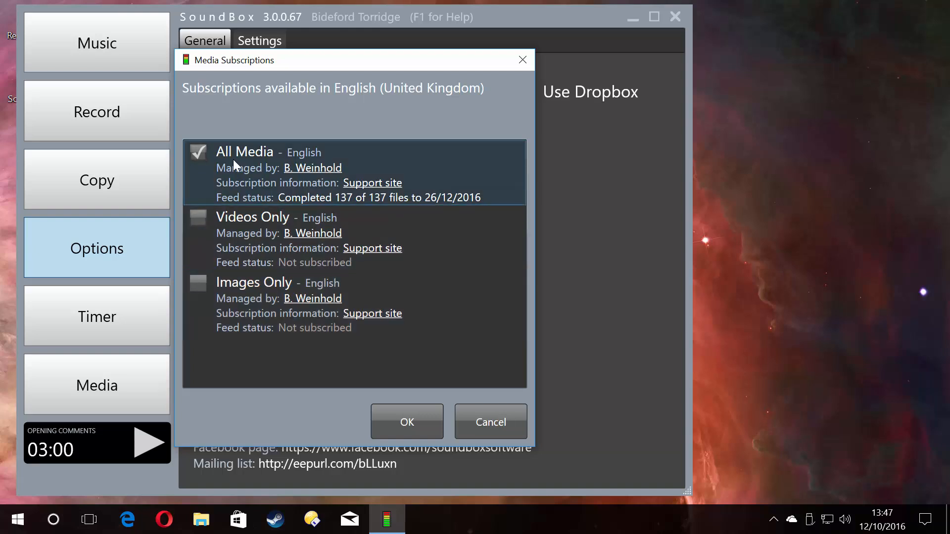
pyautogui.moveTo(255, 172)
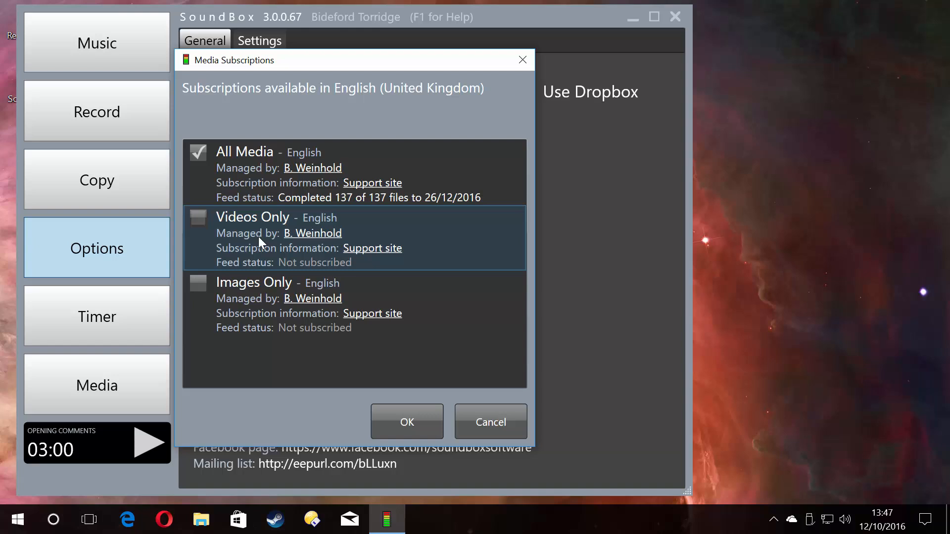
# Inspect the English feeds, cancel Media Subscriptions without changes, and close SoundBox.
pyautogui.click(303, 173)
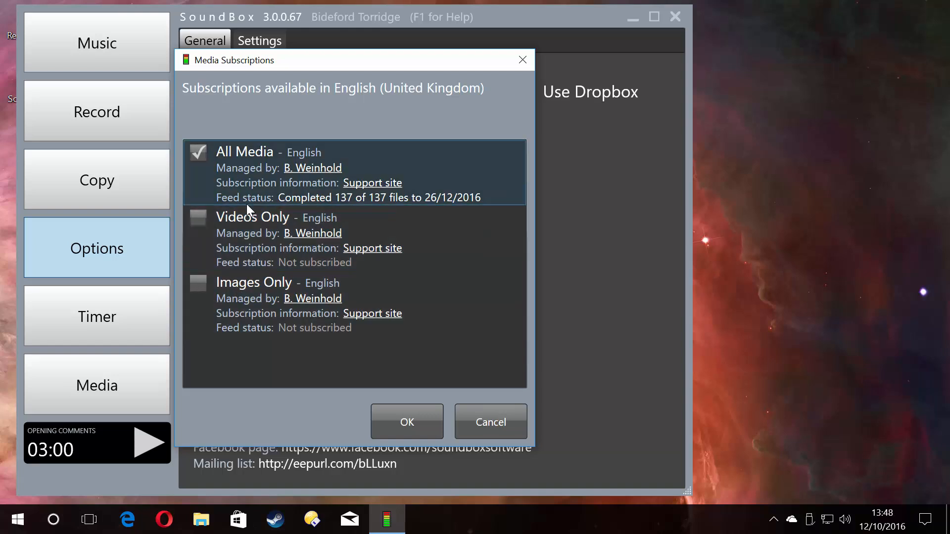
pyautogui.moveTo(226, 199)
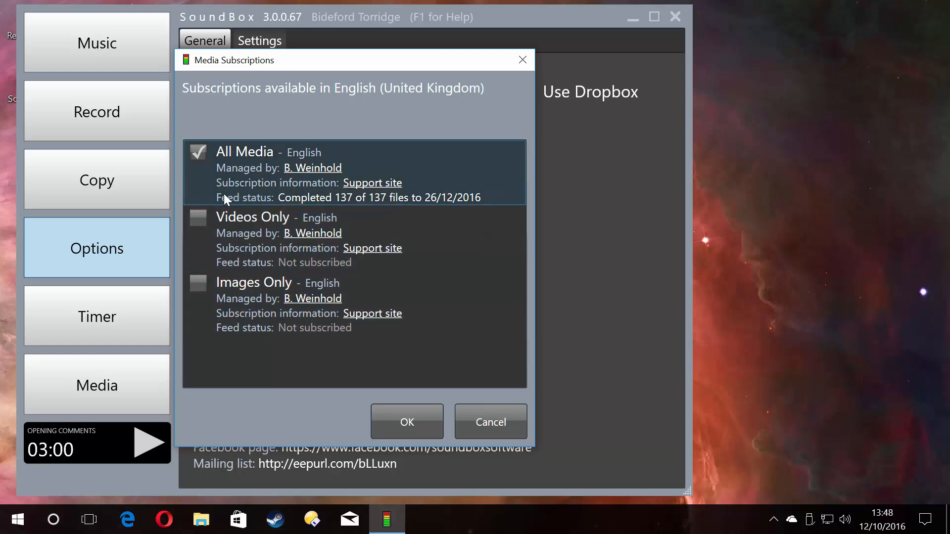
pyautogui.moveTo(357, 202)
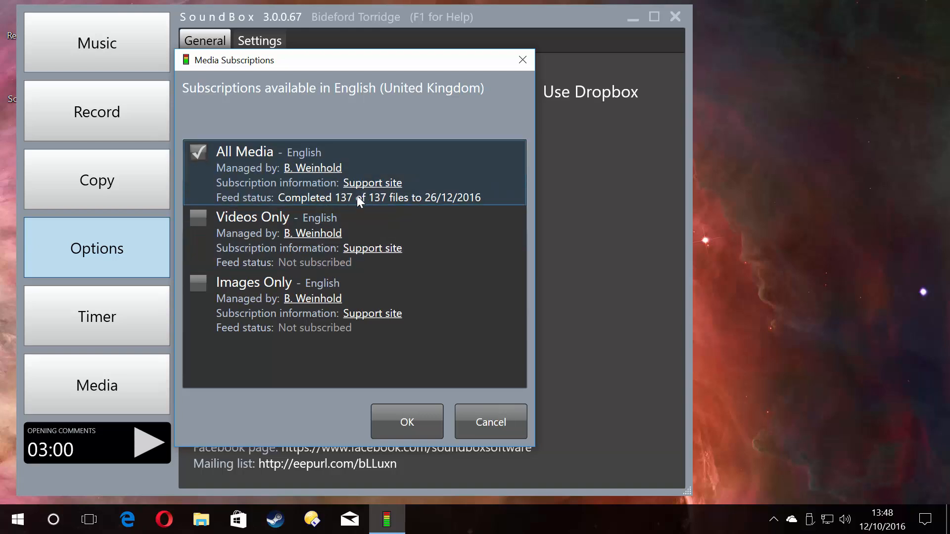
pyautogui.moveTo(333, 207)
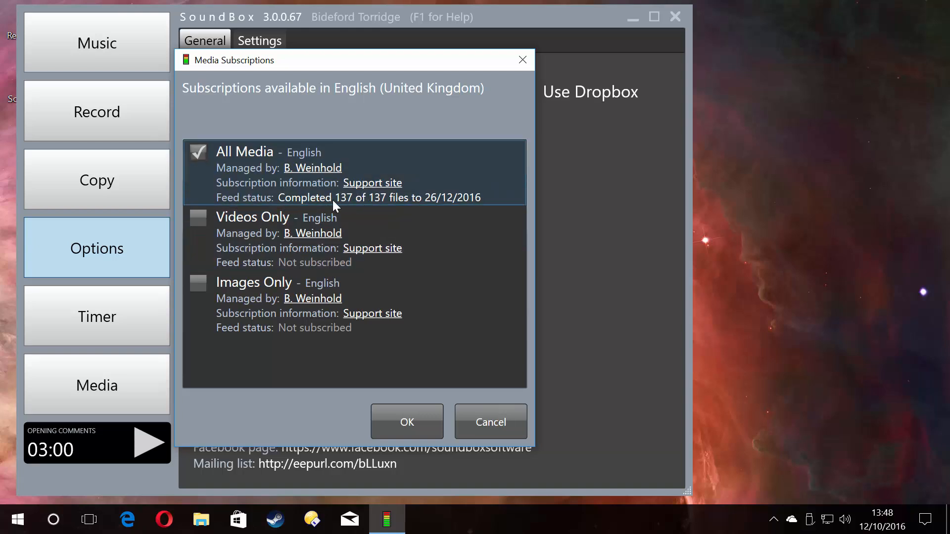
pyautogui.moveTo(431, 200)
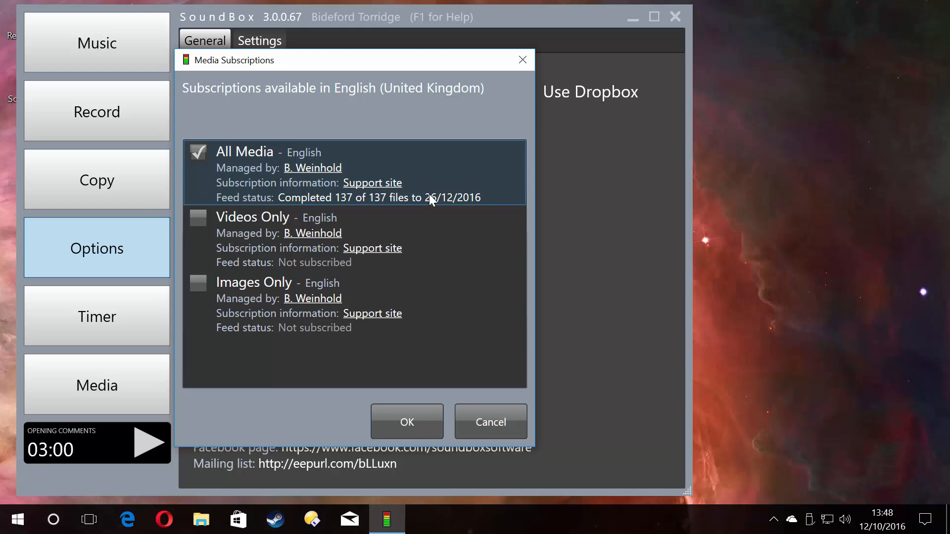
pyautogui.moveTo(475, 202)
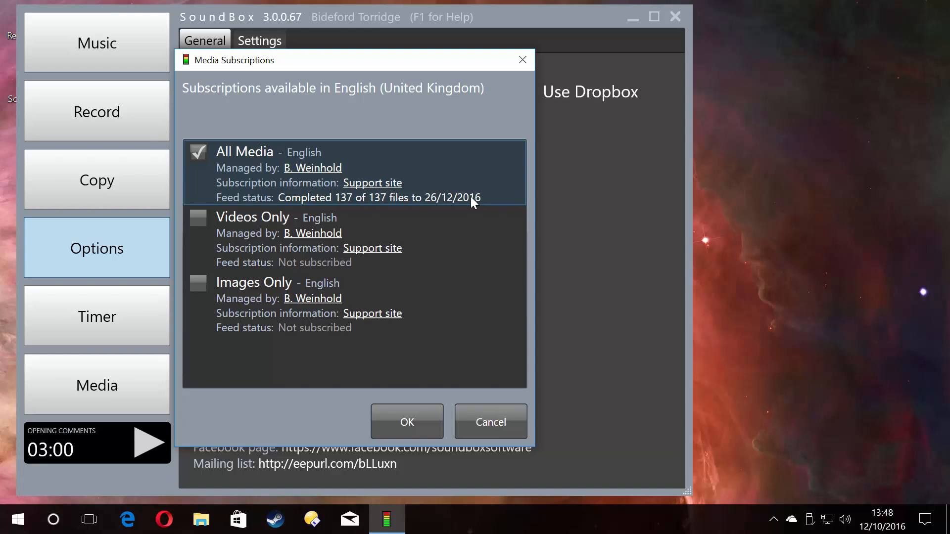
pyautogui.moveTo(489, 422)
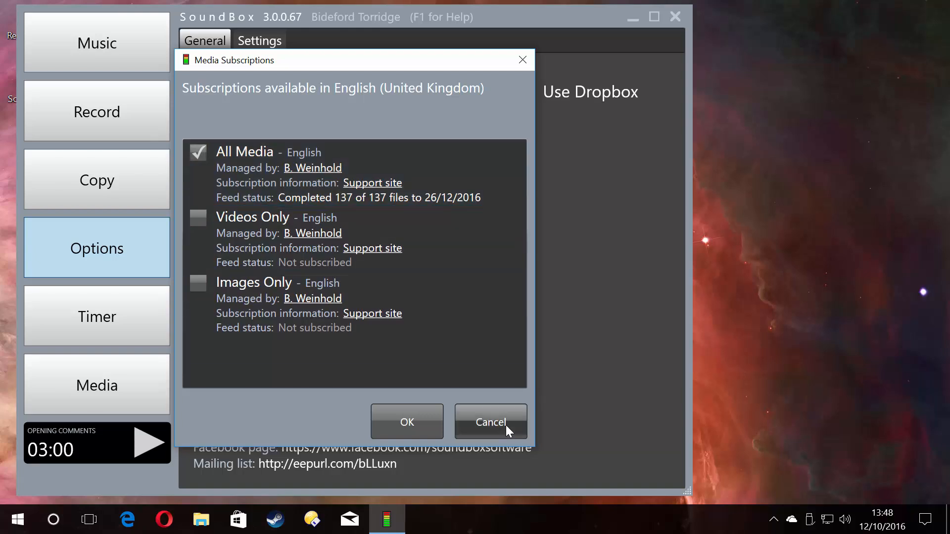
pyautogui.moveTo(319, 73)
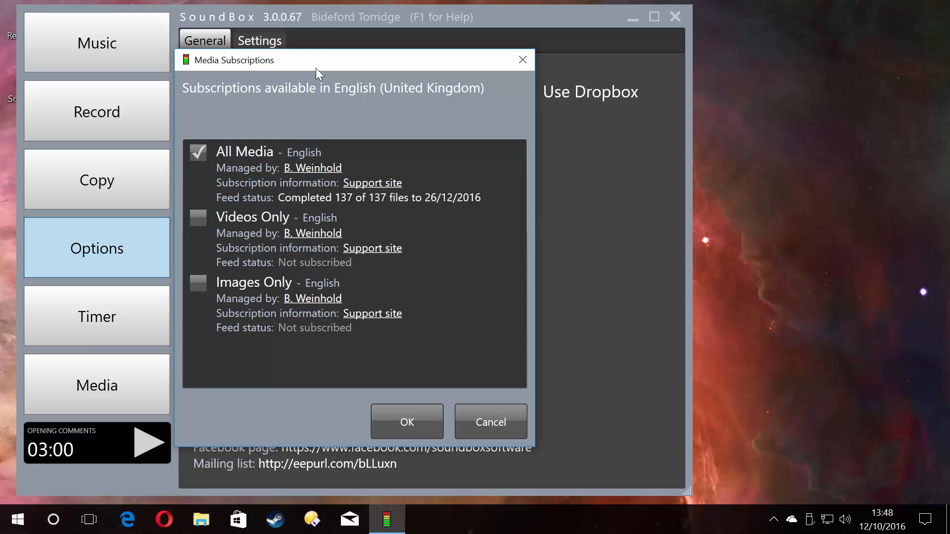
pyautogui.moveTo(320, 63)
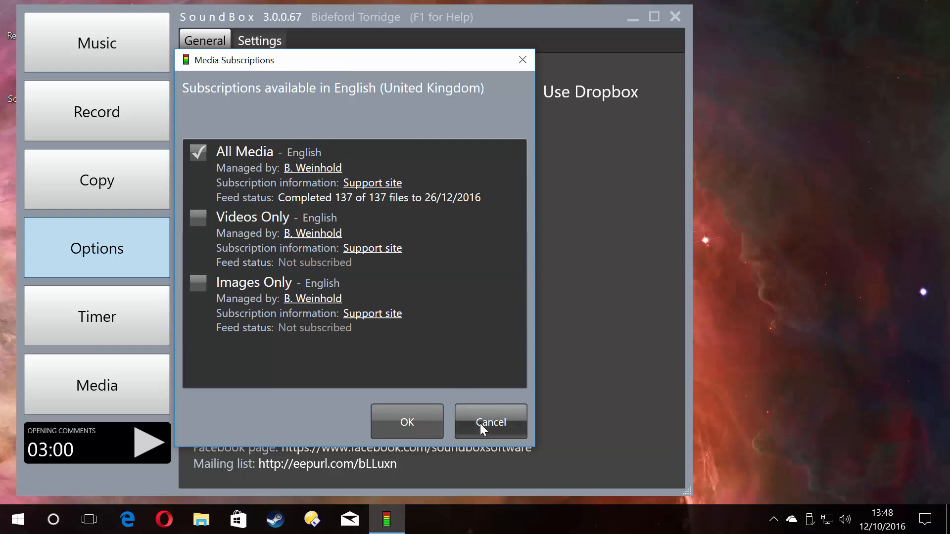
pyautogui.click(490, 422)
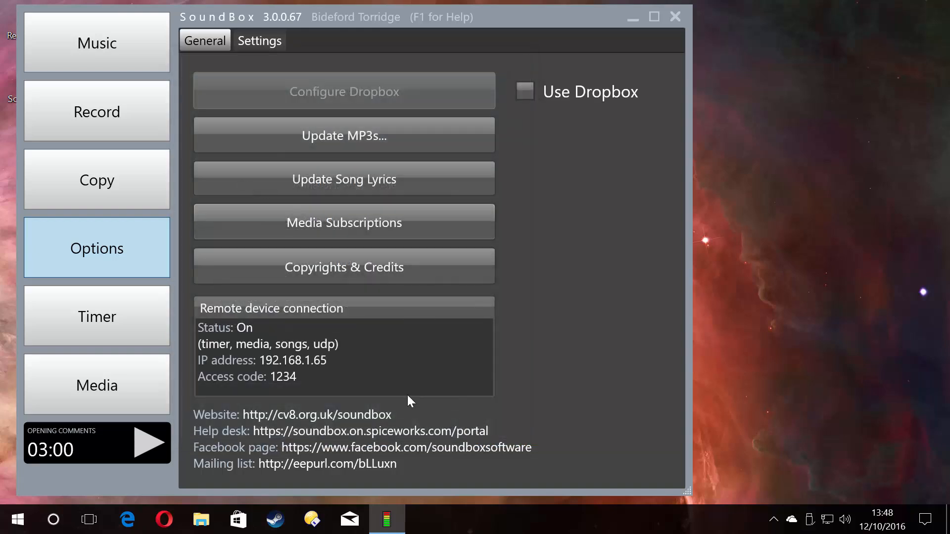
pyautogui.moveTo(674, 16)
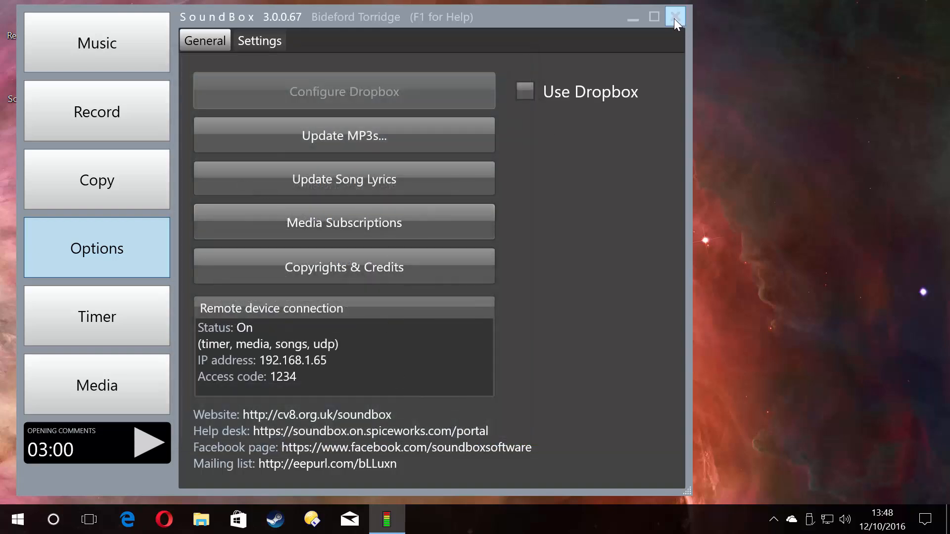
pyautogui.click(674, 17)
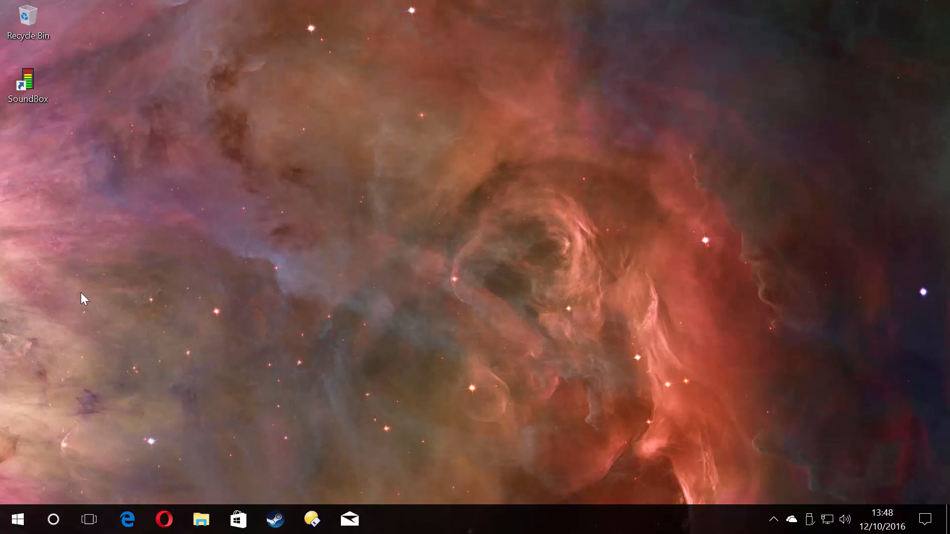
# Append the es option to the SoundBox shortcut's Target and approve the administrator permission prompt.
pyautogui.rightClick(28, 81)
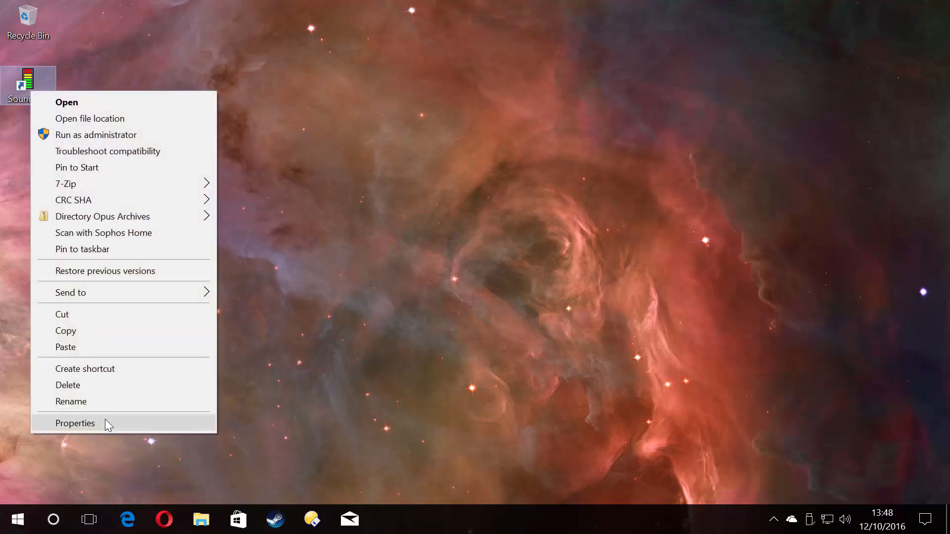
pyautogui.click(75, 423)
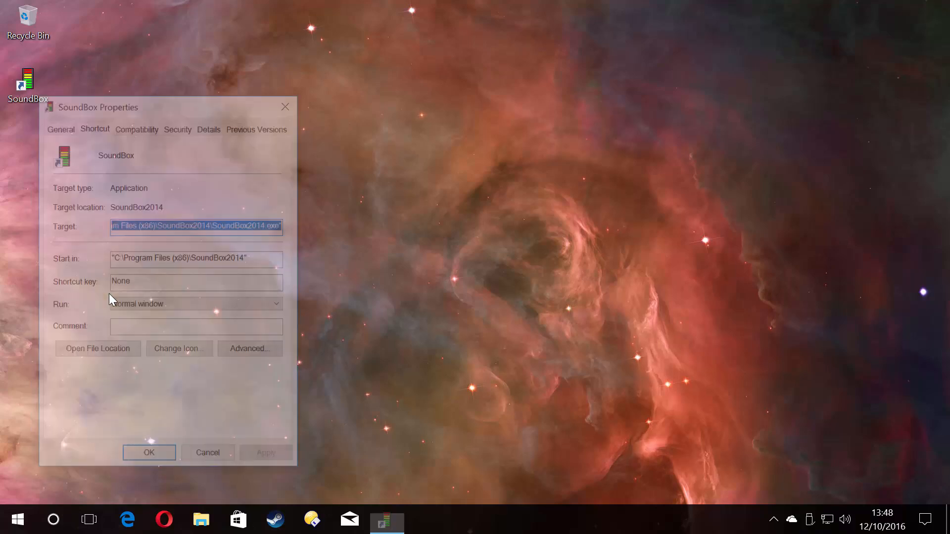
pyautogui.click(196, 225)
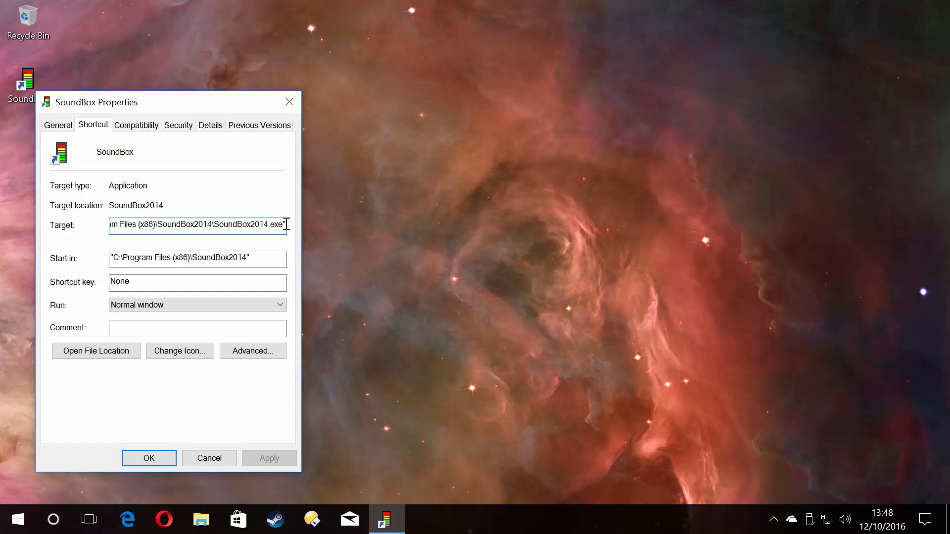
pyautogui.write('es')
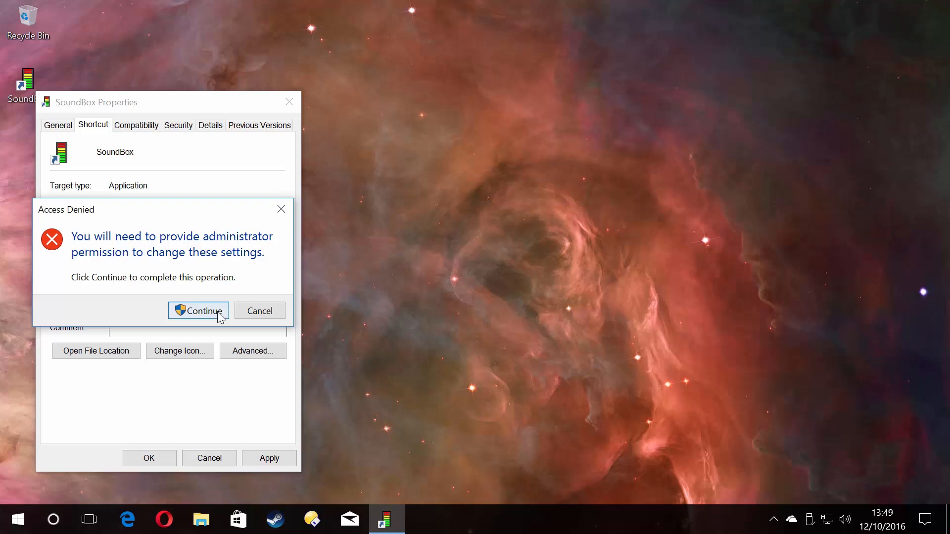
pyautogui.click(198, 310)
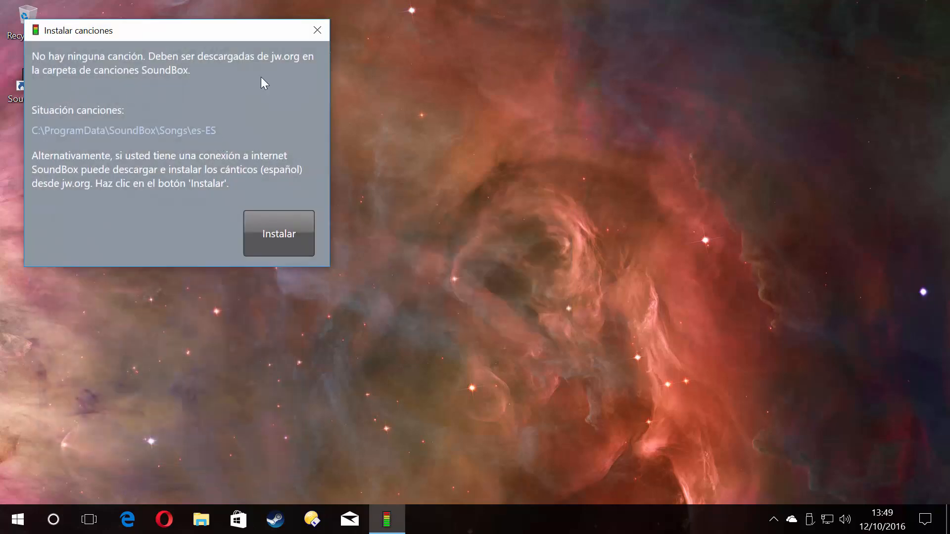
pyautogui.moveTo(315, 246)
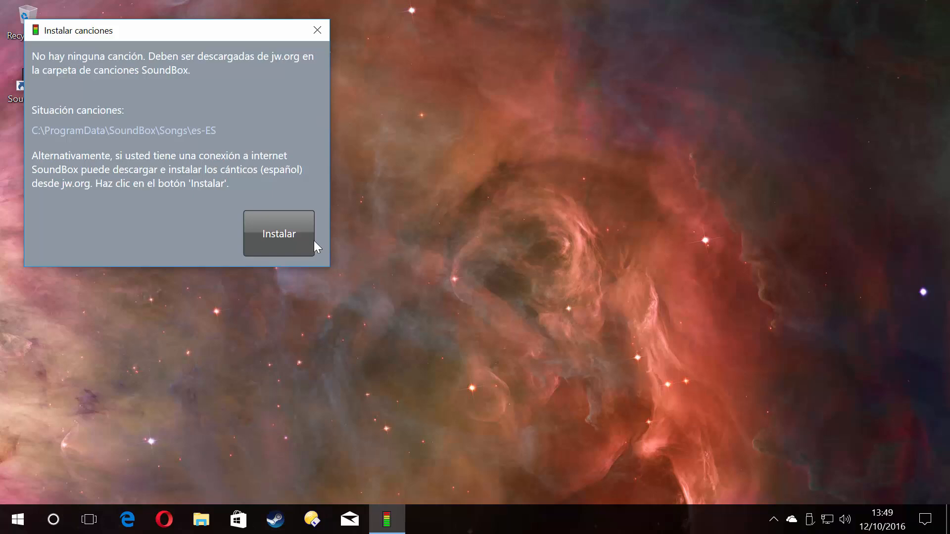
# Install the Spanish song files, such as iasnmS_135.mp3, from the Instalar canciones dialog.
pyautogui.click(278, 234)
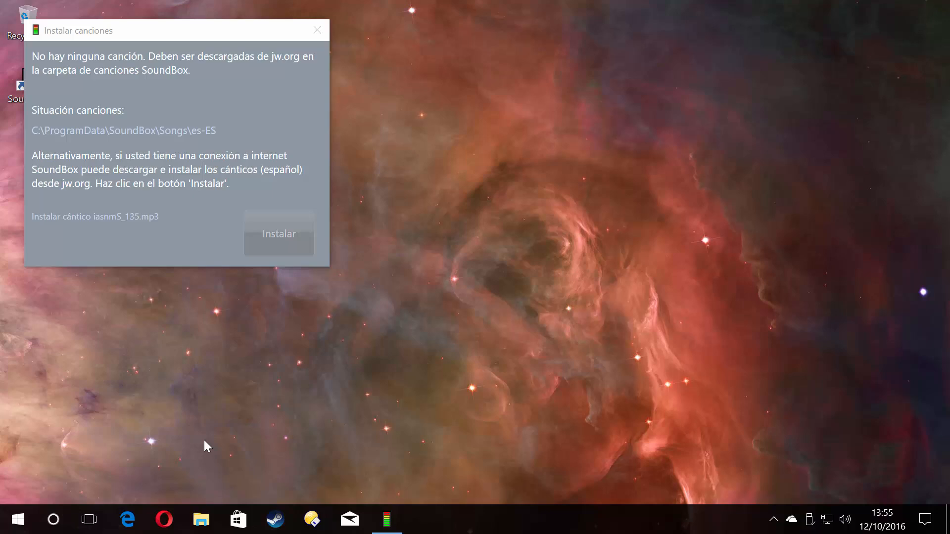
pyautogui.click(278, 233)
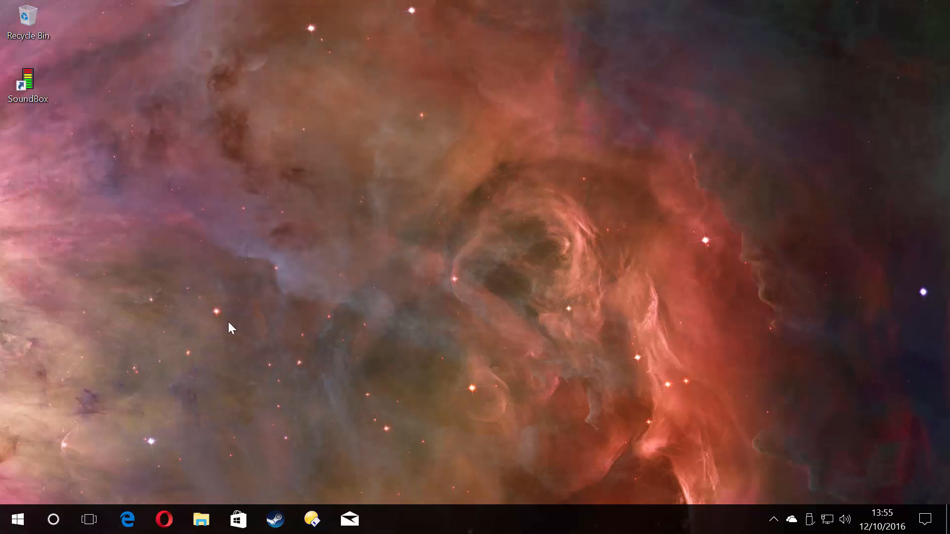
# Relaunch SoundBox in Spanish, dismiss the scaling warning, and open the Multimedia section.
pyautogui.doubleClick(28, 82)
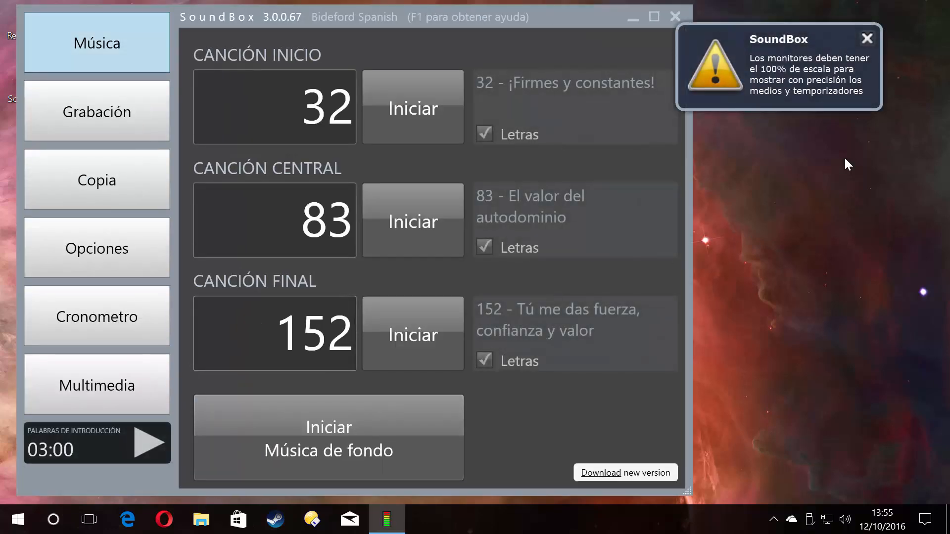
pyautogui.click(866, 38)
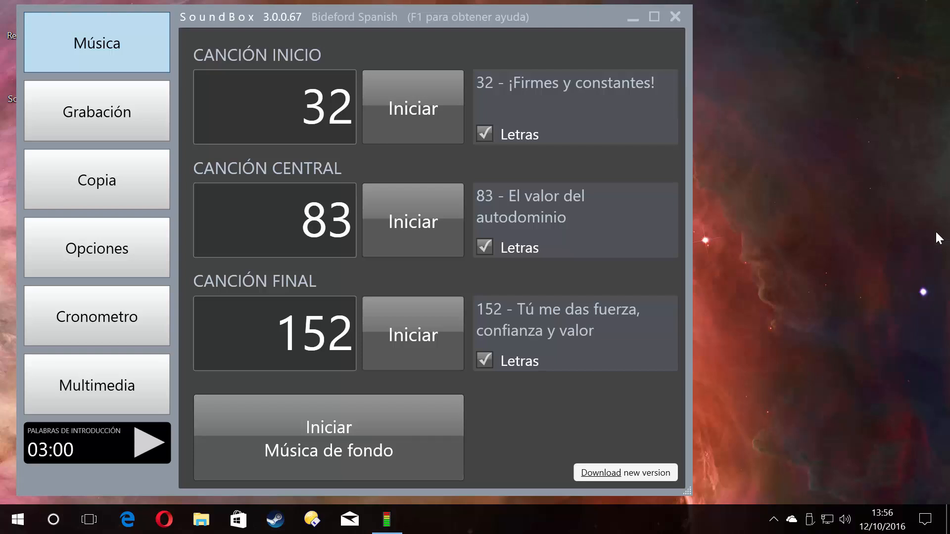
pyautogui.click(96, 386)
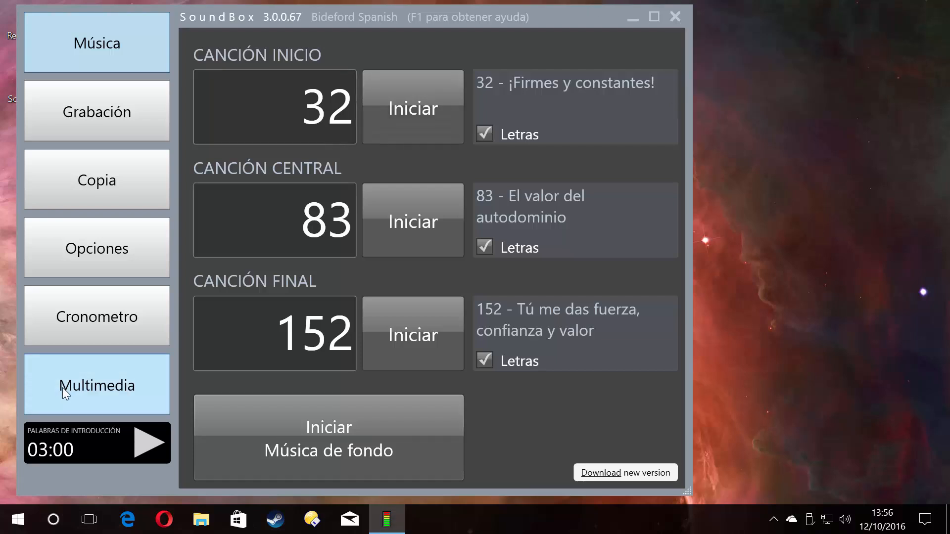
pyautogui.moveTo(97, 386)
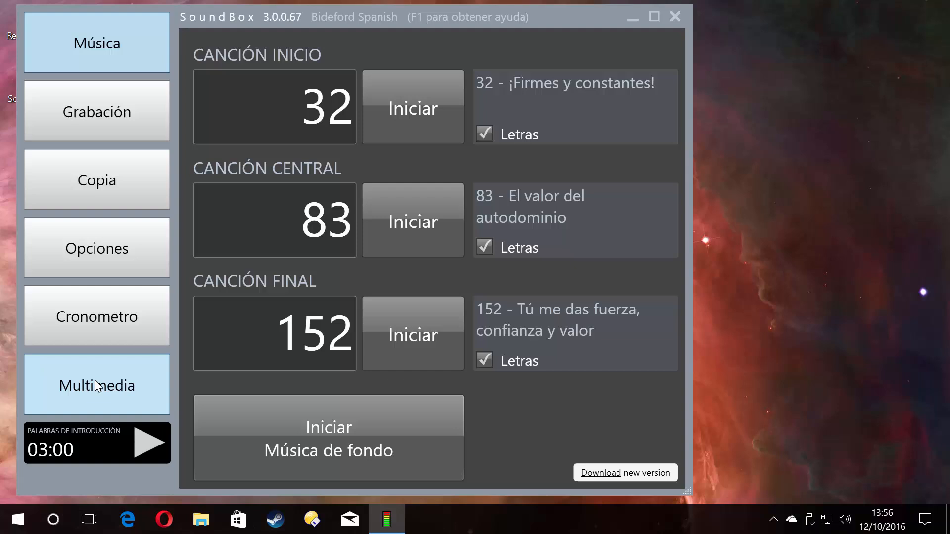
pyautogui.click(95, 385)
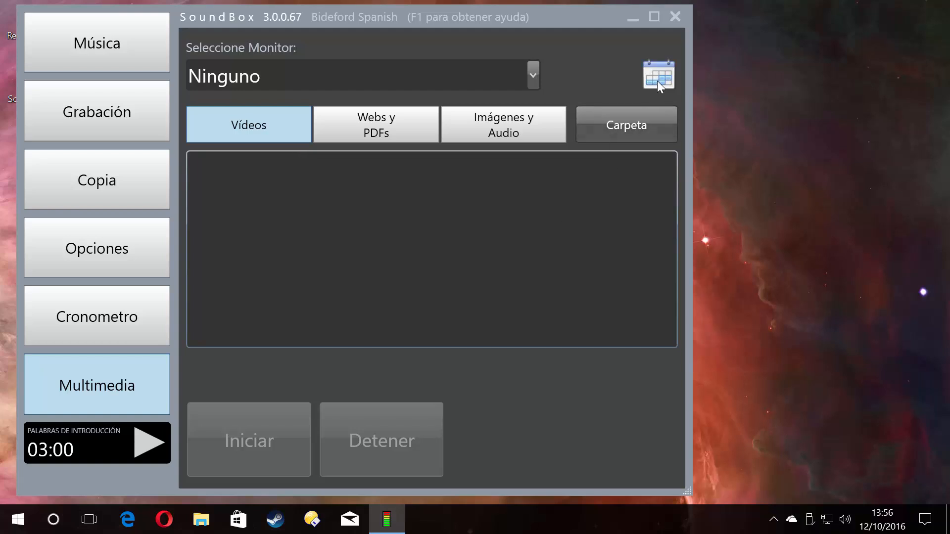
# Switch Multimedia to this week's calendar (10/10/2016) and close its empty es-ES folder.
pyautogui.click(658, 75)
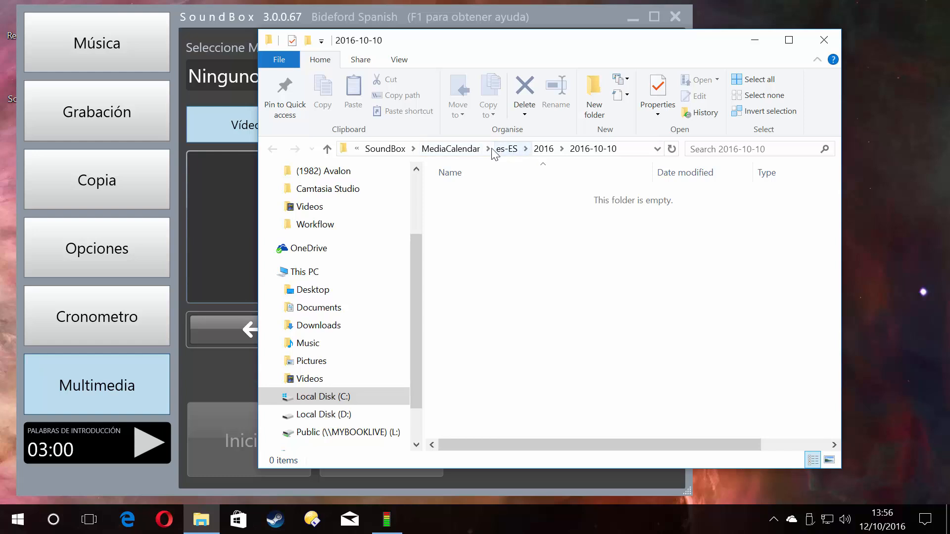
pyautogui.moveTo(472, 310)
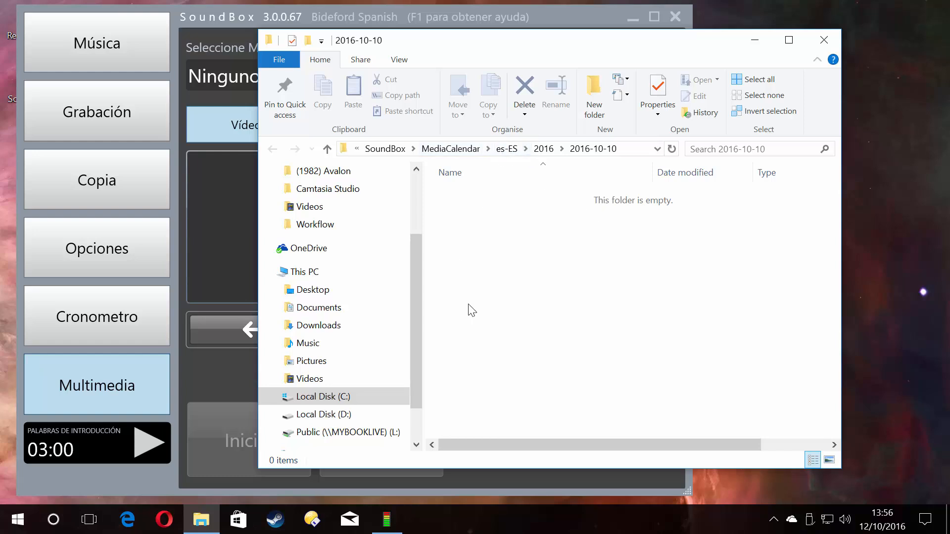
pyautogui.click(823, 41)
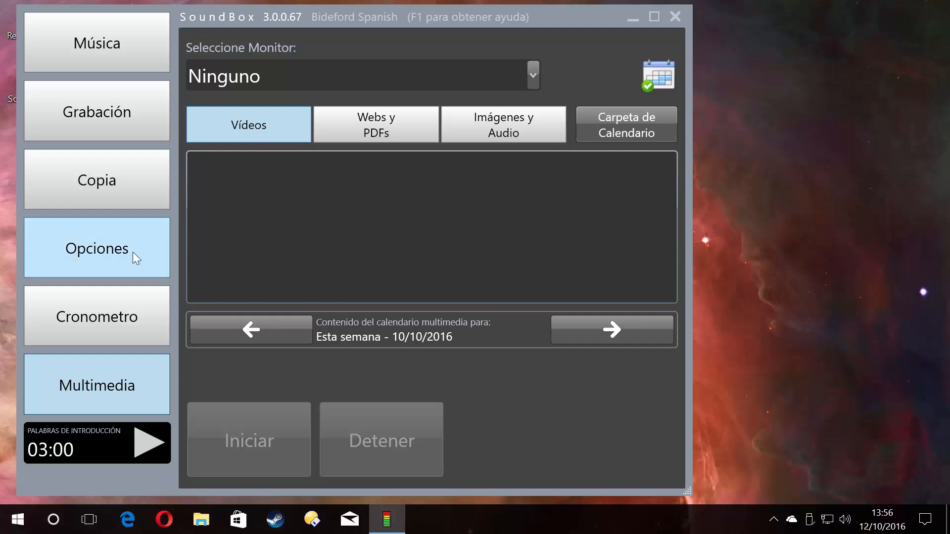
# Tick the Sólo imágenes feed under Opciones > Suscripciones Multimedia and confirm it.
pyautogui.click(97, 249)
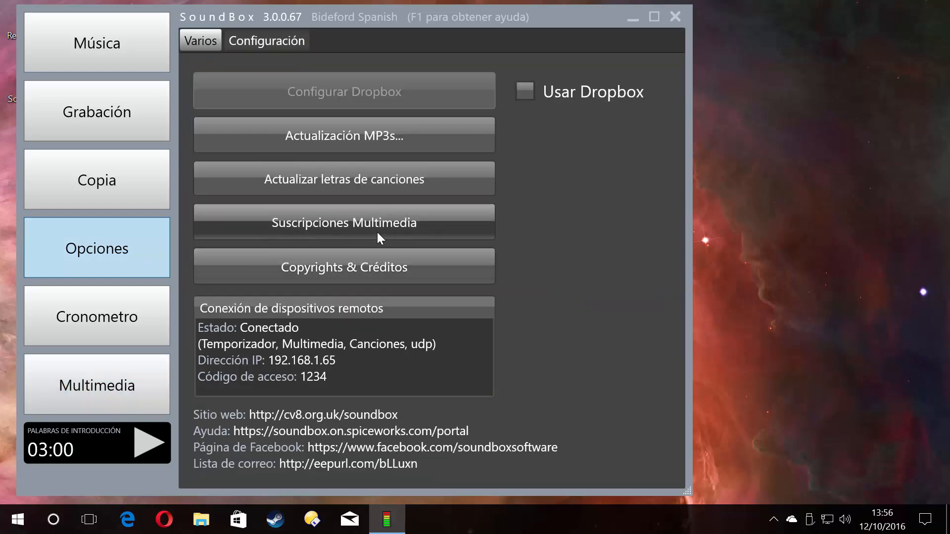
pyautogui.moveTo(456, 229)
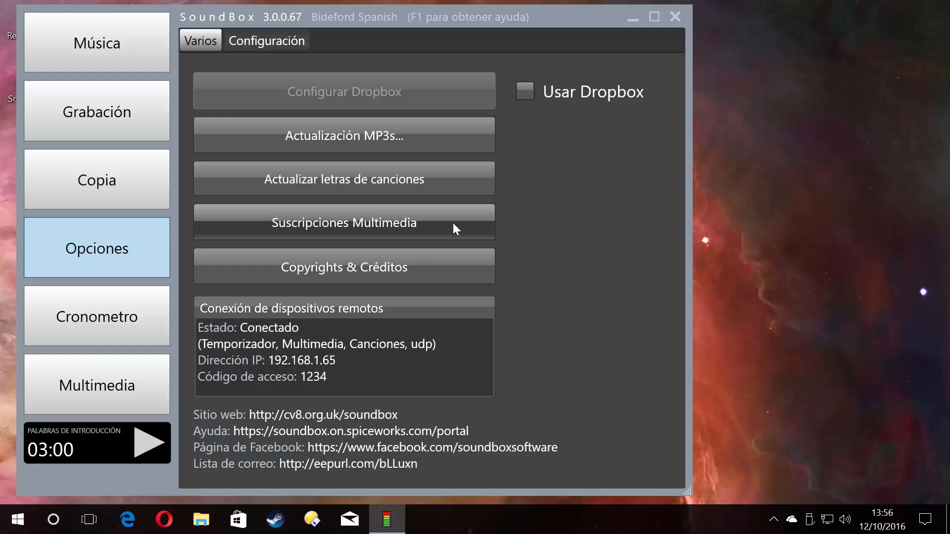
pyautogui.click(344, 222)
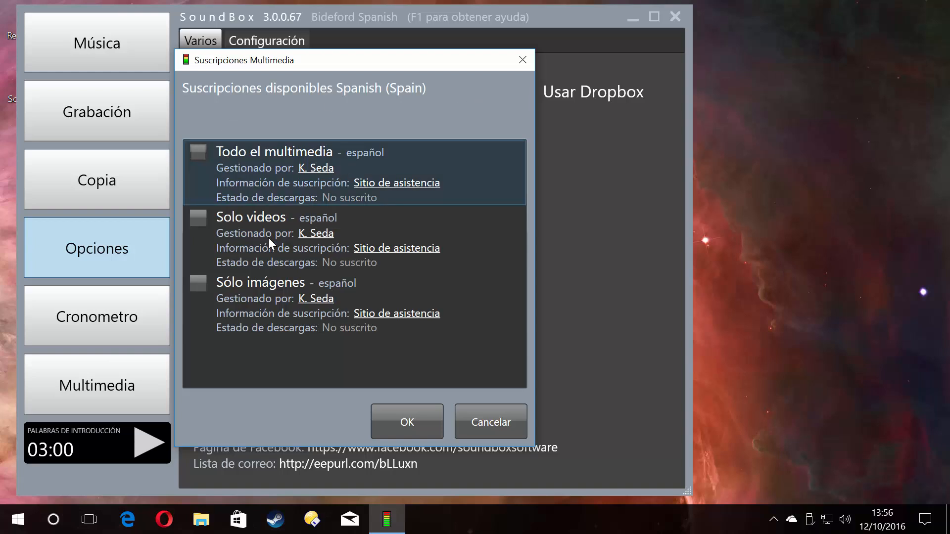
pyautogui.click(354, 302)
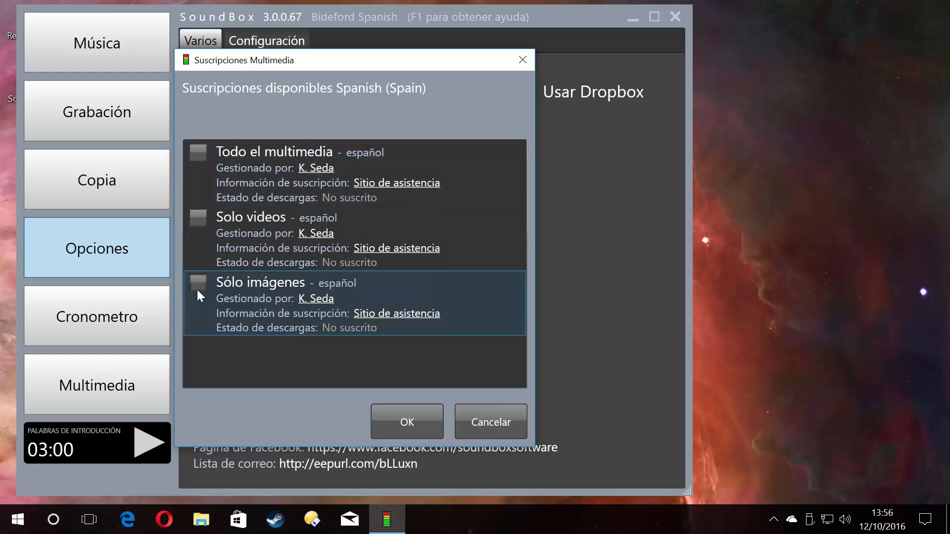
pyautogui.click(197, 283)
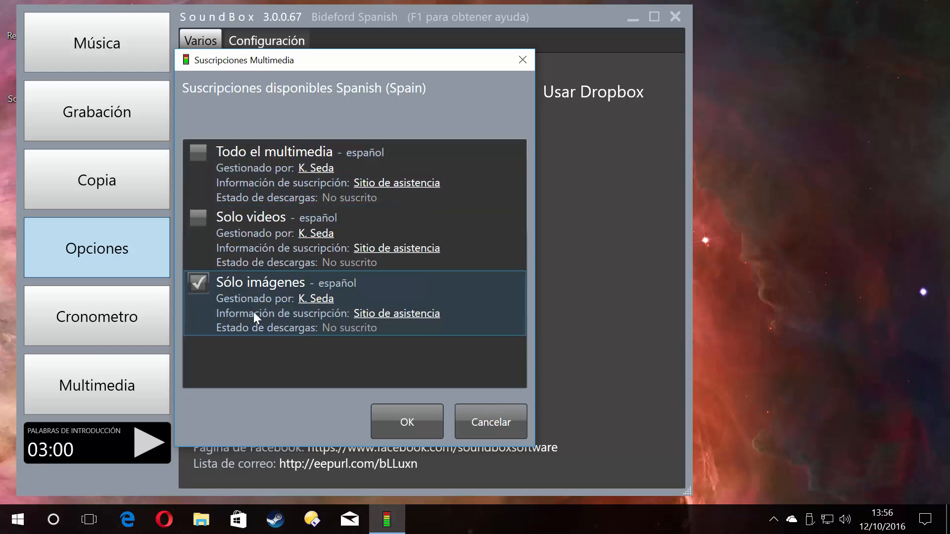
pyautogui.click(407, 421)
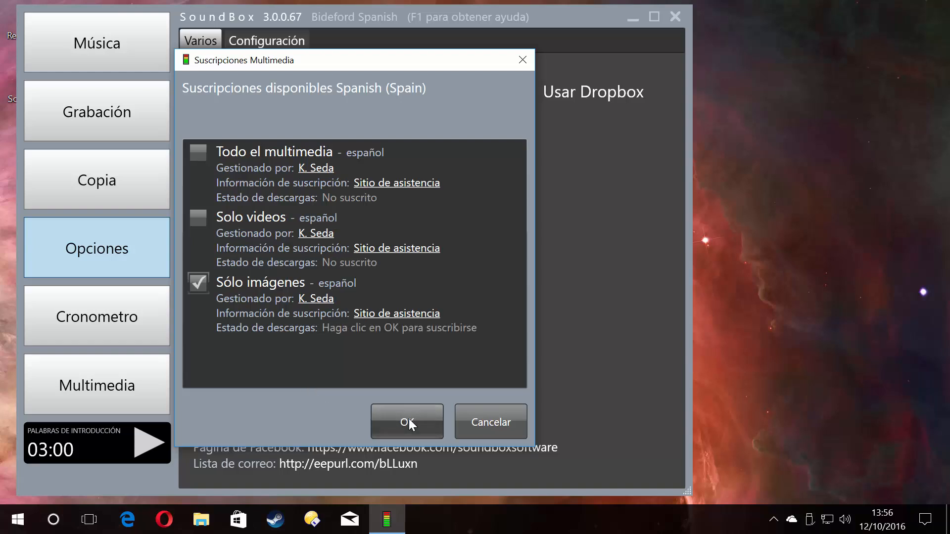
pyautogui.click(407, 421)
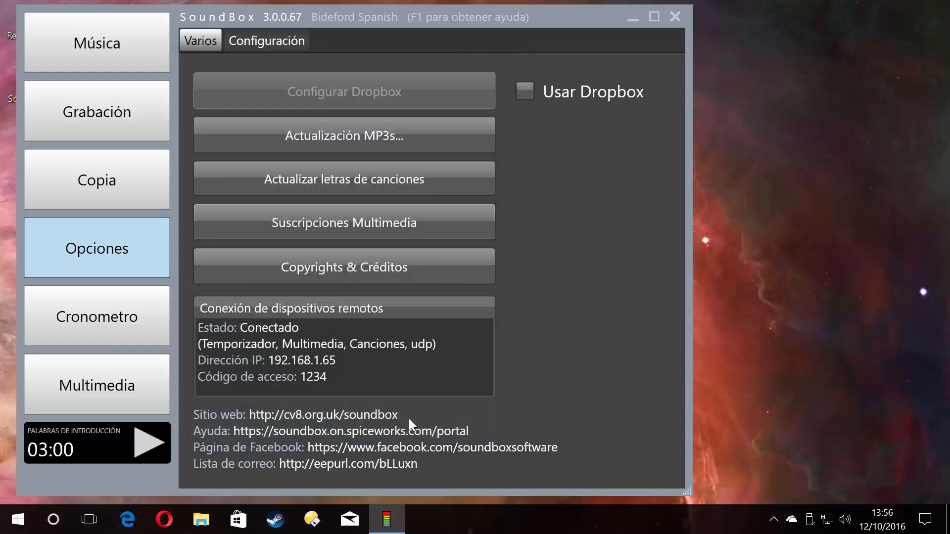
pyautogui.moveTo(361, 222)
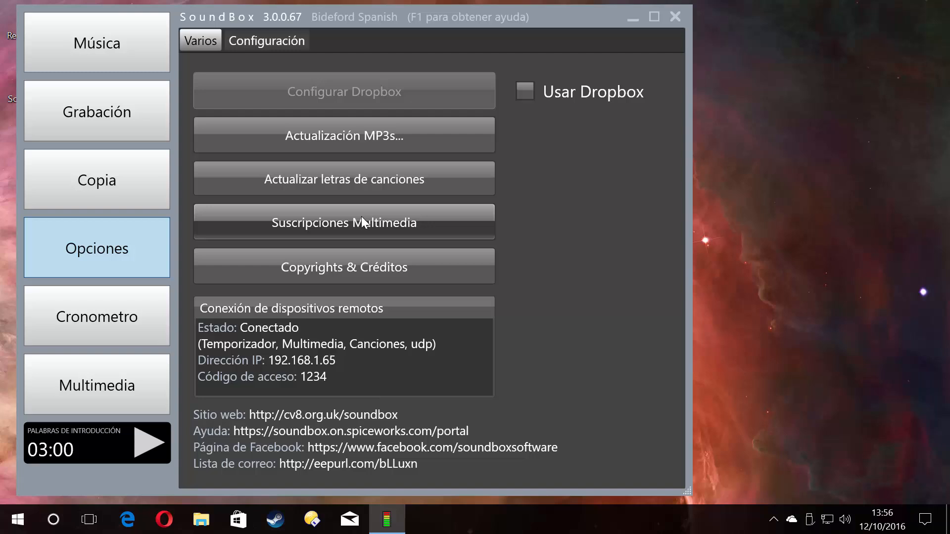
# Reopen Suscripciones Multimedia and watch Sólo imágenes reach 28 of 125 downloaded files.
pyautogui.click(343, 222)
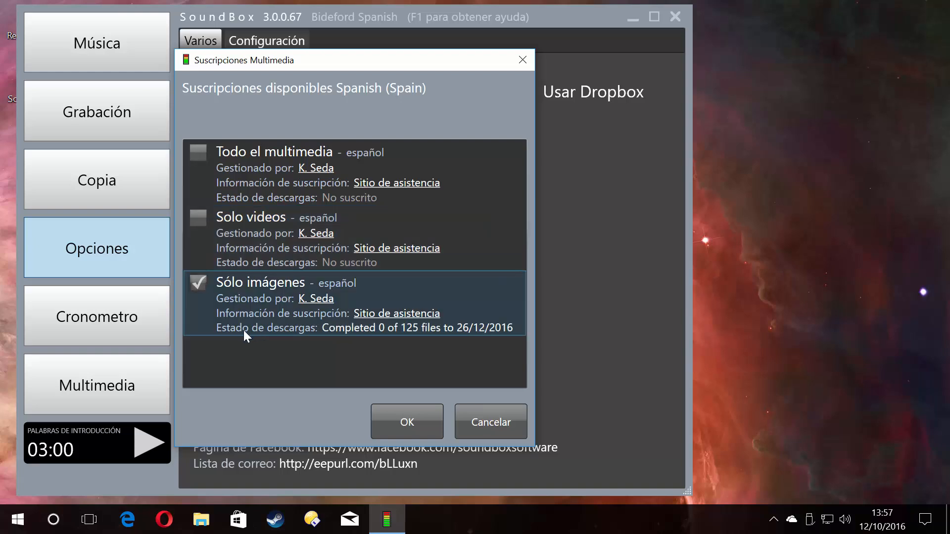
pyautogui.moveTo(329, 335)
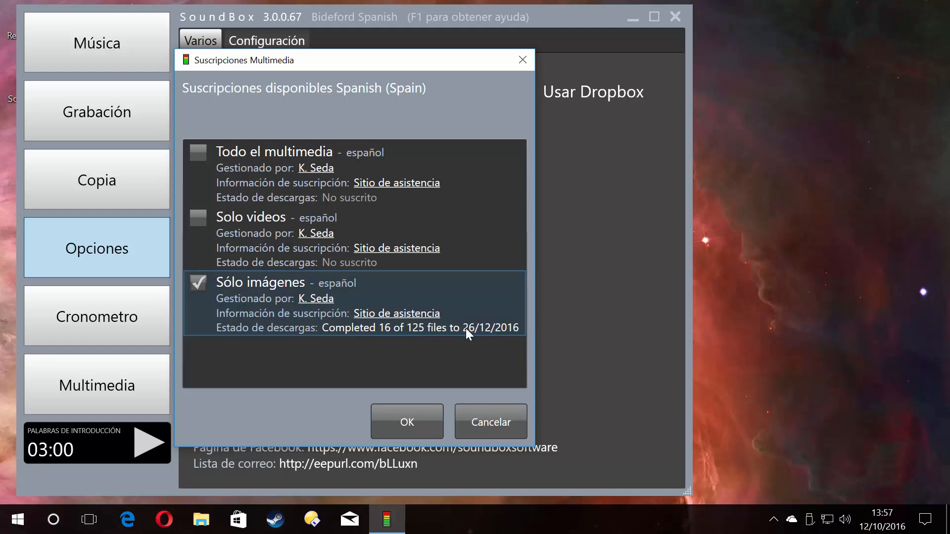
pyautogui.moveTo(491, 333)
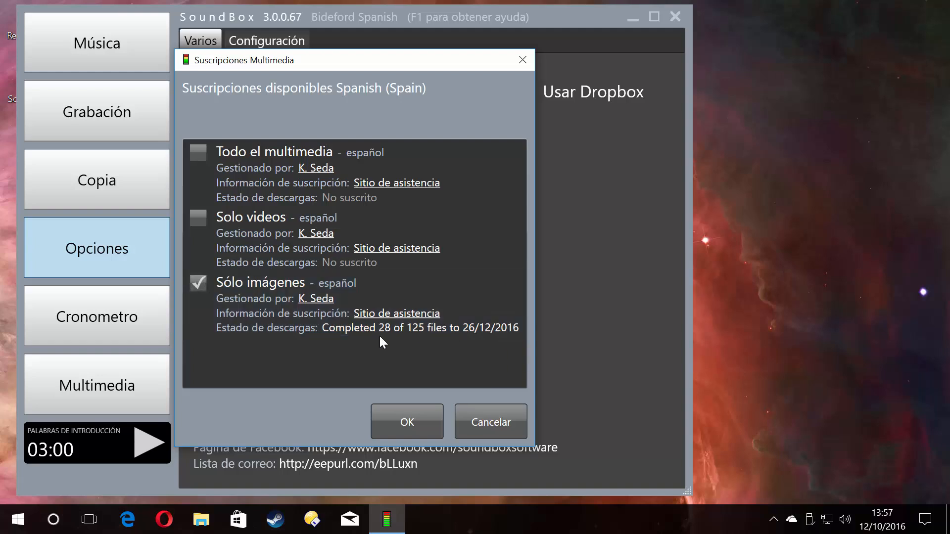
pyautogui.click(354, 237)
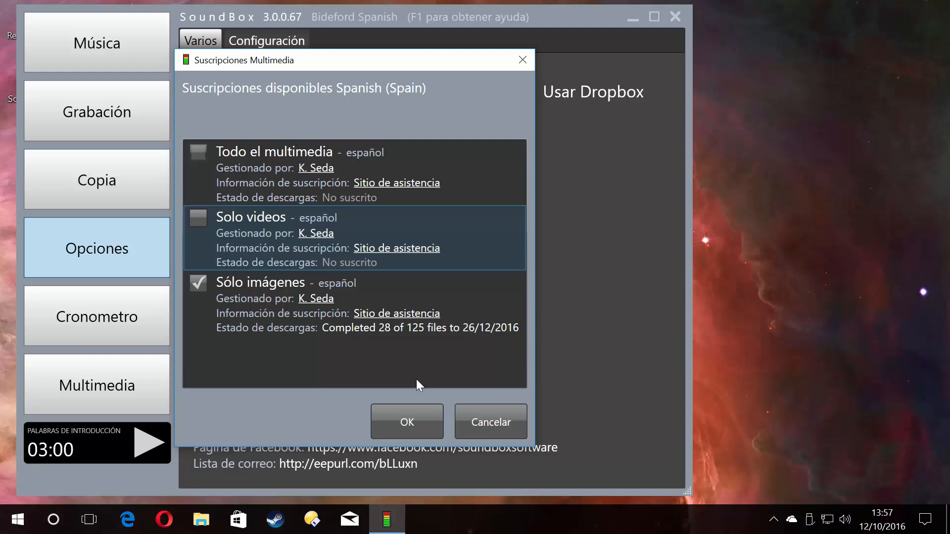
pyautogui.moveTo(361, 362)
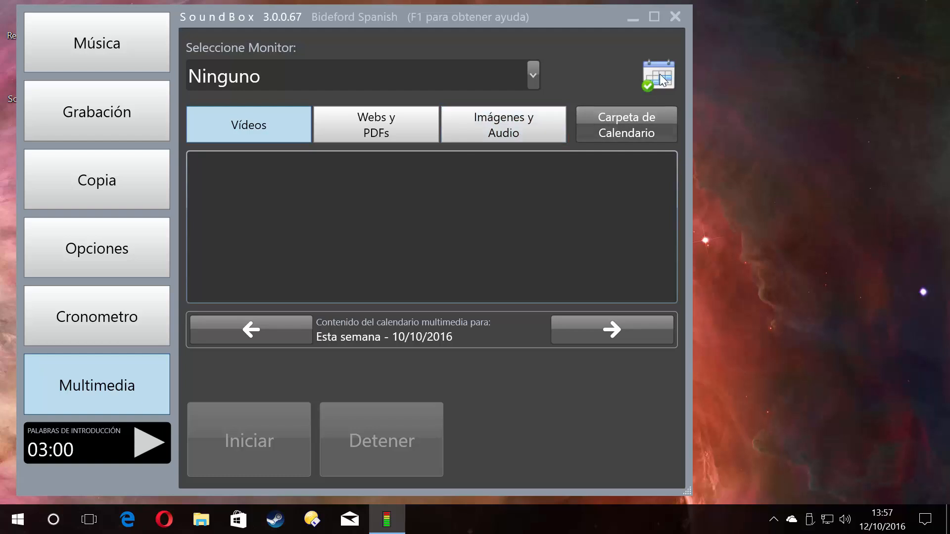
# Browse the Imágenes y Audio tab's downloaded images, such as Un ojo and Frascos de perfume.
pyautogui.click(502, 124)
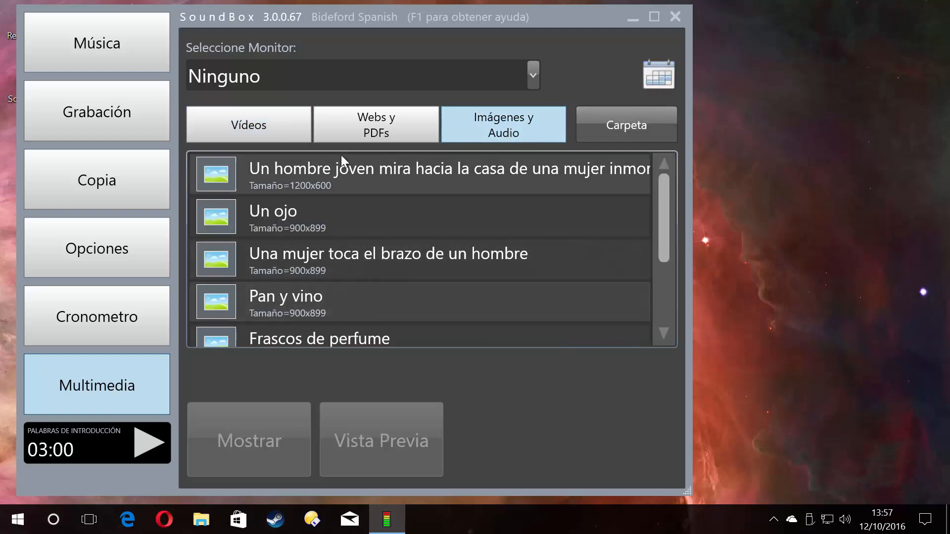
pyautogui.scroll(-3)
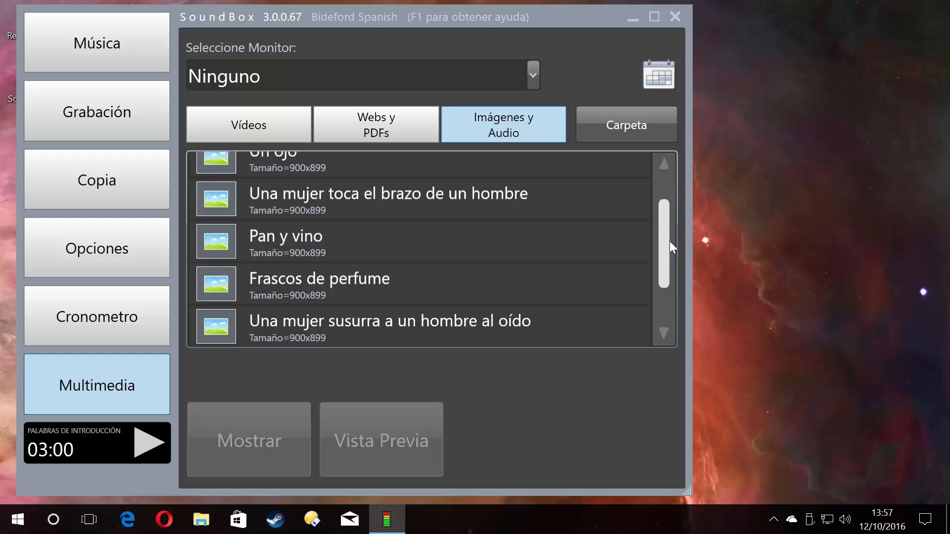
pyautogui.scroll(3)
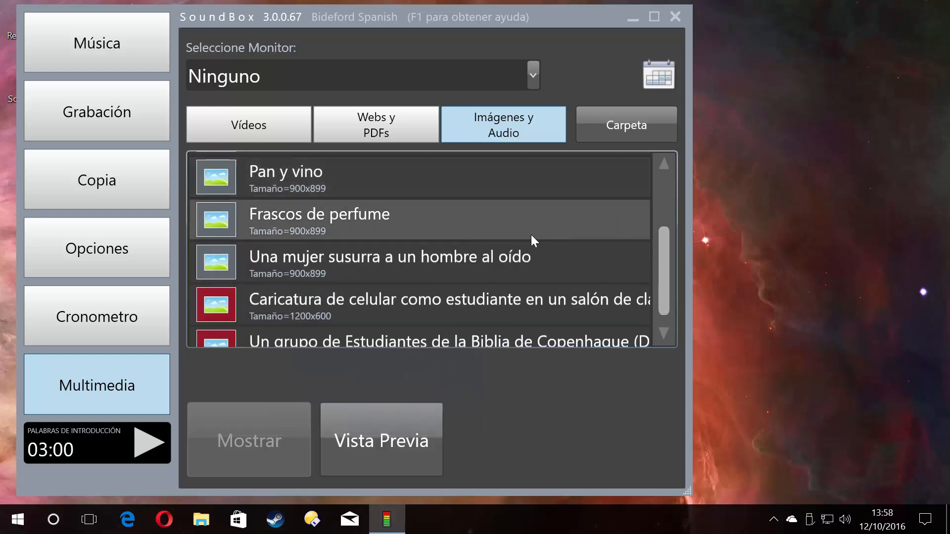
pyautogui.click(215, 305)
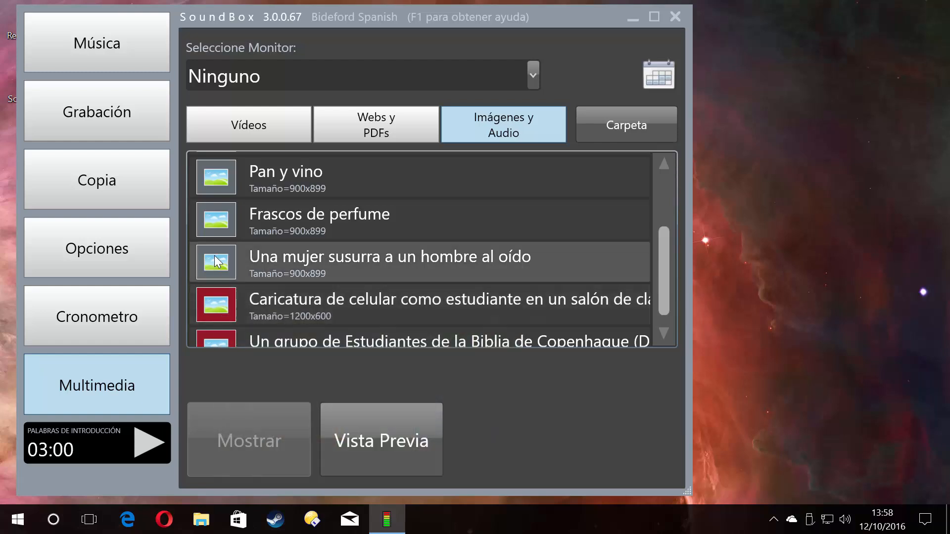
pyautogui.scroll(3)
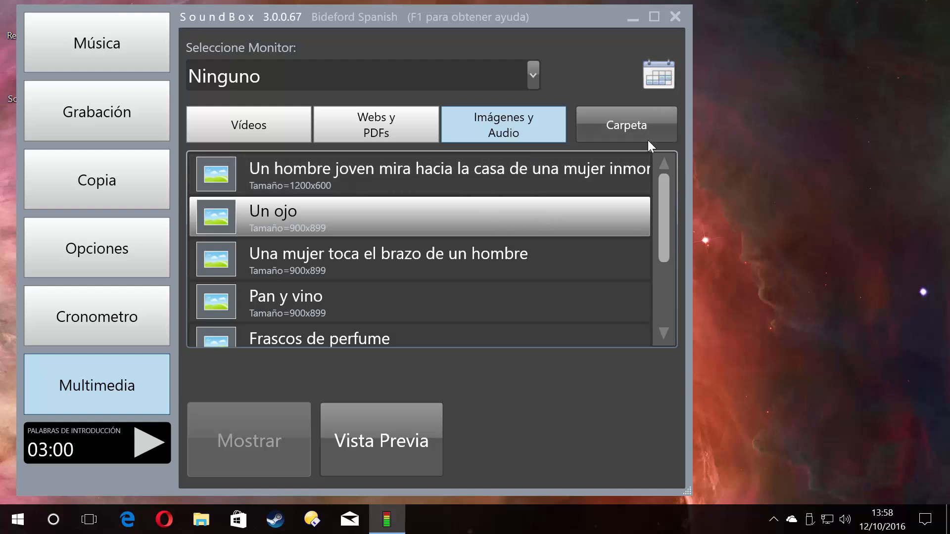
pyautogui.moveTo(624, 135)
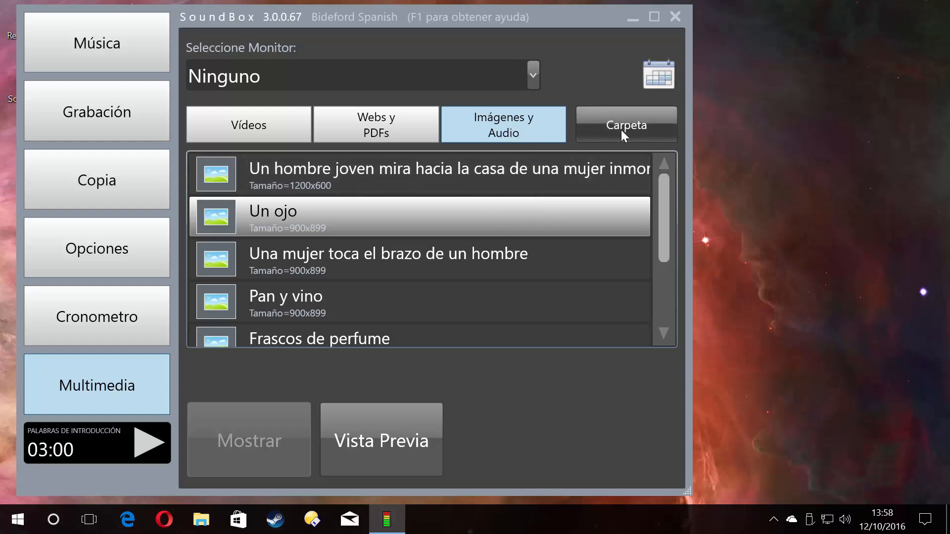
pyautogui.moveTo(648, 132)
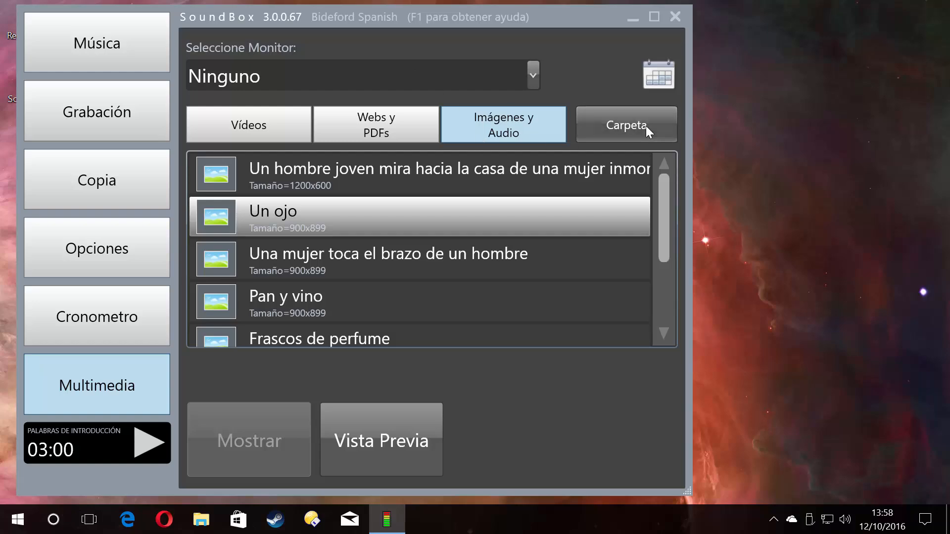
# Open the media folder, view the eight images in es-ES\2016\2016-10-10, then close Explorer.
pyautogui.click(625, 124)
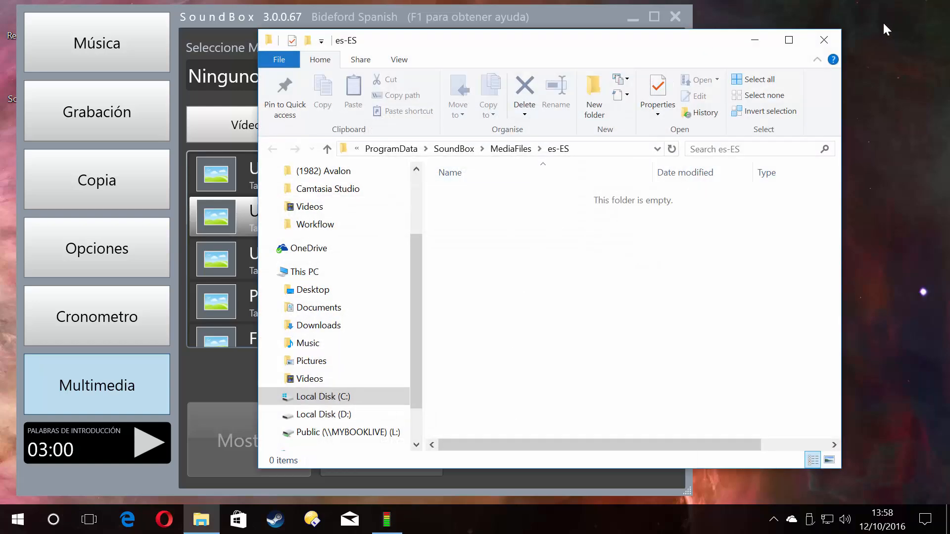
pyautogui.click(823, 40)
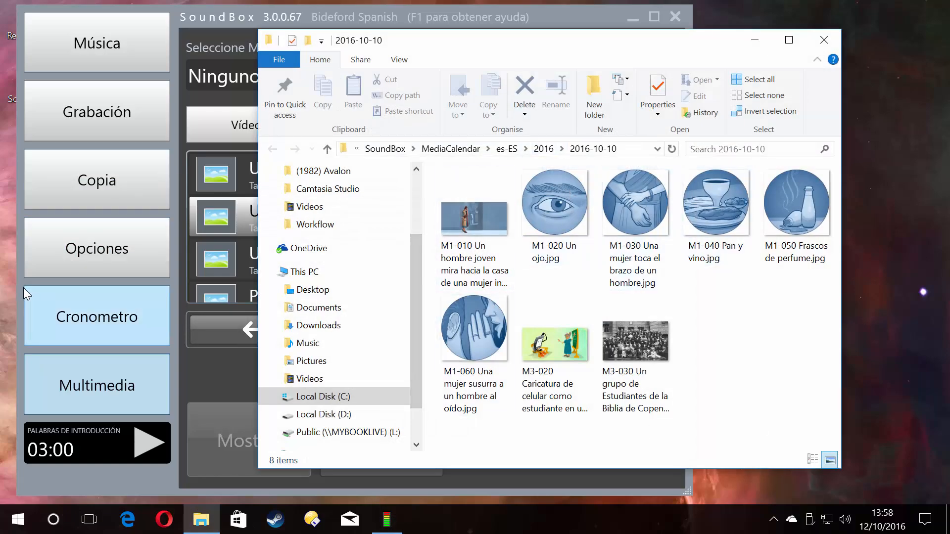
pyautogui.moveTo(434, 253)
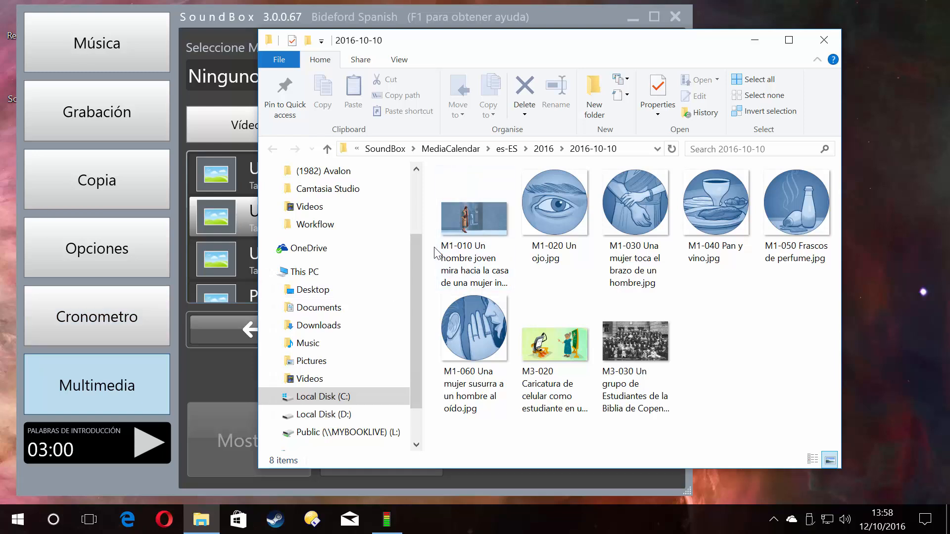
pyautogui.moveTo(206, 296)
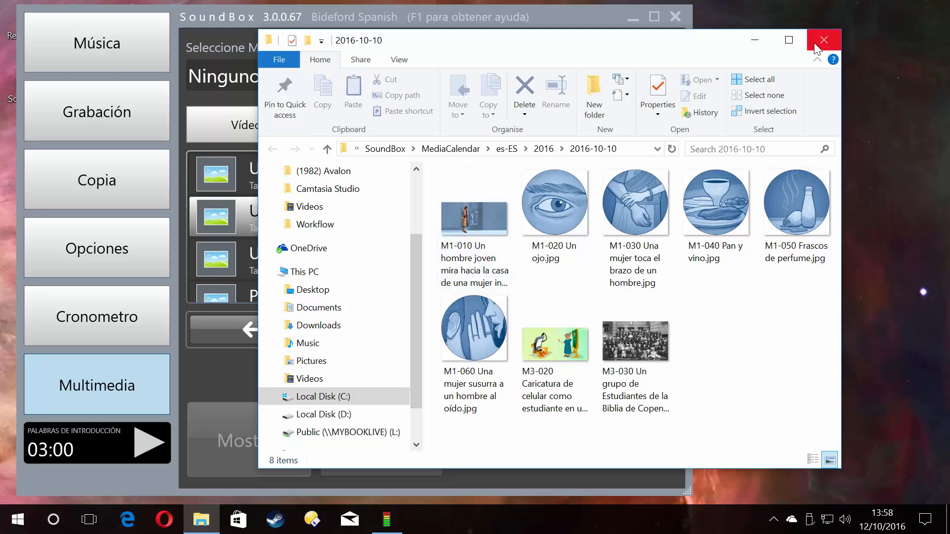
pyautogui.moveTo(823, 40)
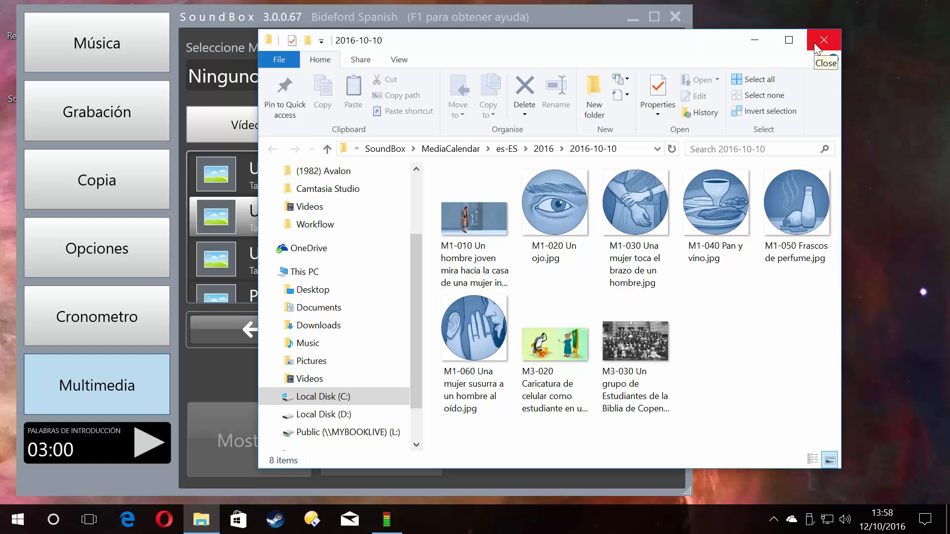
pyautogui.click(822, 41)
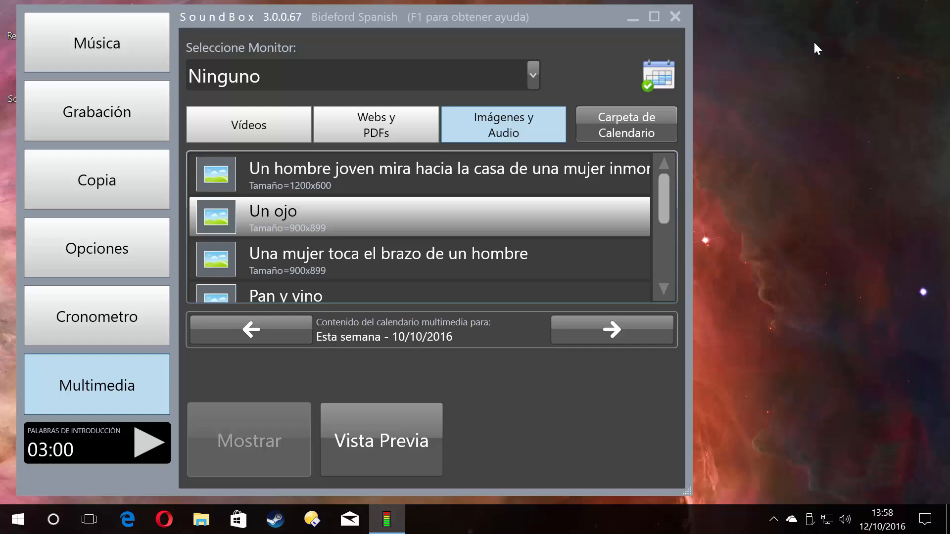
pyautogui.moveTo(717, 55)
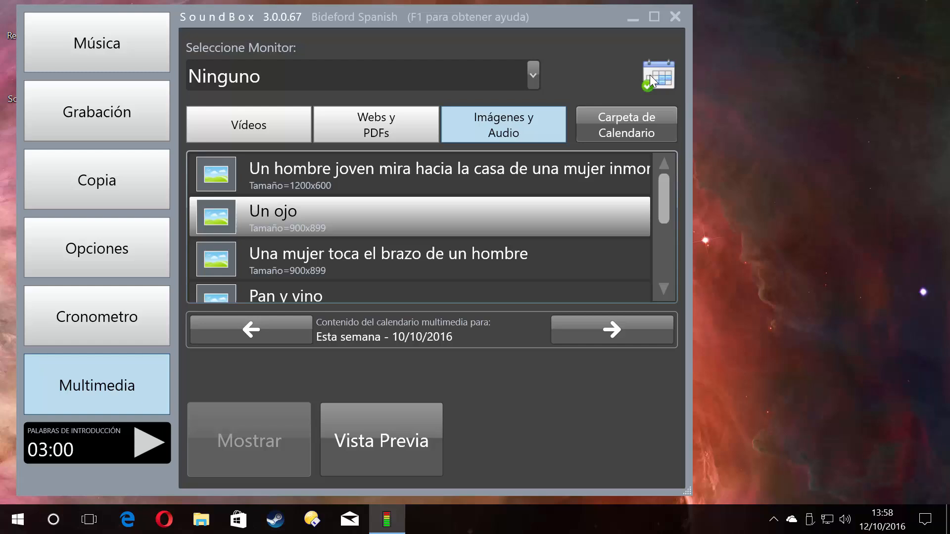
pyautogui.moveTo(726, 51)
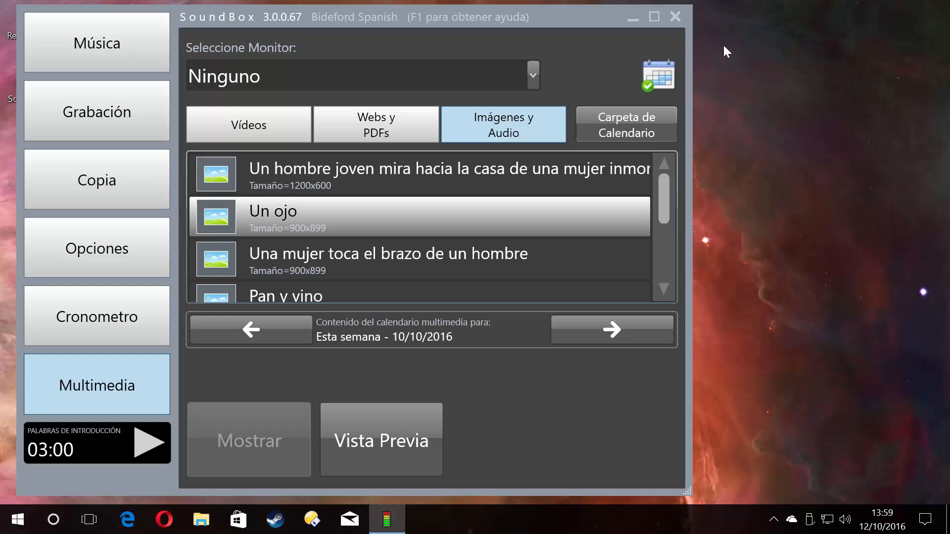
pyautogui.moveTo(734, 55)
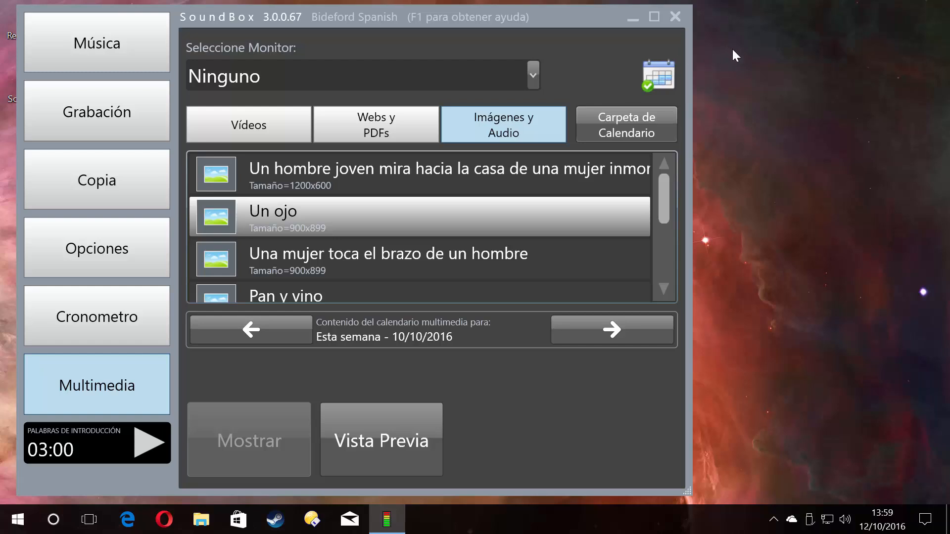
pyautogui.moveTo(671, 47)
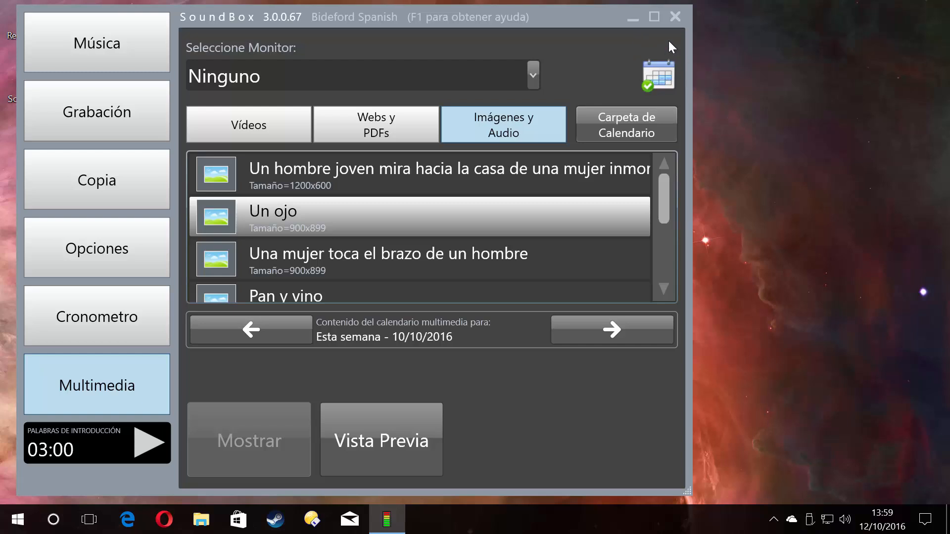
pyautogui.moveTo(717, 124)
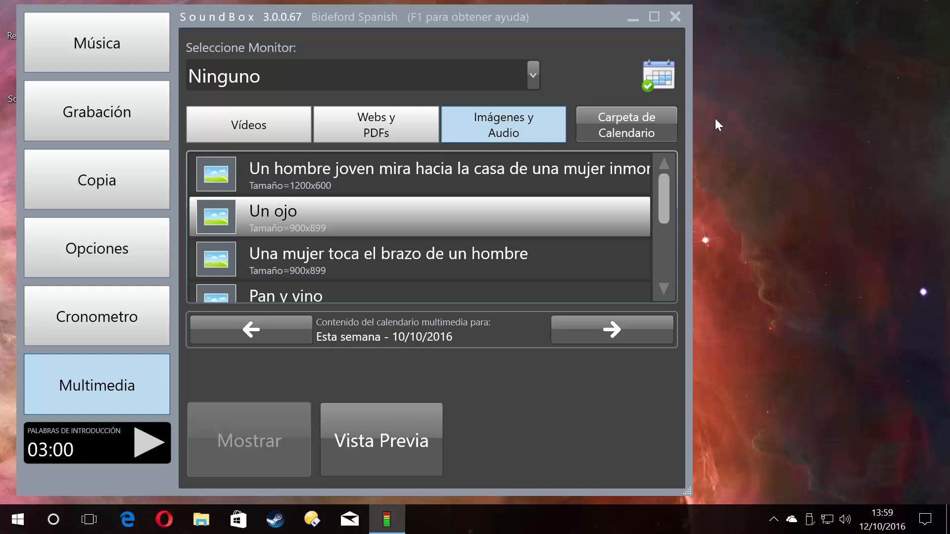
pyautogui.moveTo(593, 186)
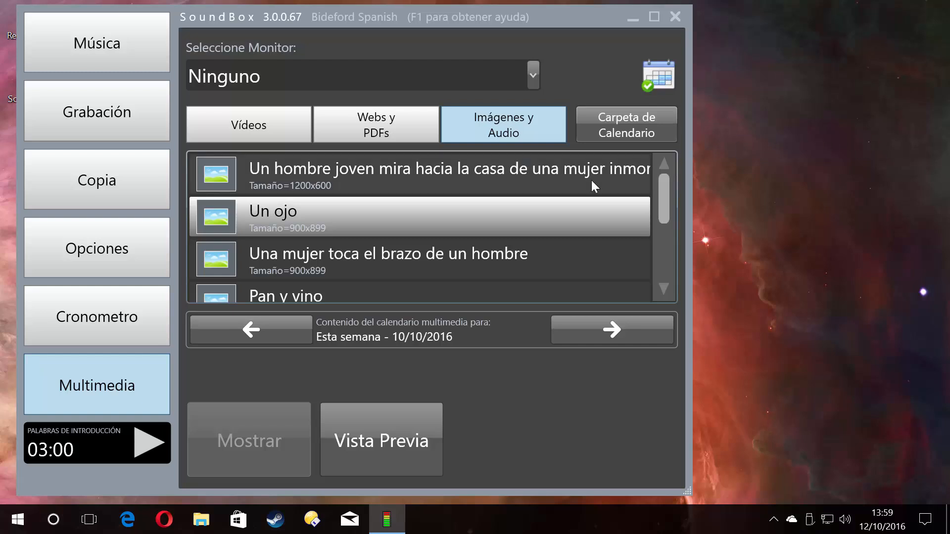
pyautogui.moveTo(892, 192)
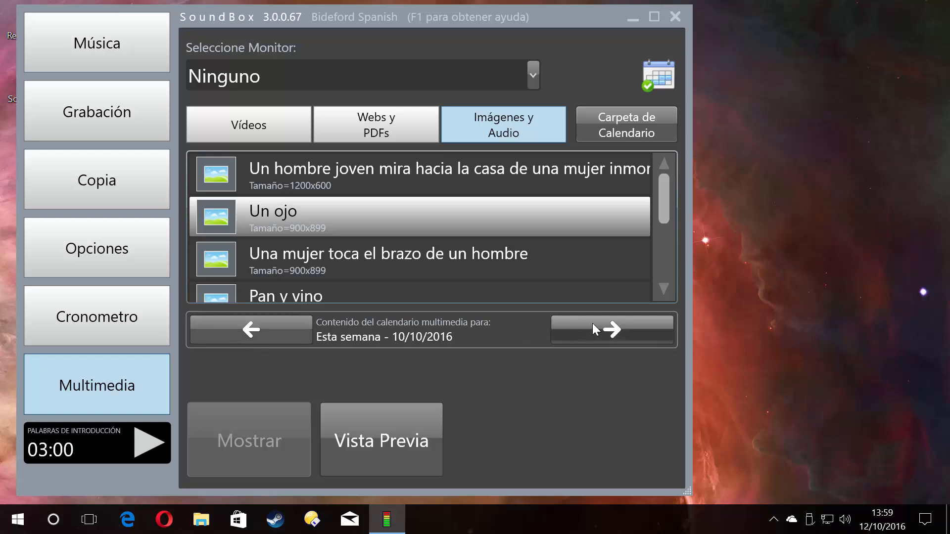
# Advance the calendar to the 23/10/2016 weekend, then turn calendar mode off to list all images.
pyautogui.click(612, 329)
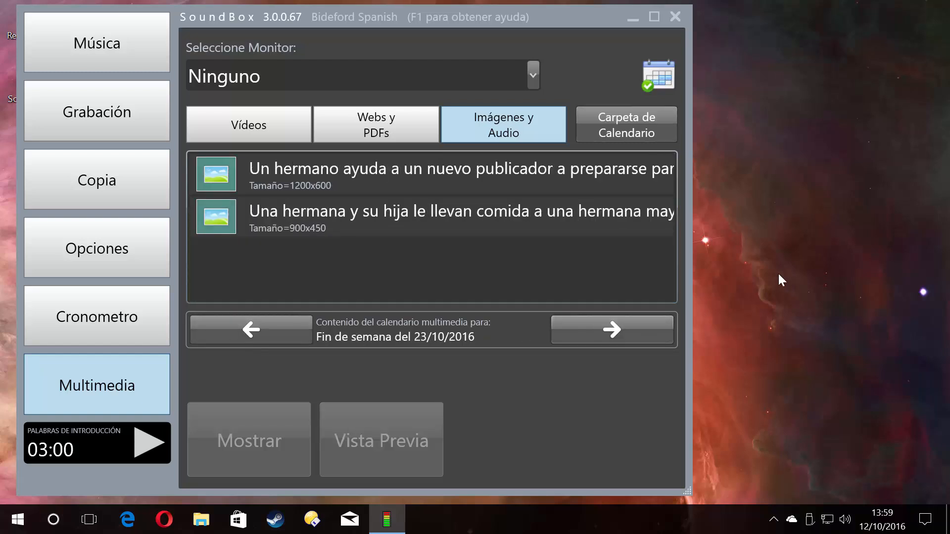
pyautogui.moveTo(625, 292)
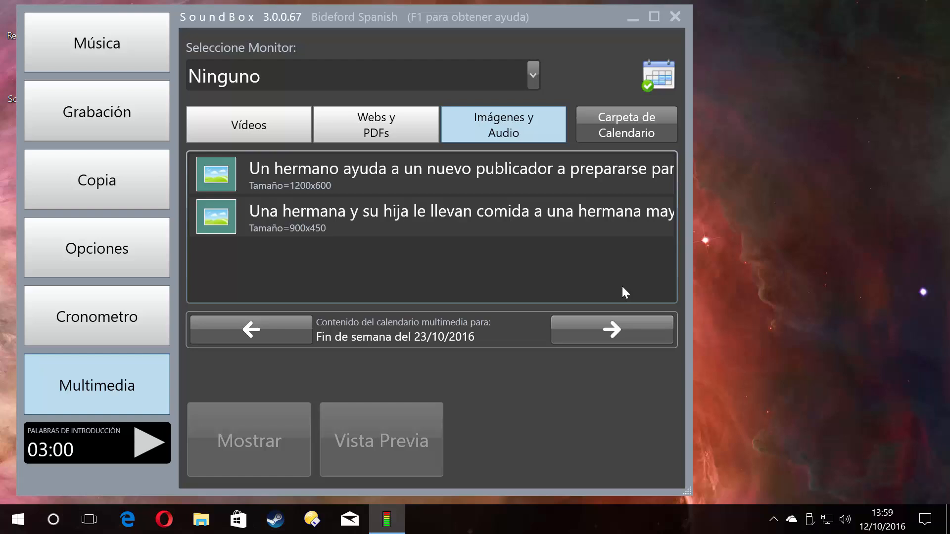
pyautogui.moveTo(251, 329)
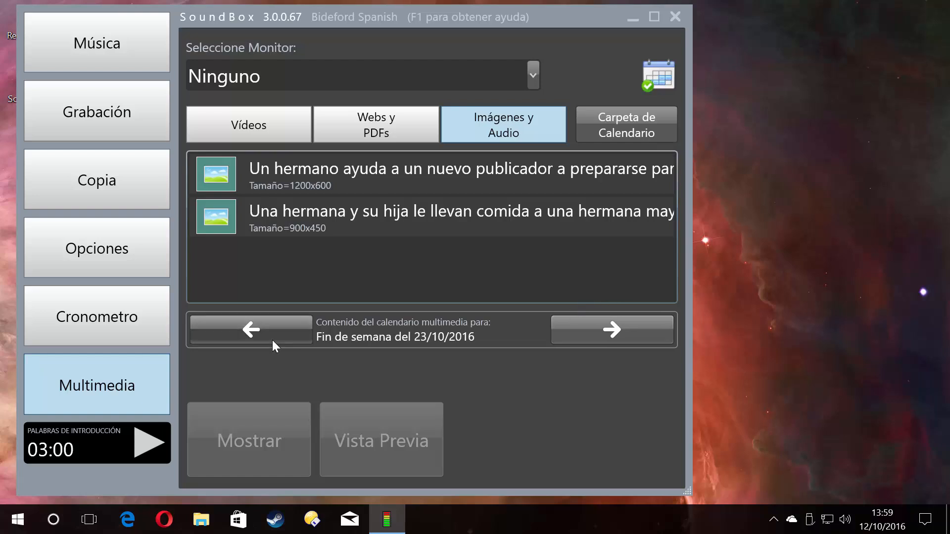
pyautogui.moveTo(611, 330)
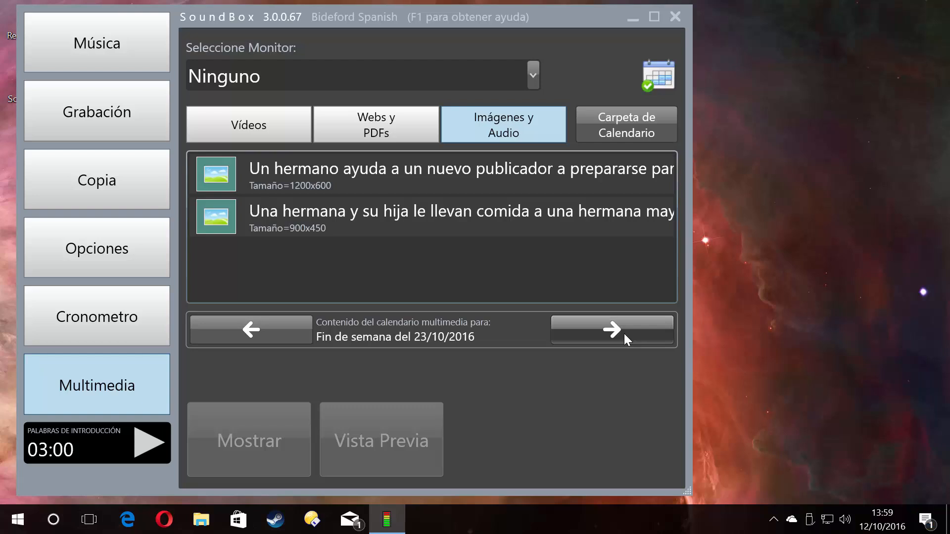
pyautogui.moveTo(539, 167)
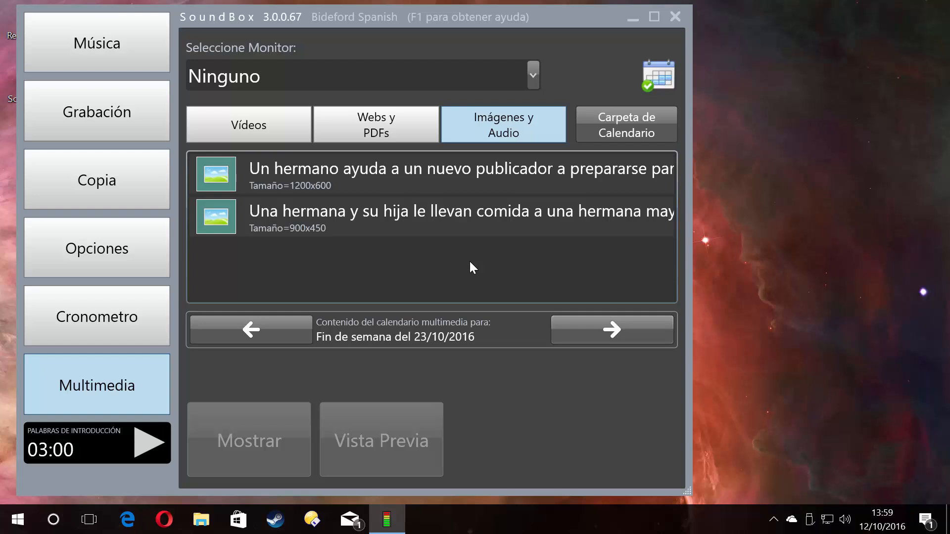
pyautogui.click(626, 124)
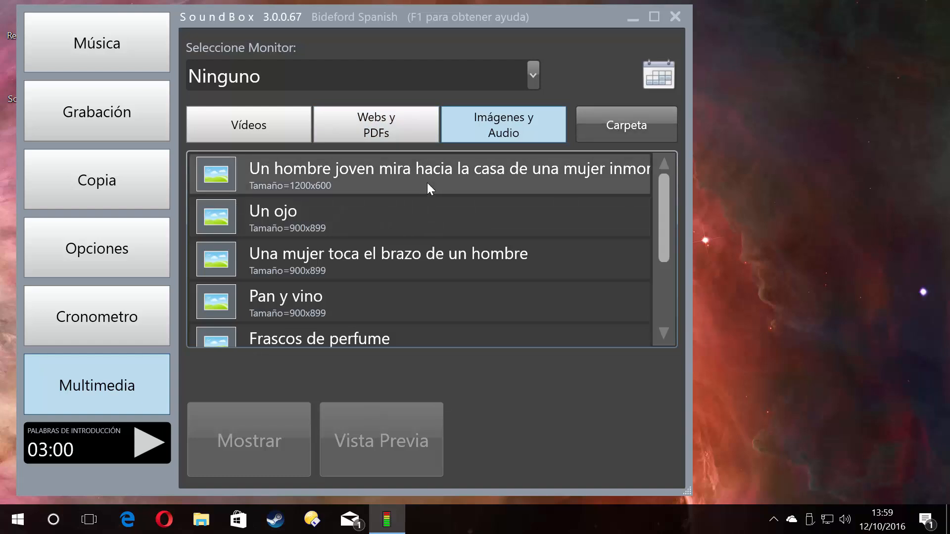
pyautogui.click(625, 124)
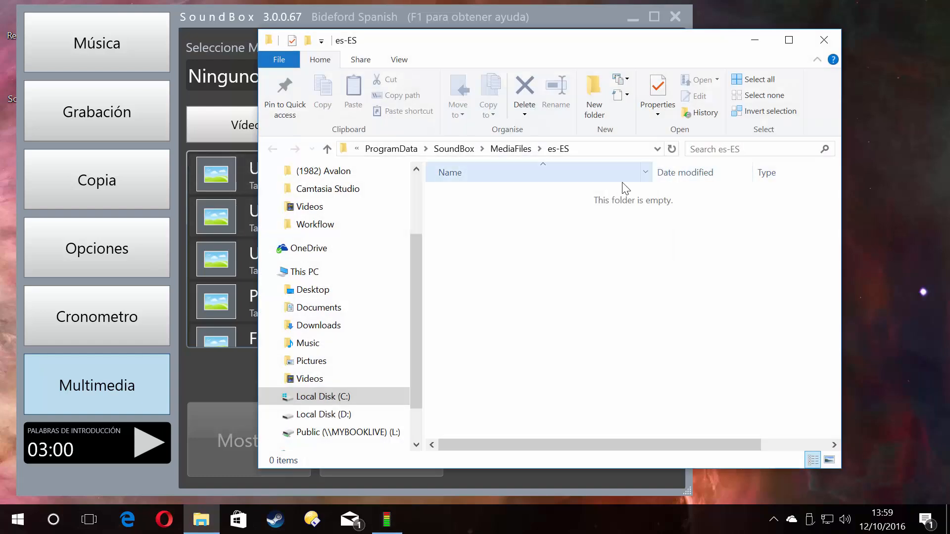
pyautogui.moveTo(224, 351)
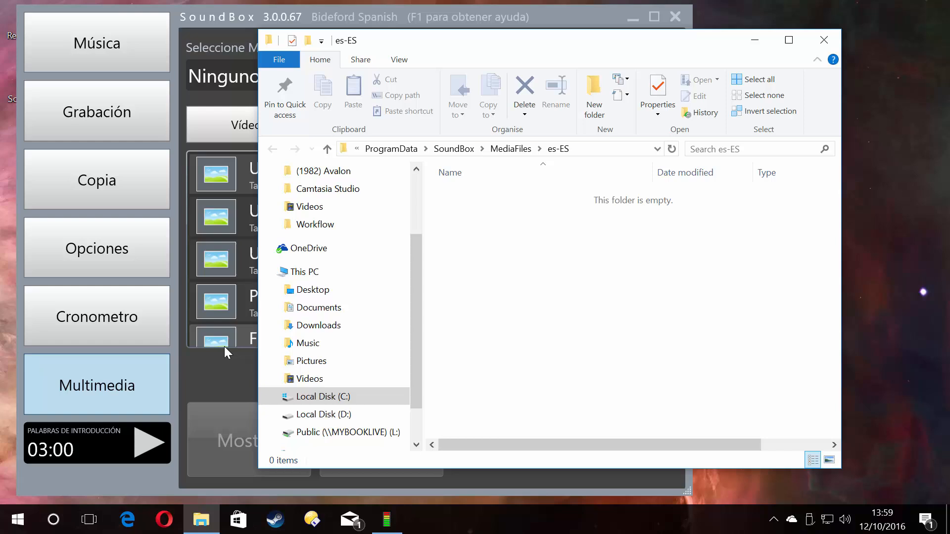
pyautogui.moveTo(599, 45)
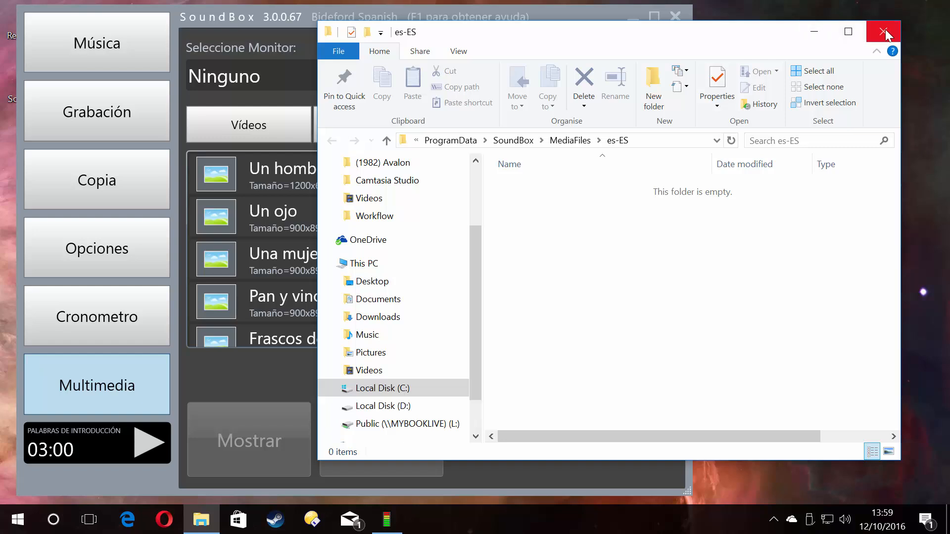
pyautogui.click(882, 31)
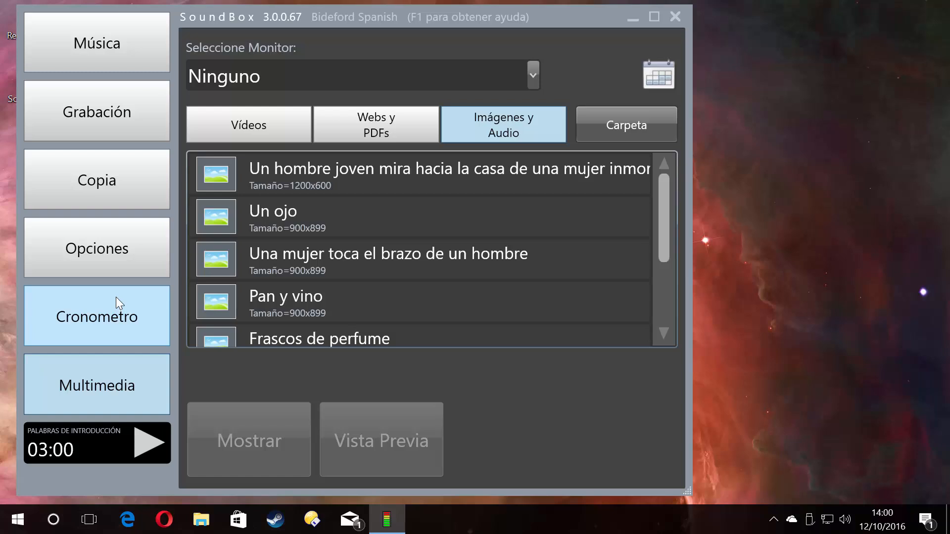
pyautogui.moveTo(378, 209)
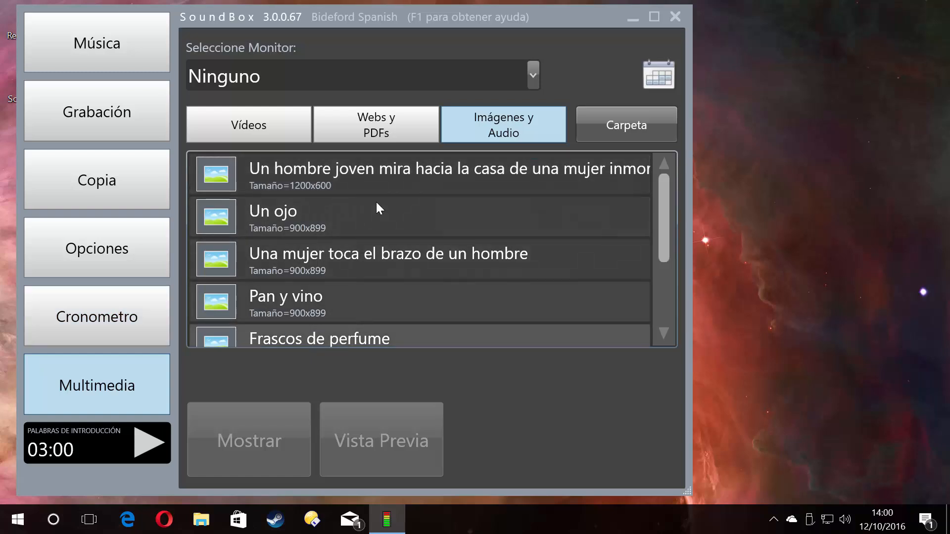
pyautogui.moveTo(338, 352)
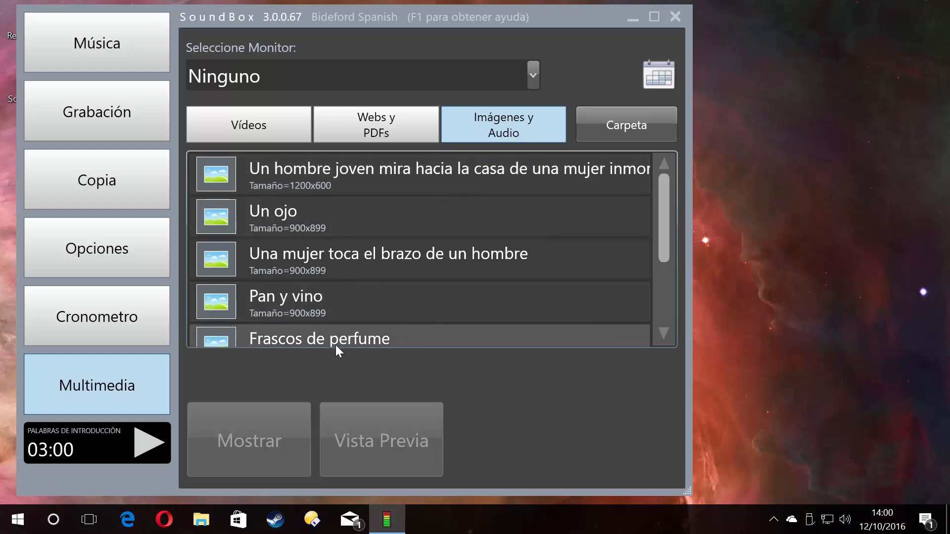
pyautogui.moveTo(348, 302)
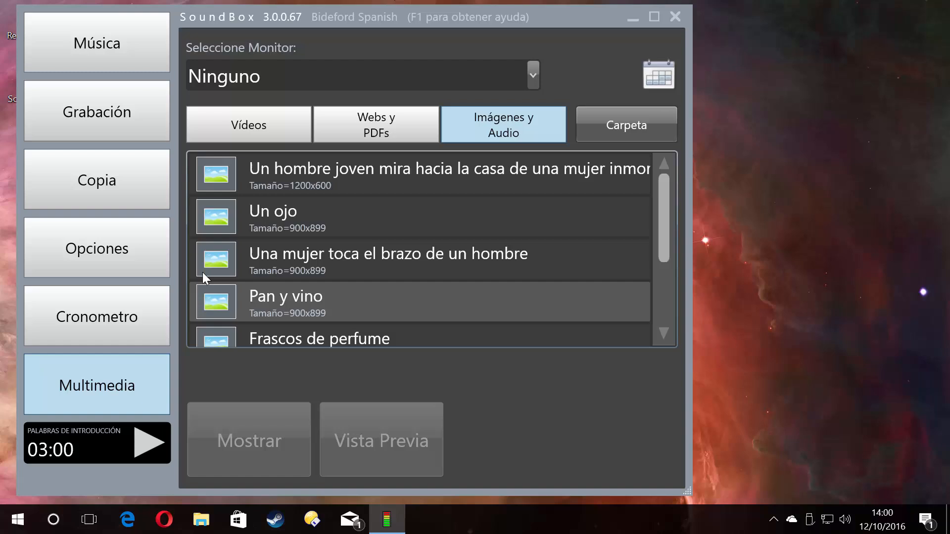
# From Opciones, confirm Sólo imágenes is still the ticked subscription and cancel without changes.
pyautogui.click(96, 248)
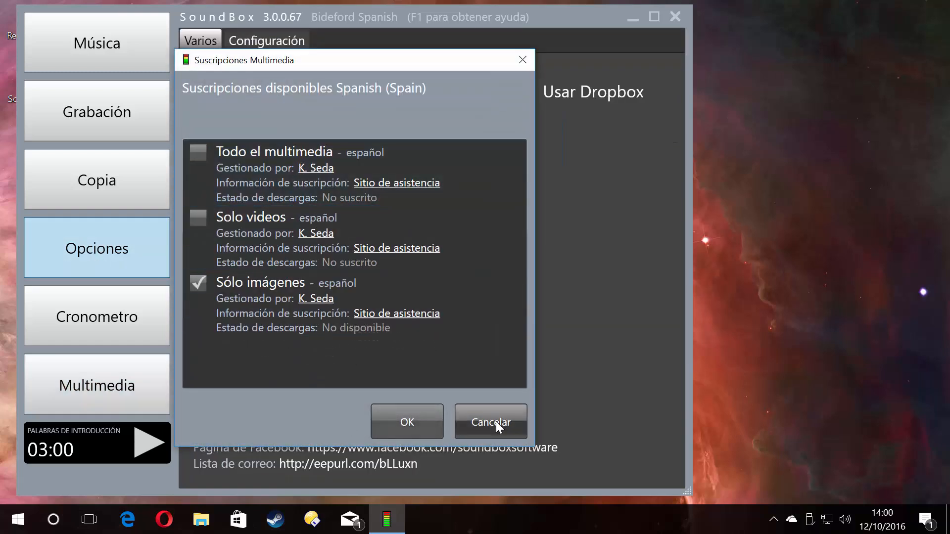
pyautogui.click(490, 421)
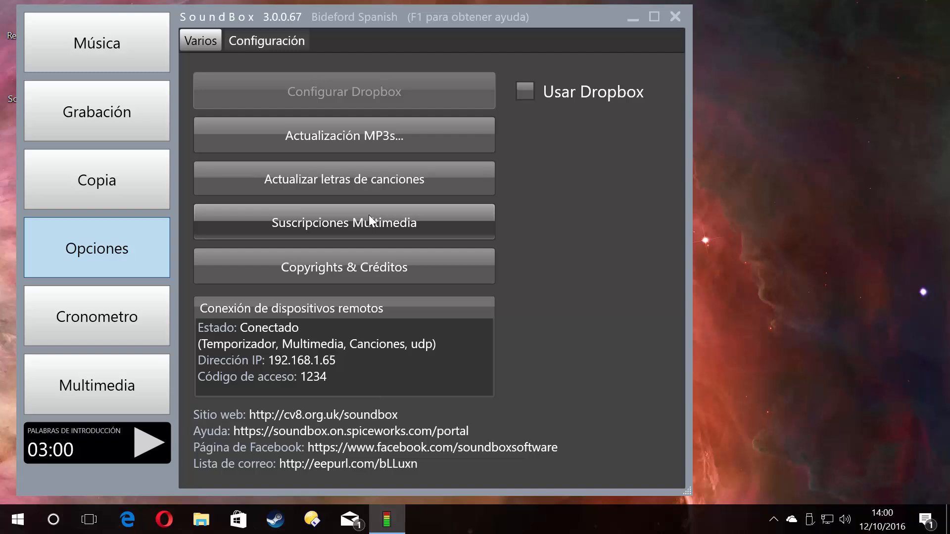
pyautogui.moveTo(614, 5)
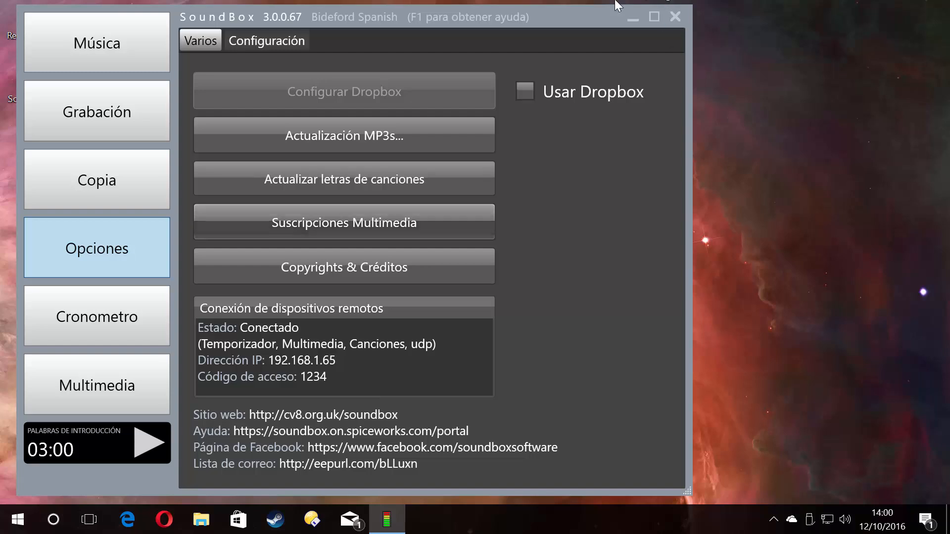
pyautogui.moveTo(574, 246)
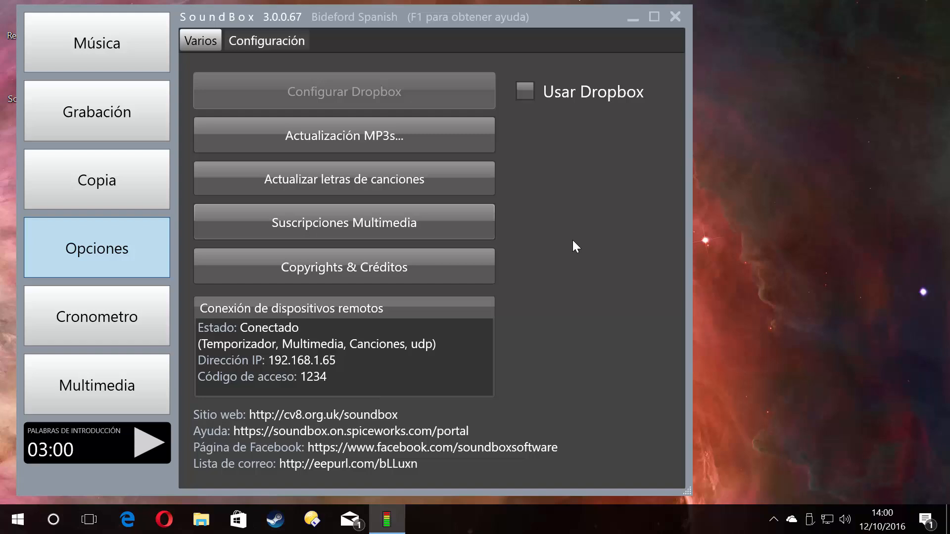
pyautogui.moveTo(674, 17)
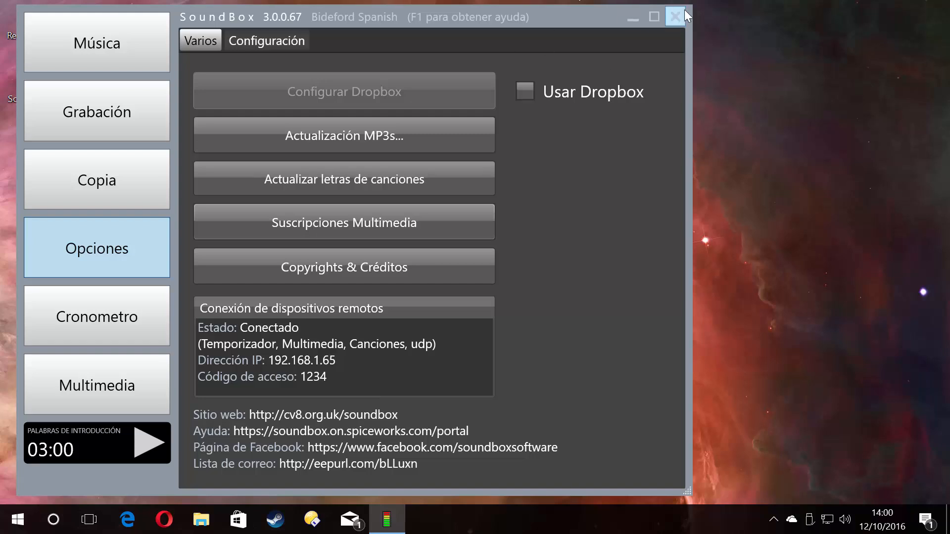
pyautogui.moveTo(691, 380)
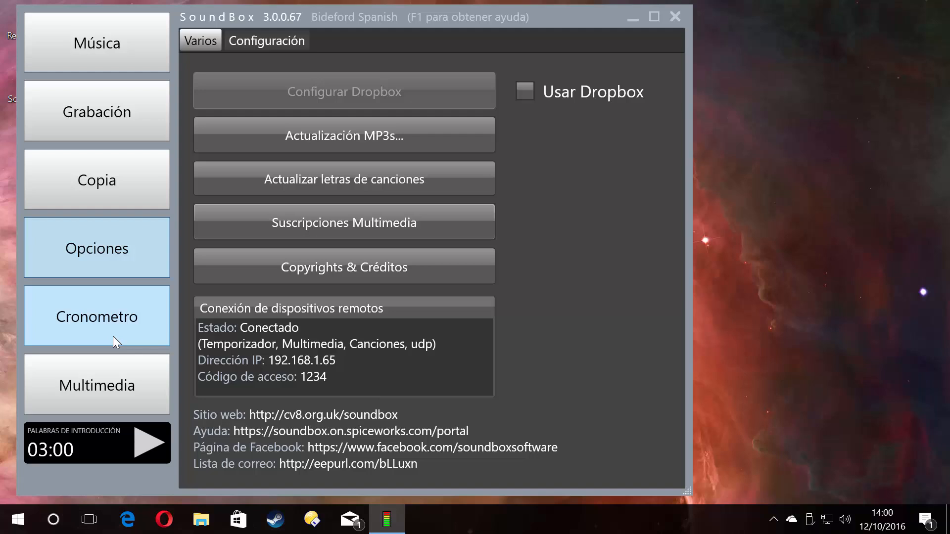
# Go back to the Multimedia list showing images like Un ojo and Frascos de perfume.
pyautogui.click(96, 385)
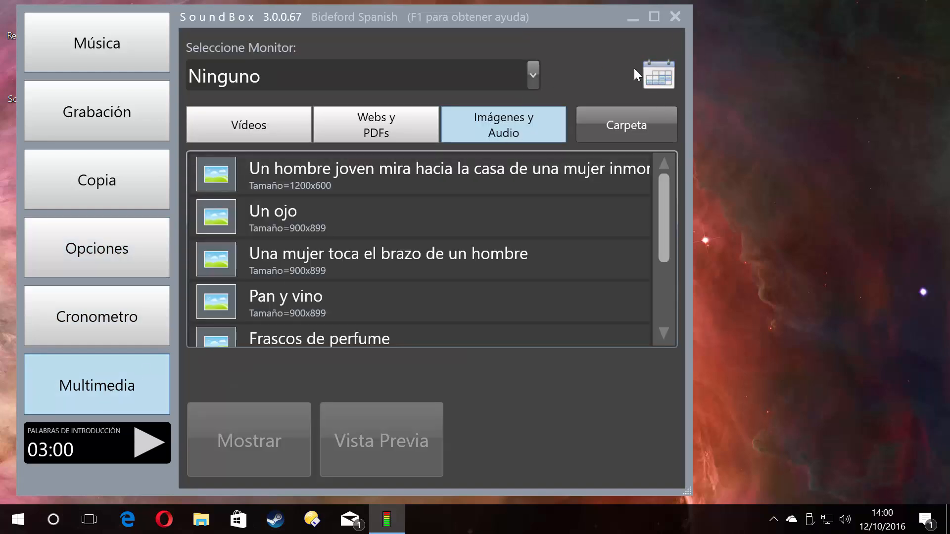
pyautogui.moveTo(685, 84)
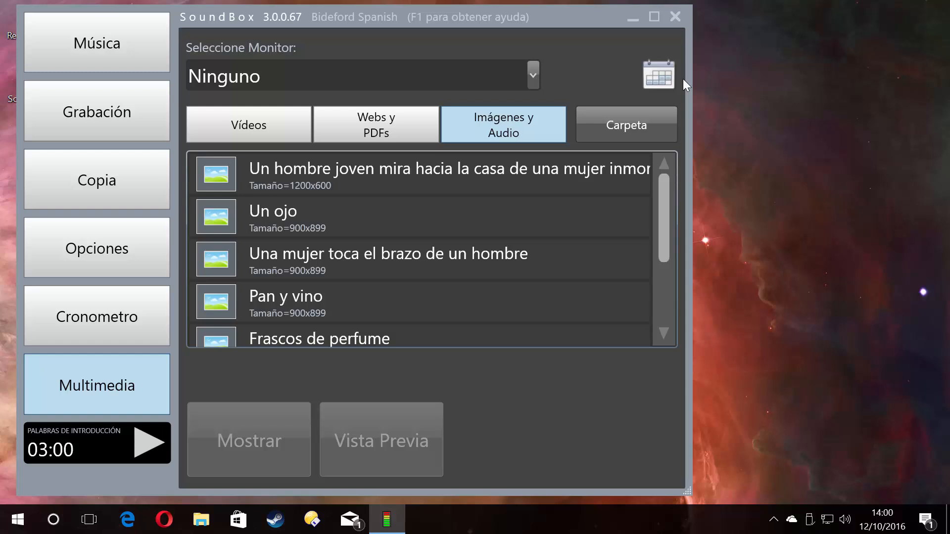
pyautogui.moveTo(763, 289)
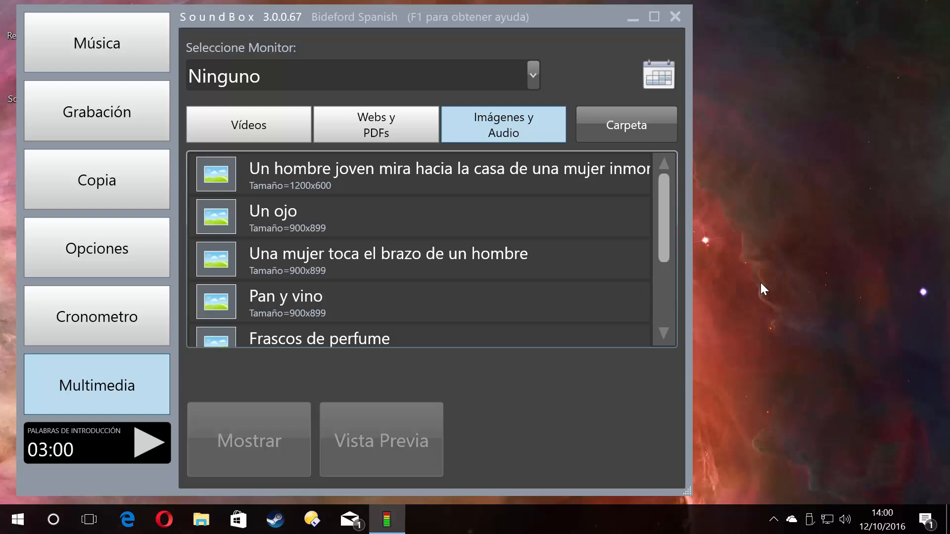